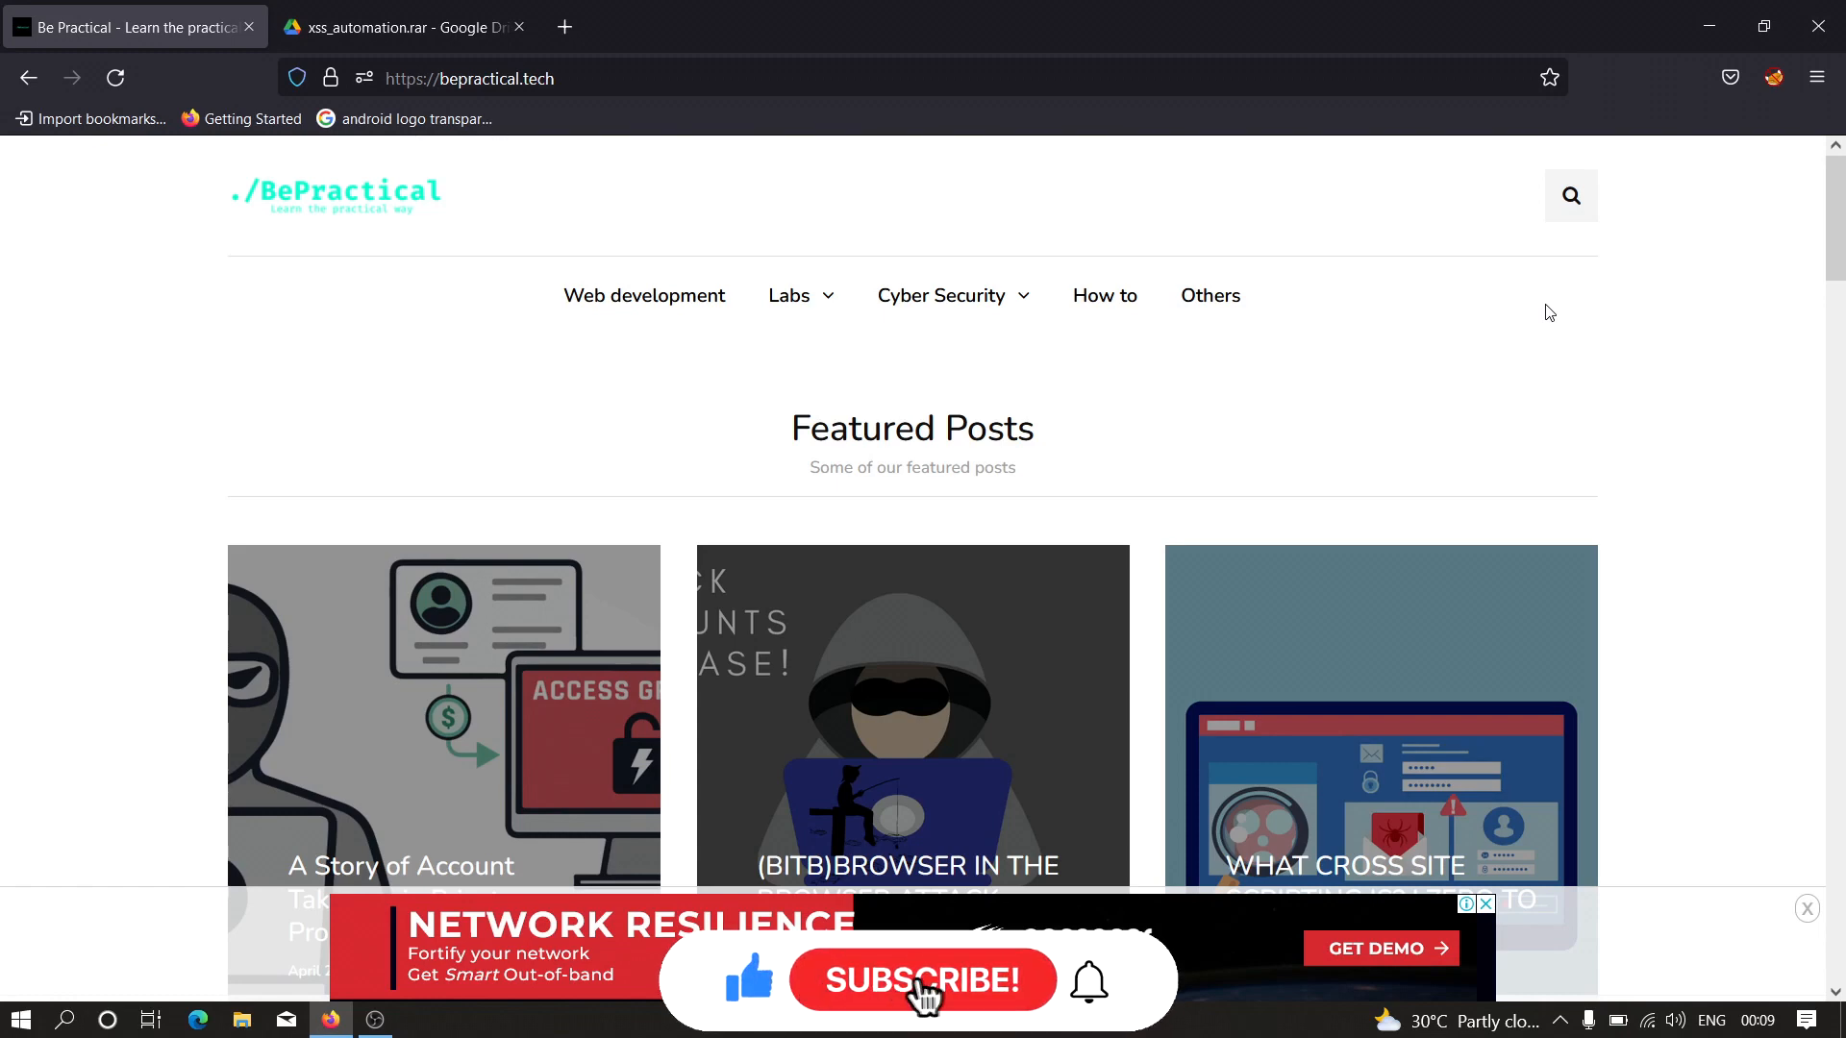
Reveal the BePractical Labs > Web submenu listing Frontend Challenges.
left_click(922, 980)
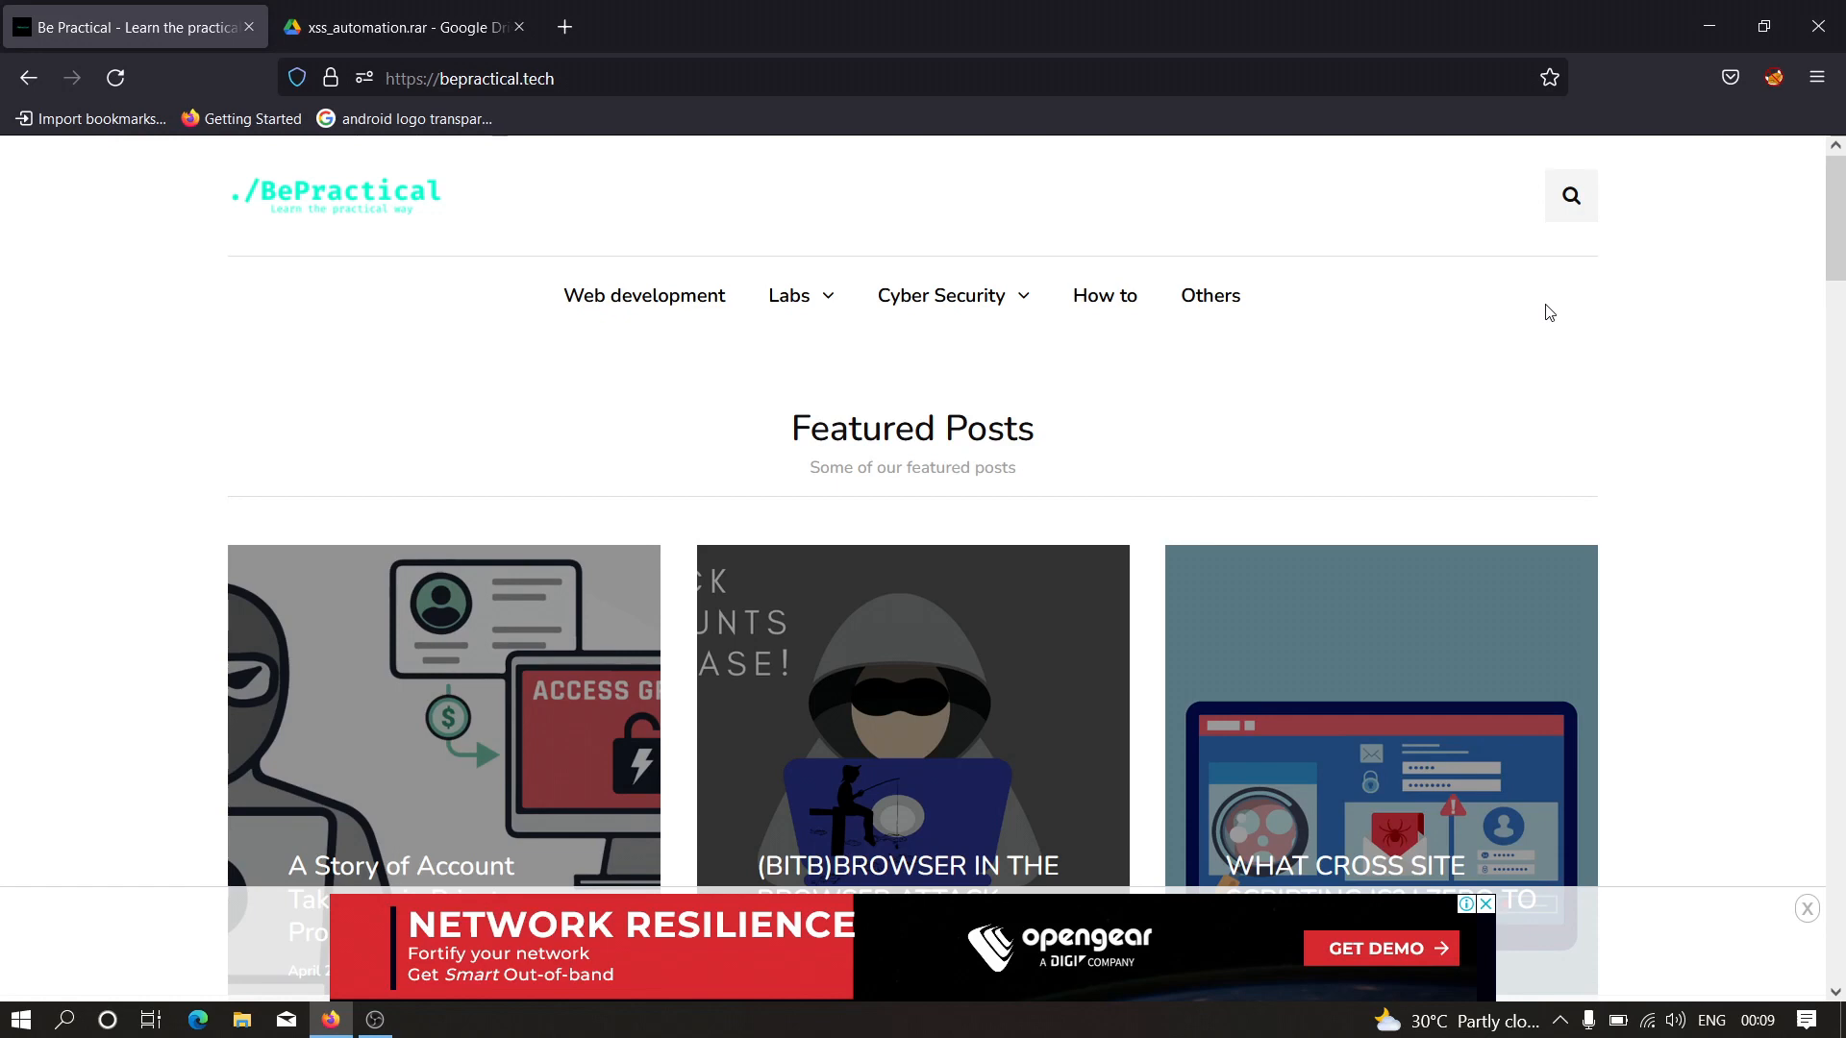
left_click(788, 295)
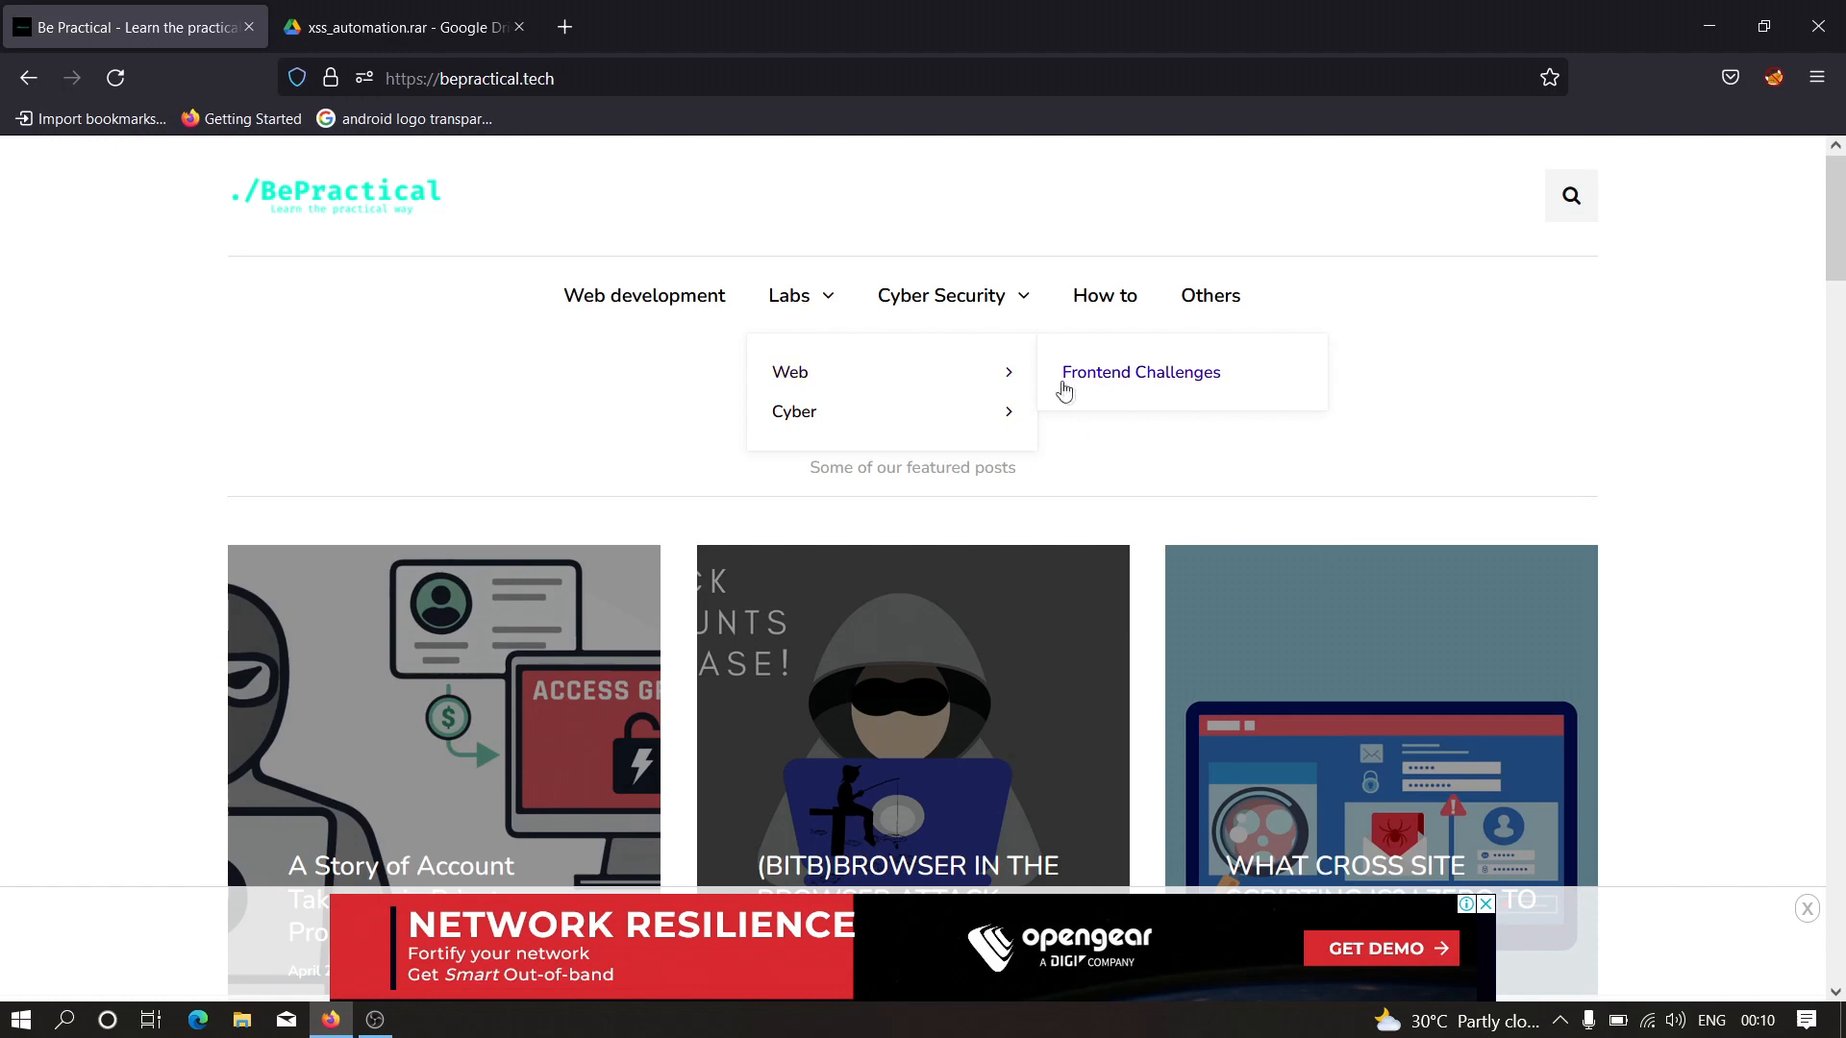
mouse_move(1069, 393)
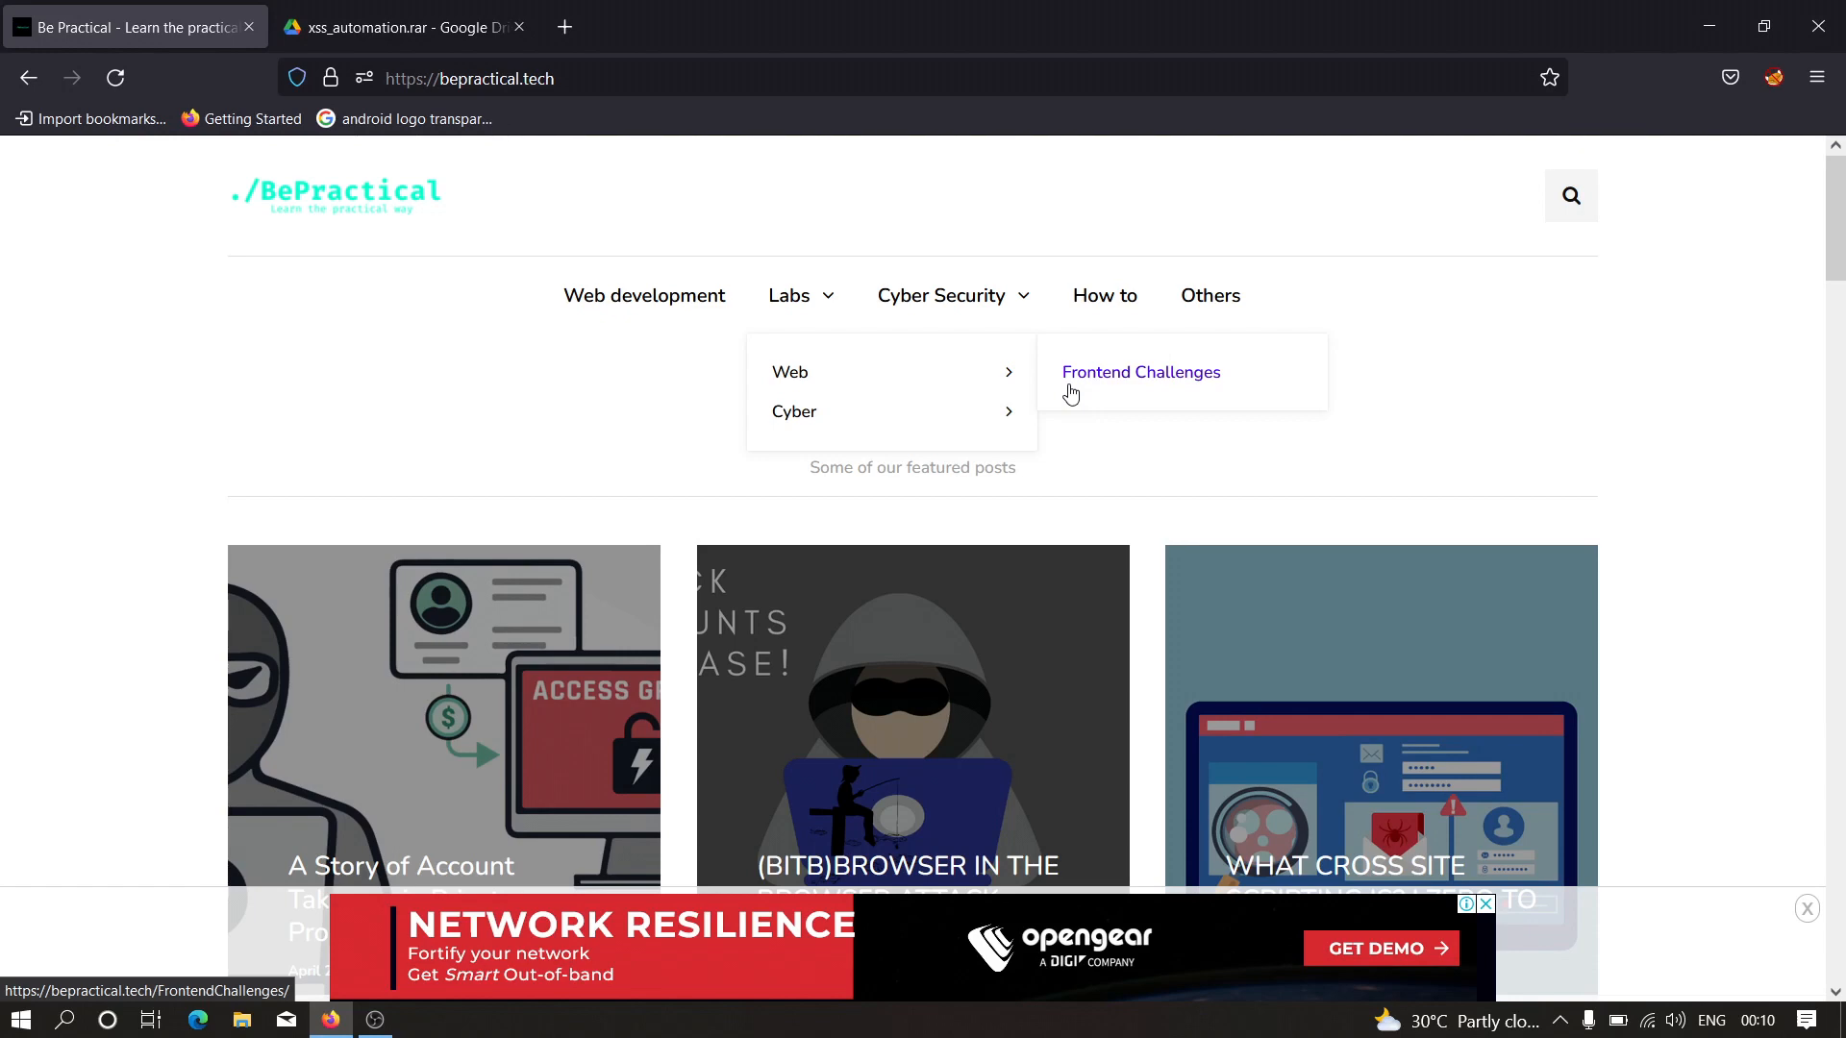
mouse_move(972, 183)
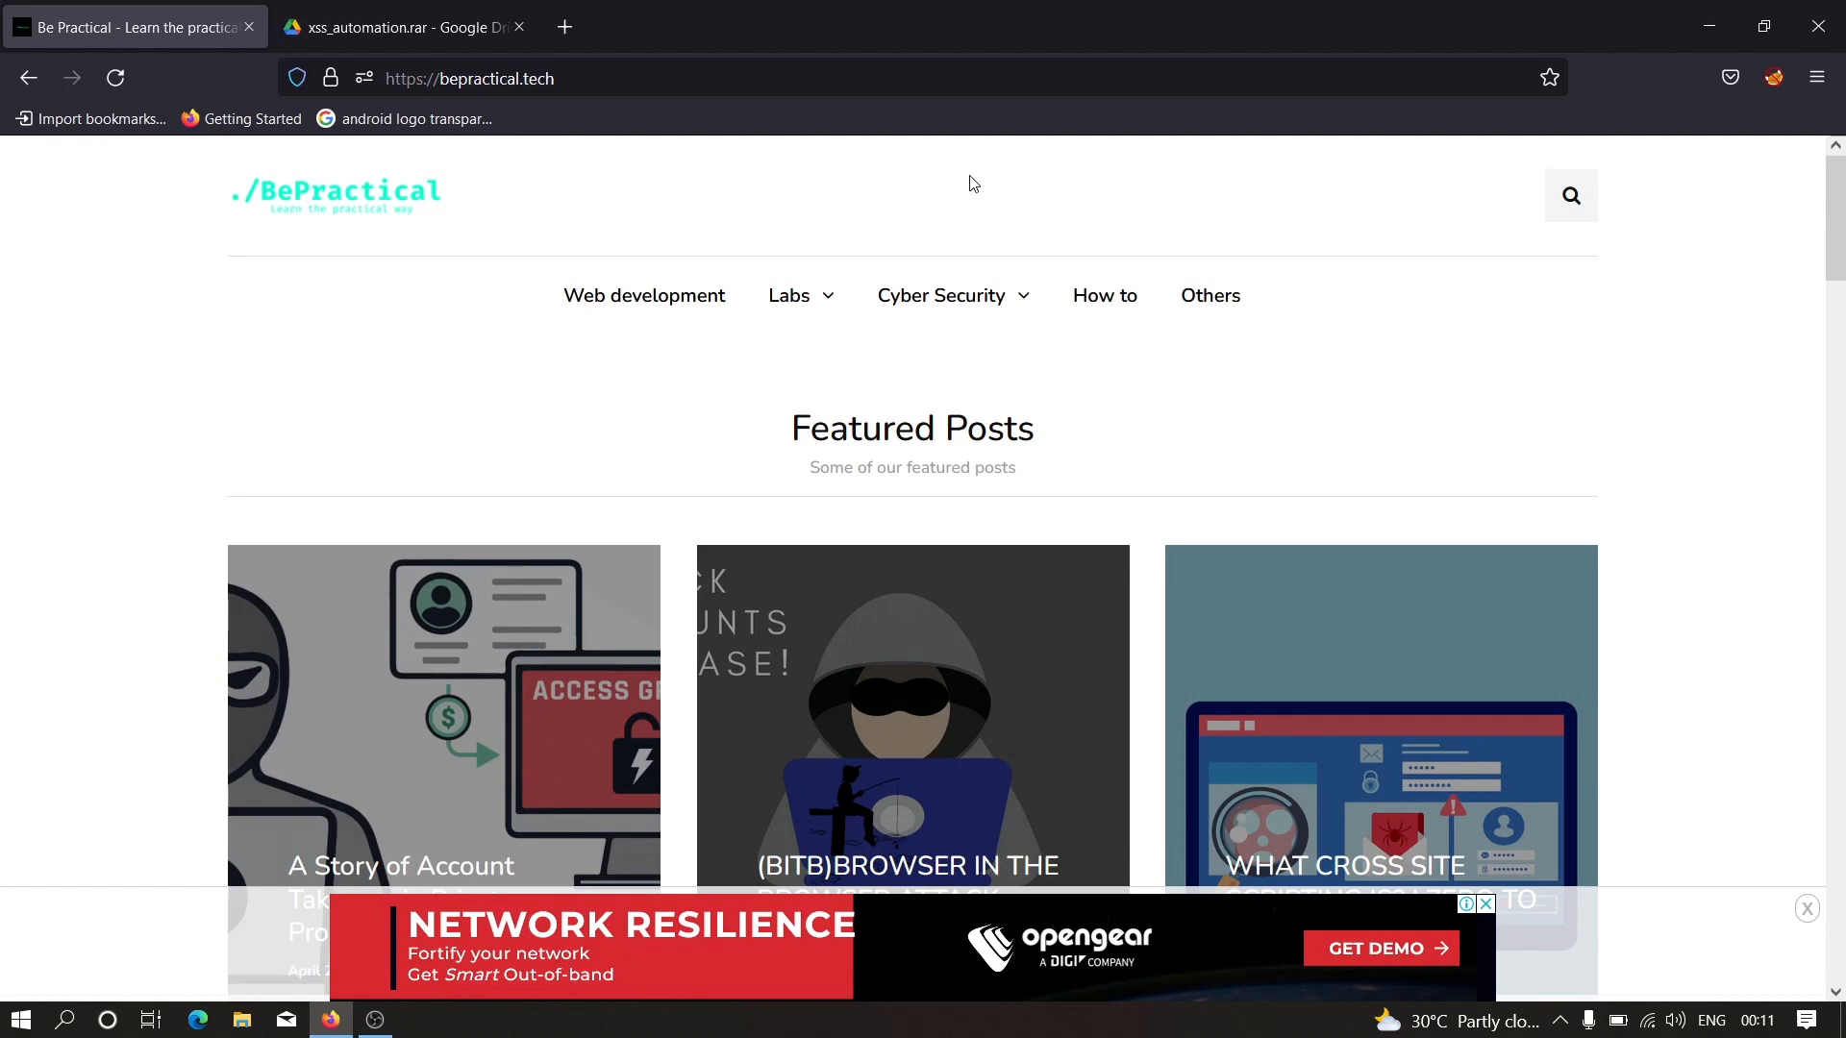
Download xss_automation.rar from its Google Drive page and show it in the Downloads folder.
left_click(400, 26)
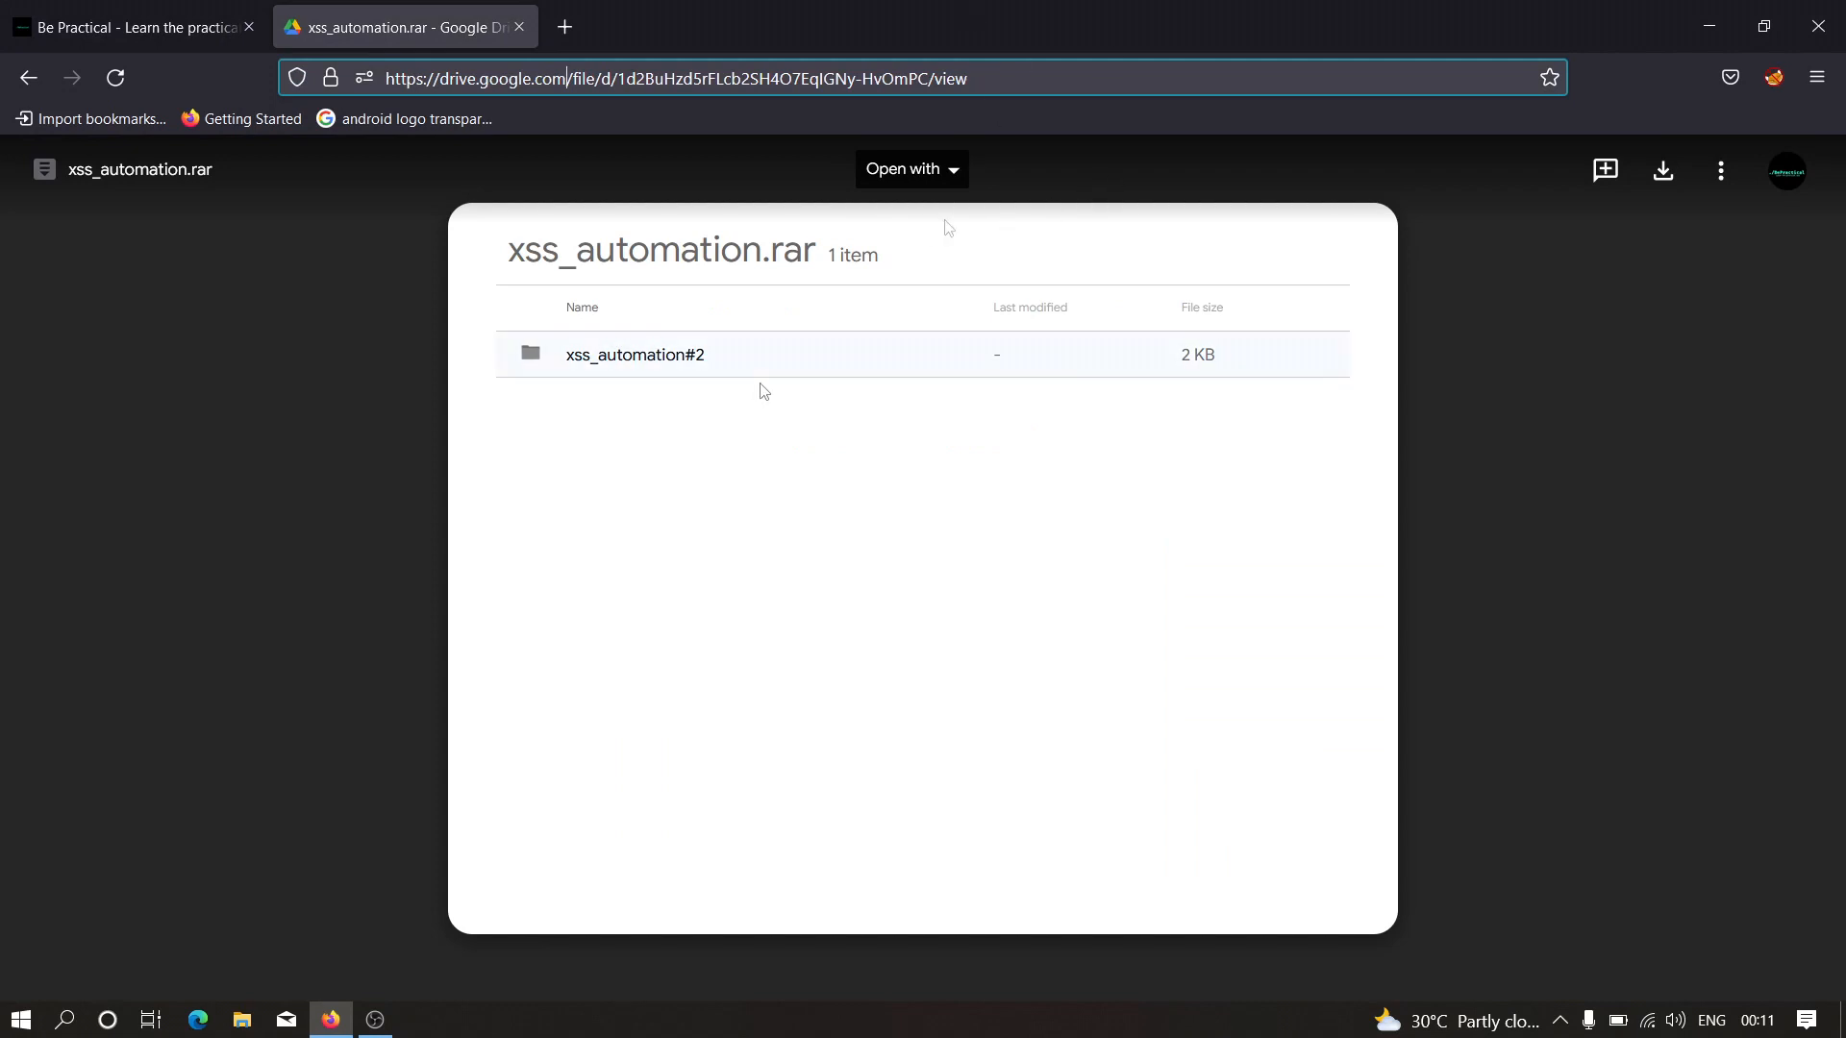
mouse_move(1028, 211)
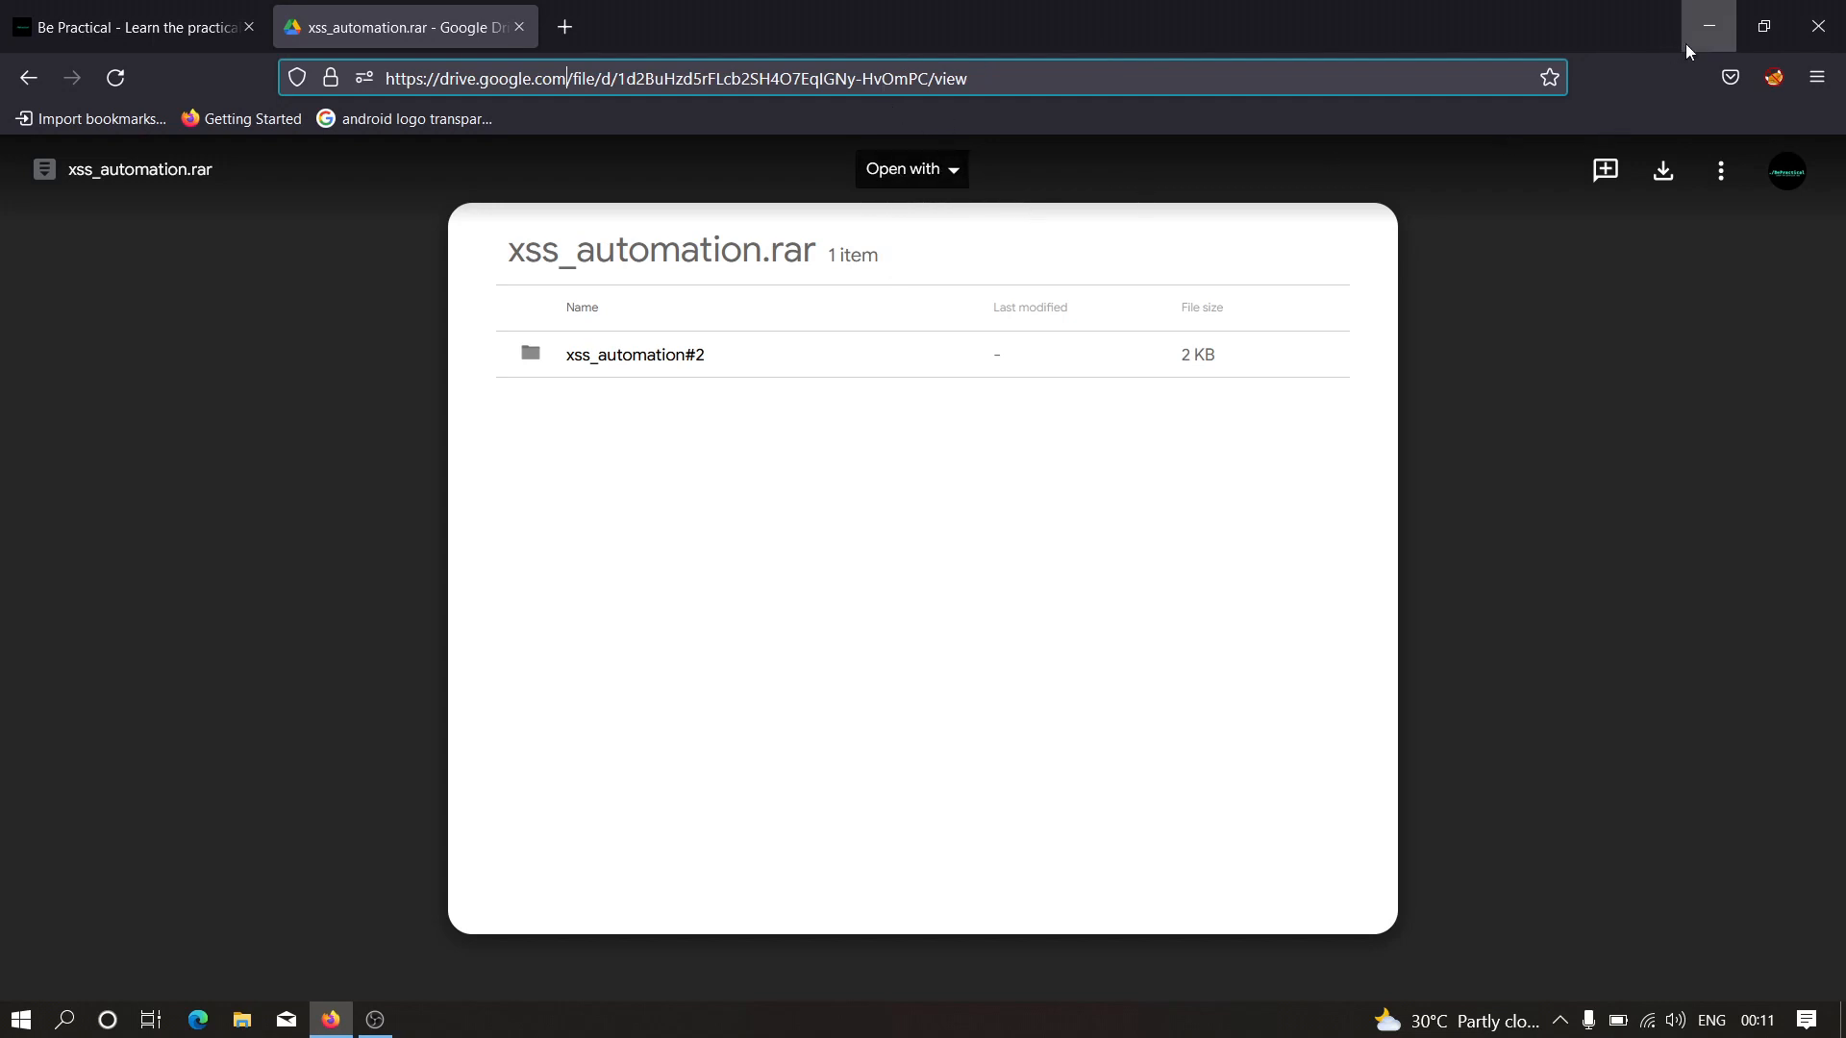
mouse_move(1523, 181)
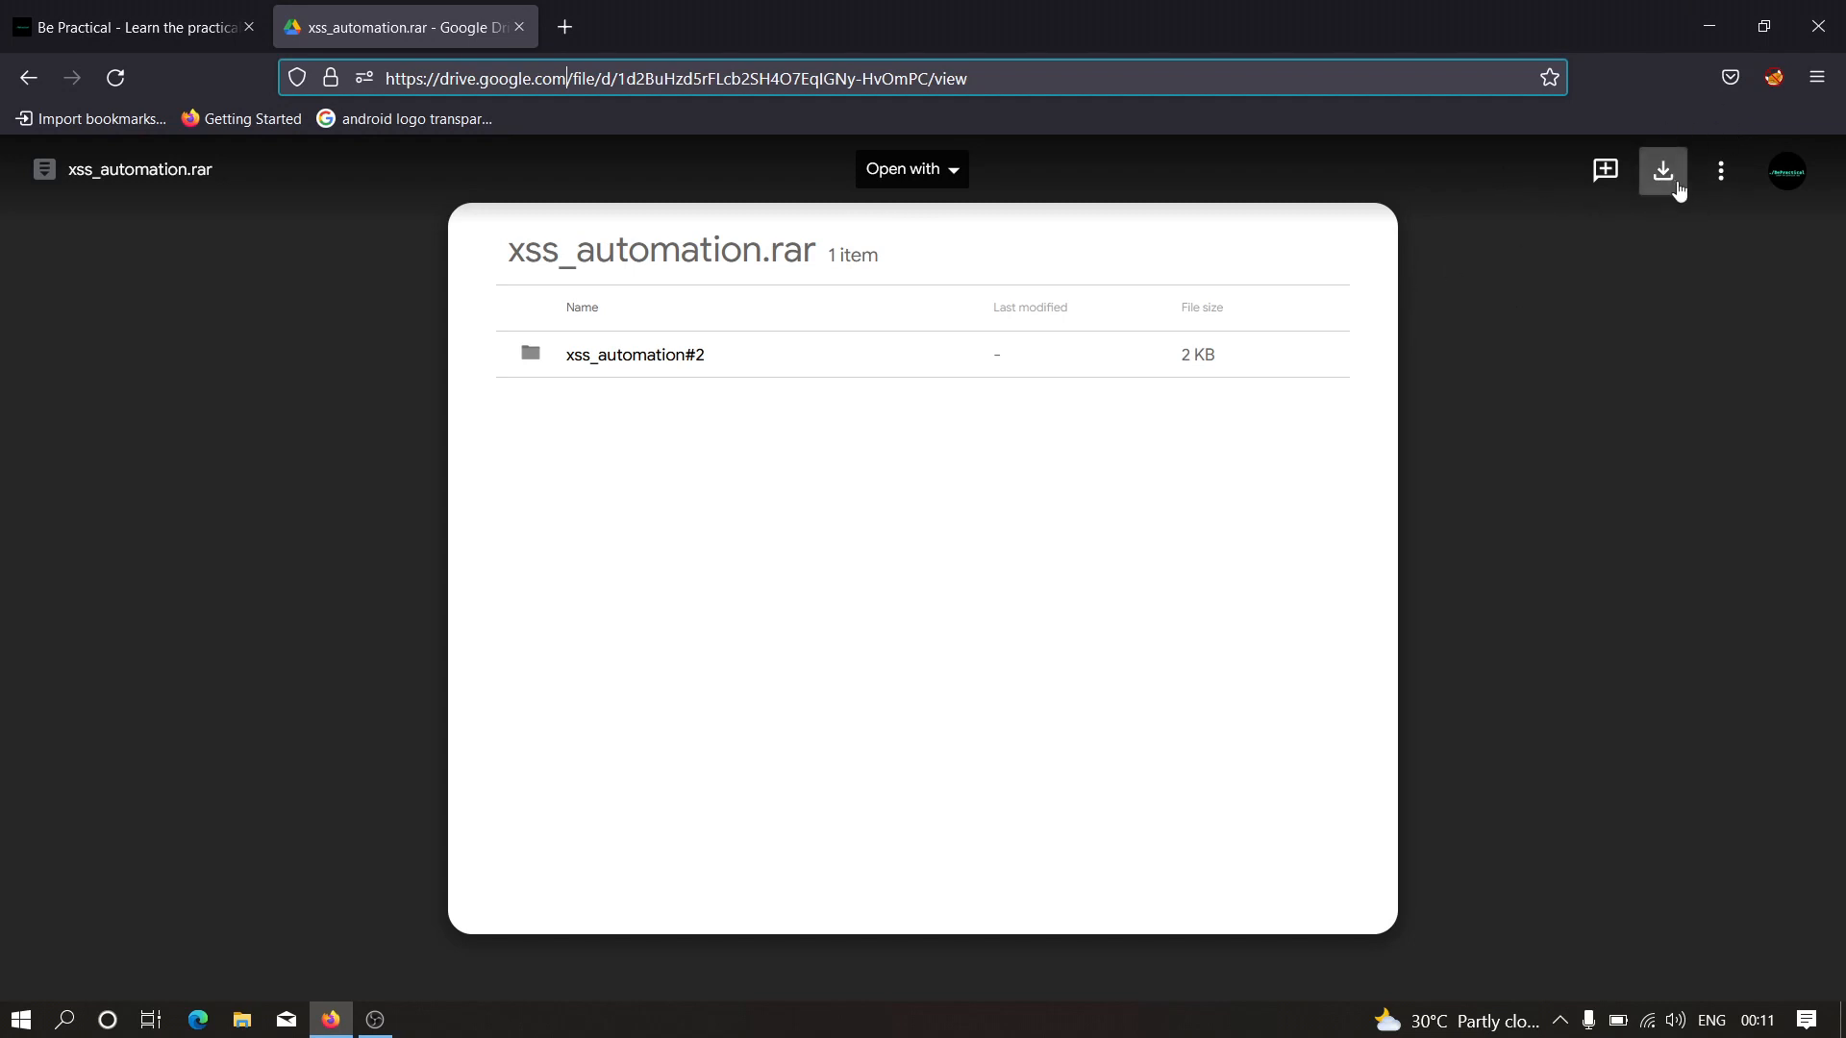
left_click(1663, 169)
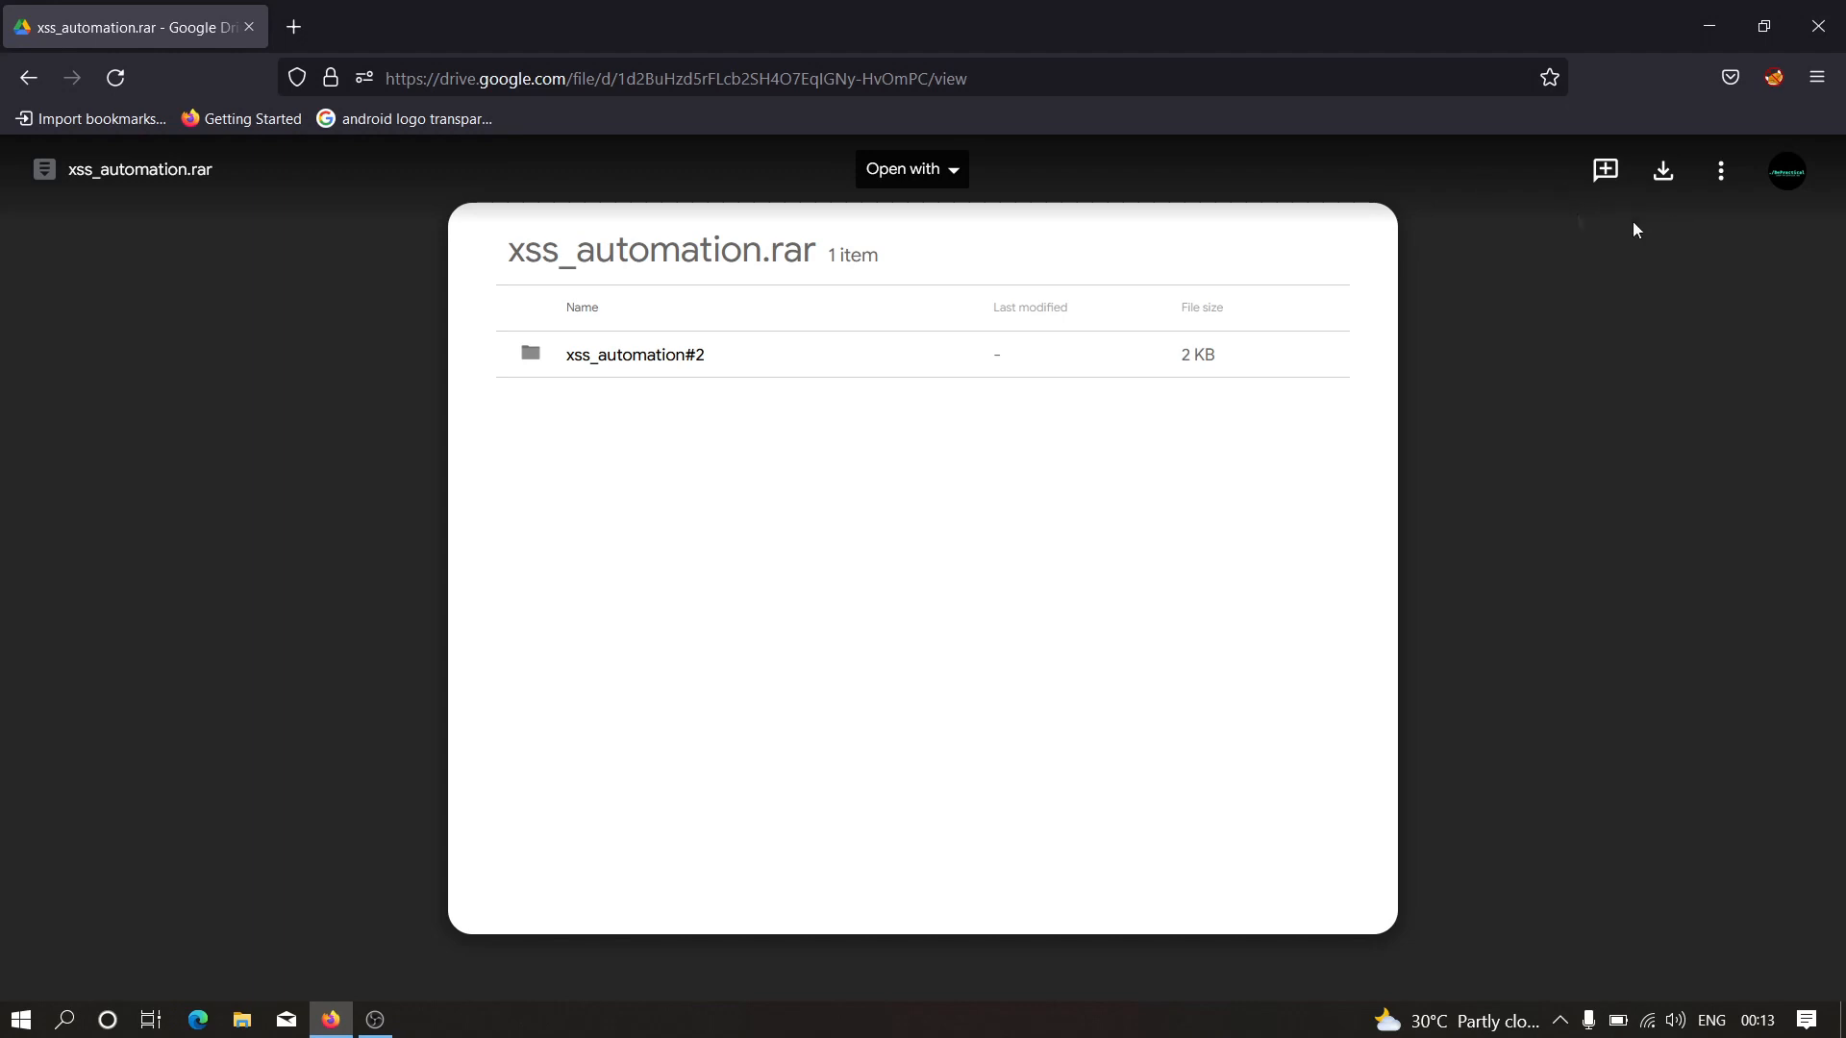
left_click(1662, 171)
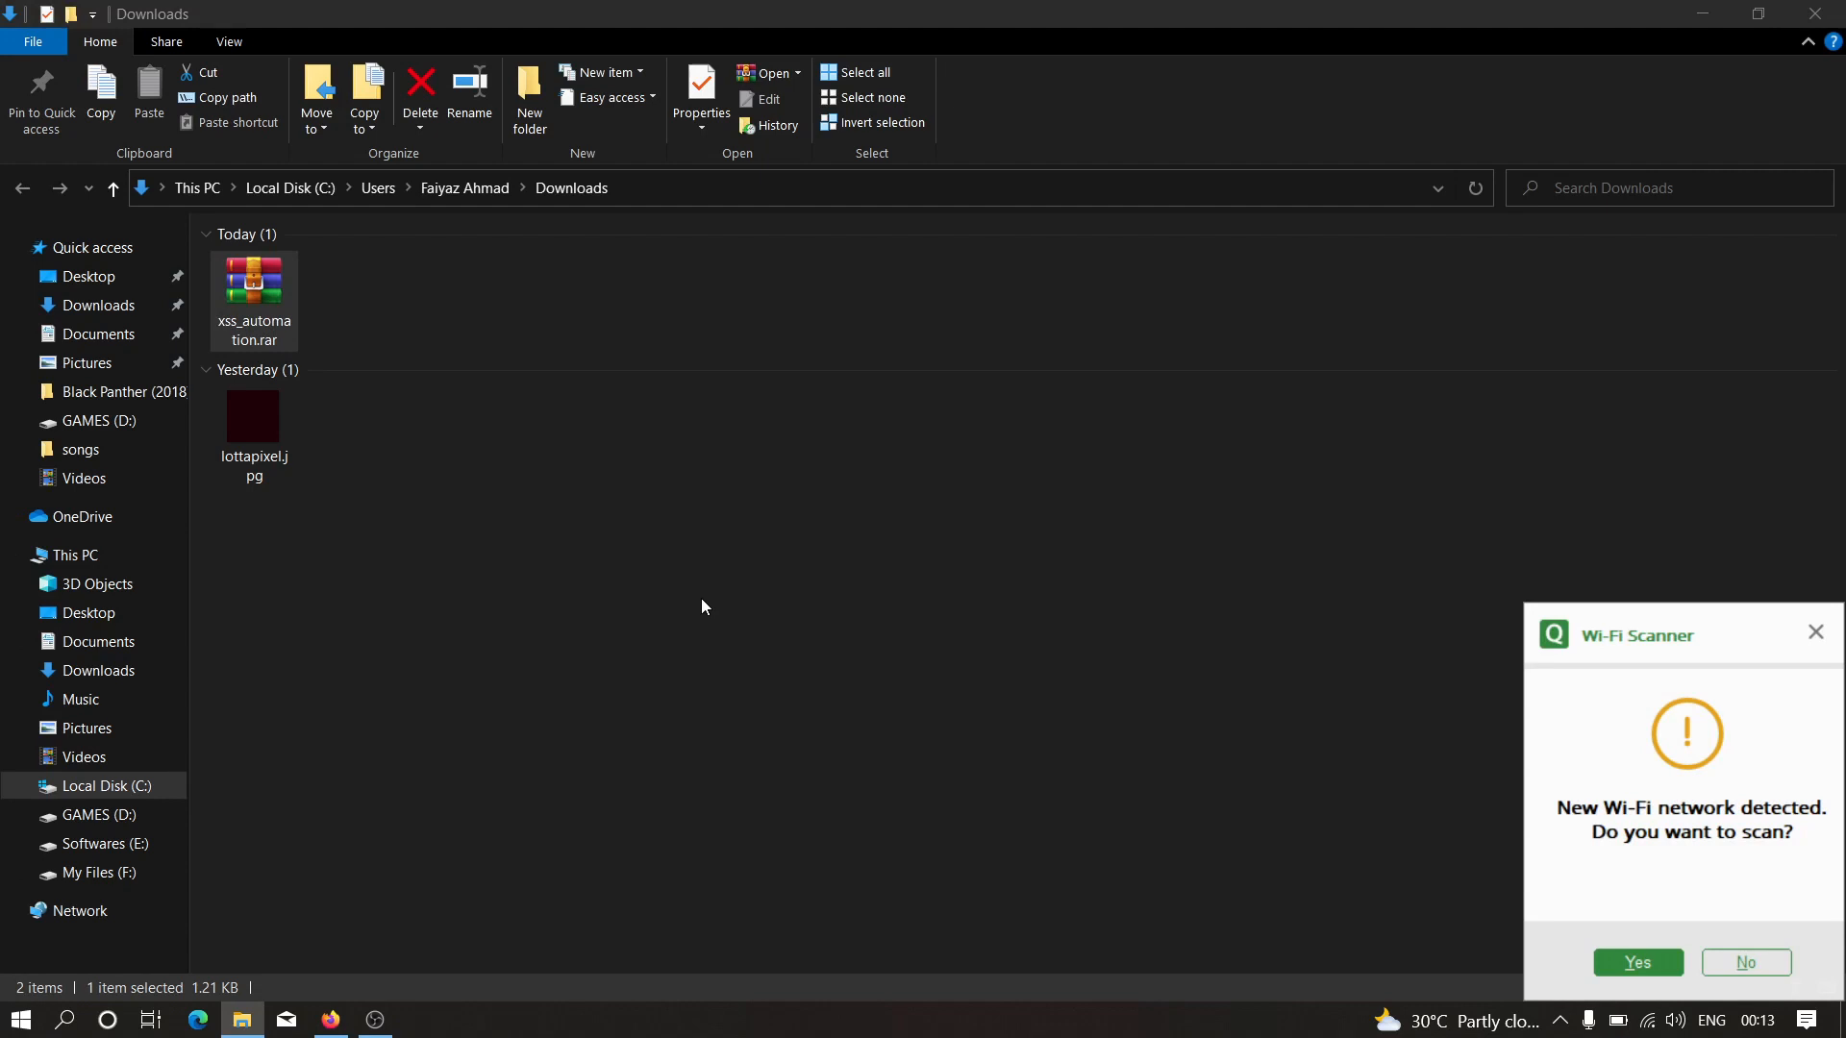
Start the Kali shell and place xss_automation.rar at the root of Local Disk (C:).
left_click(19, 1018)
type("k")
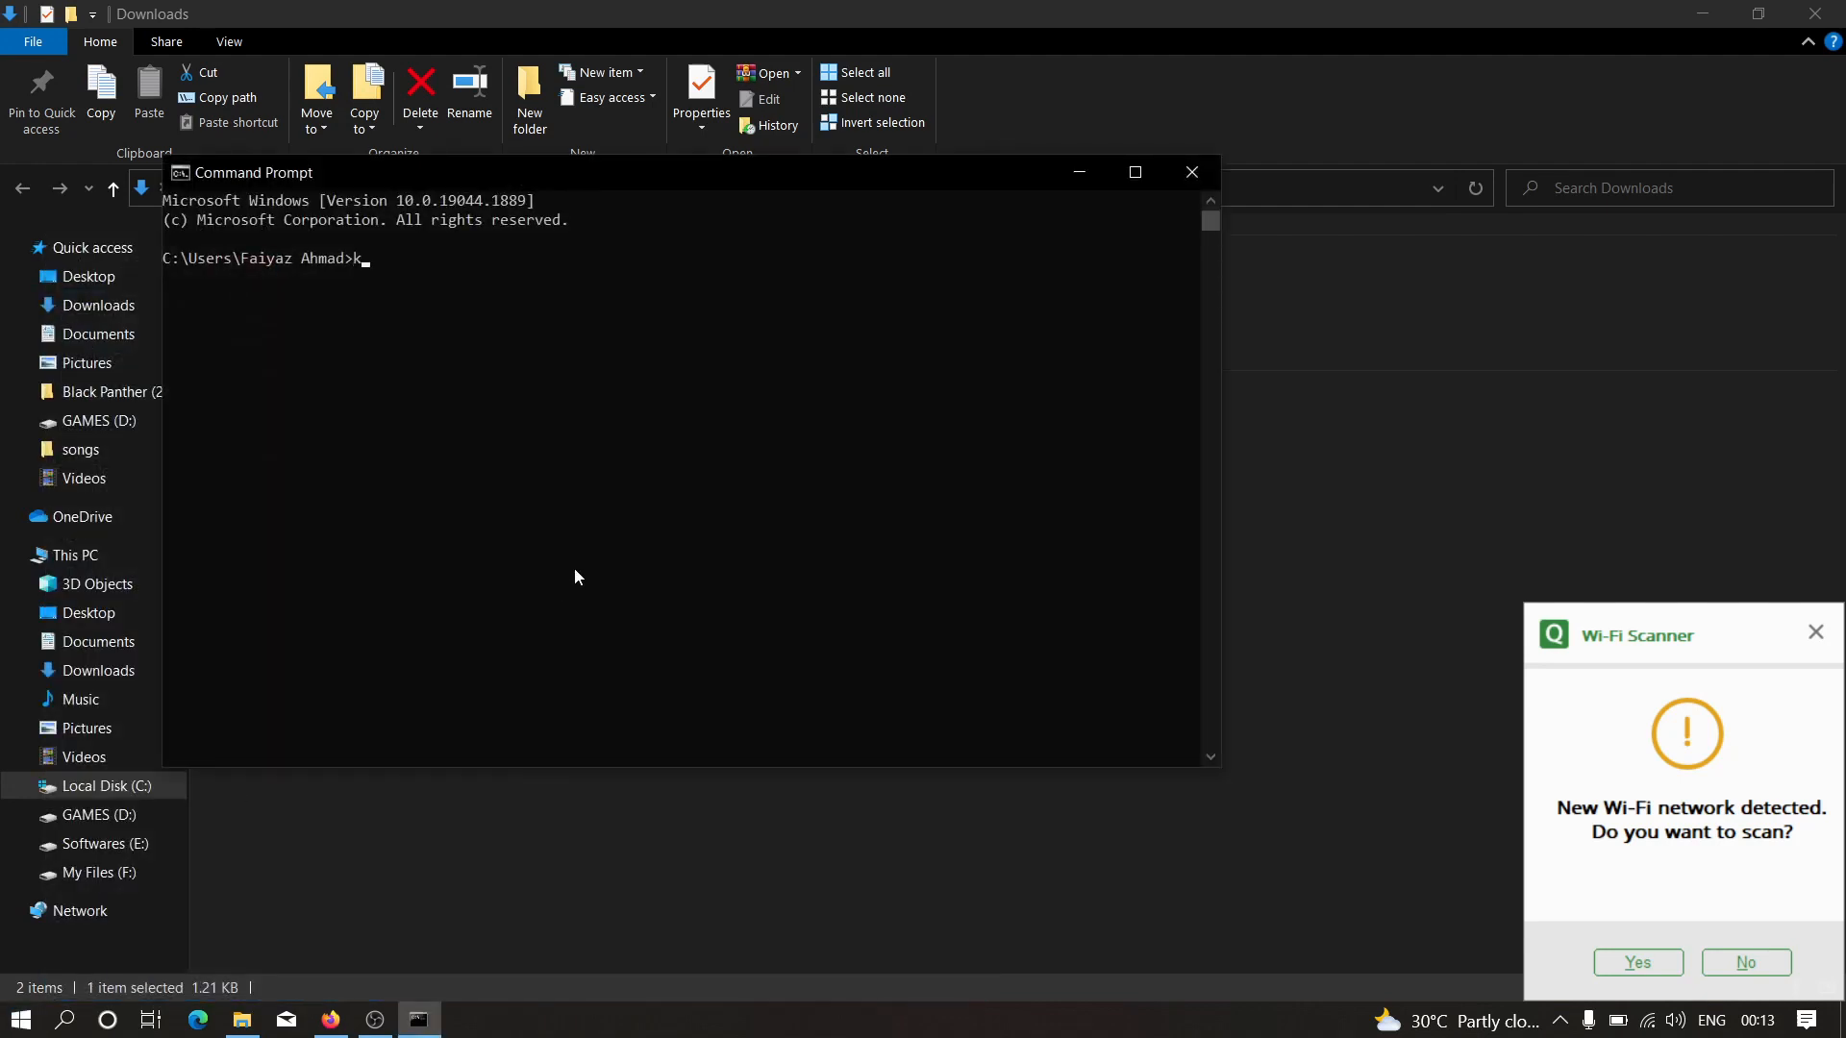
type("ali")
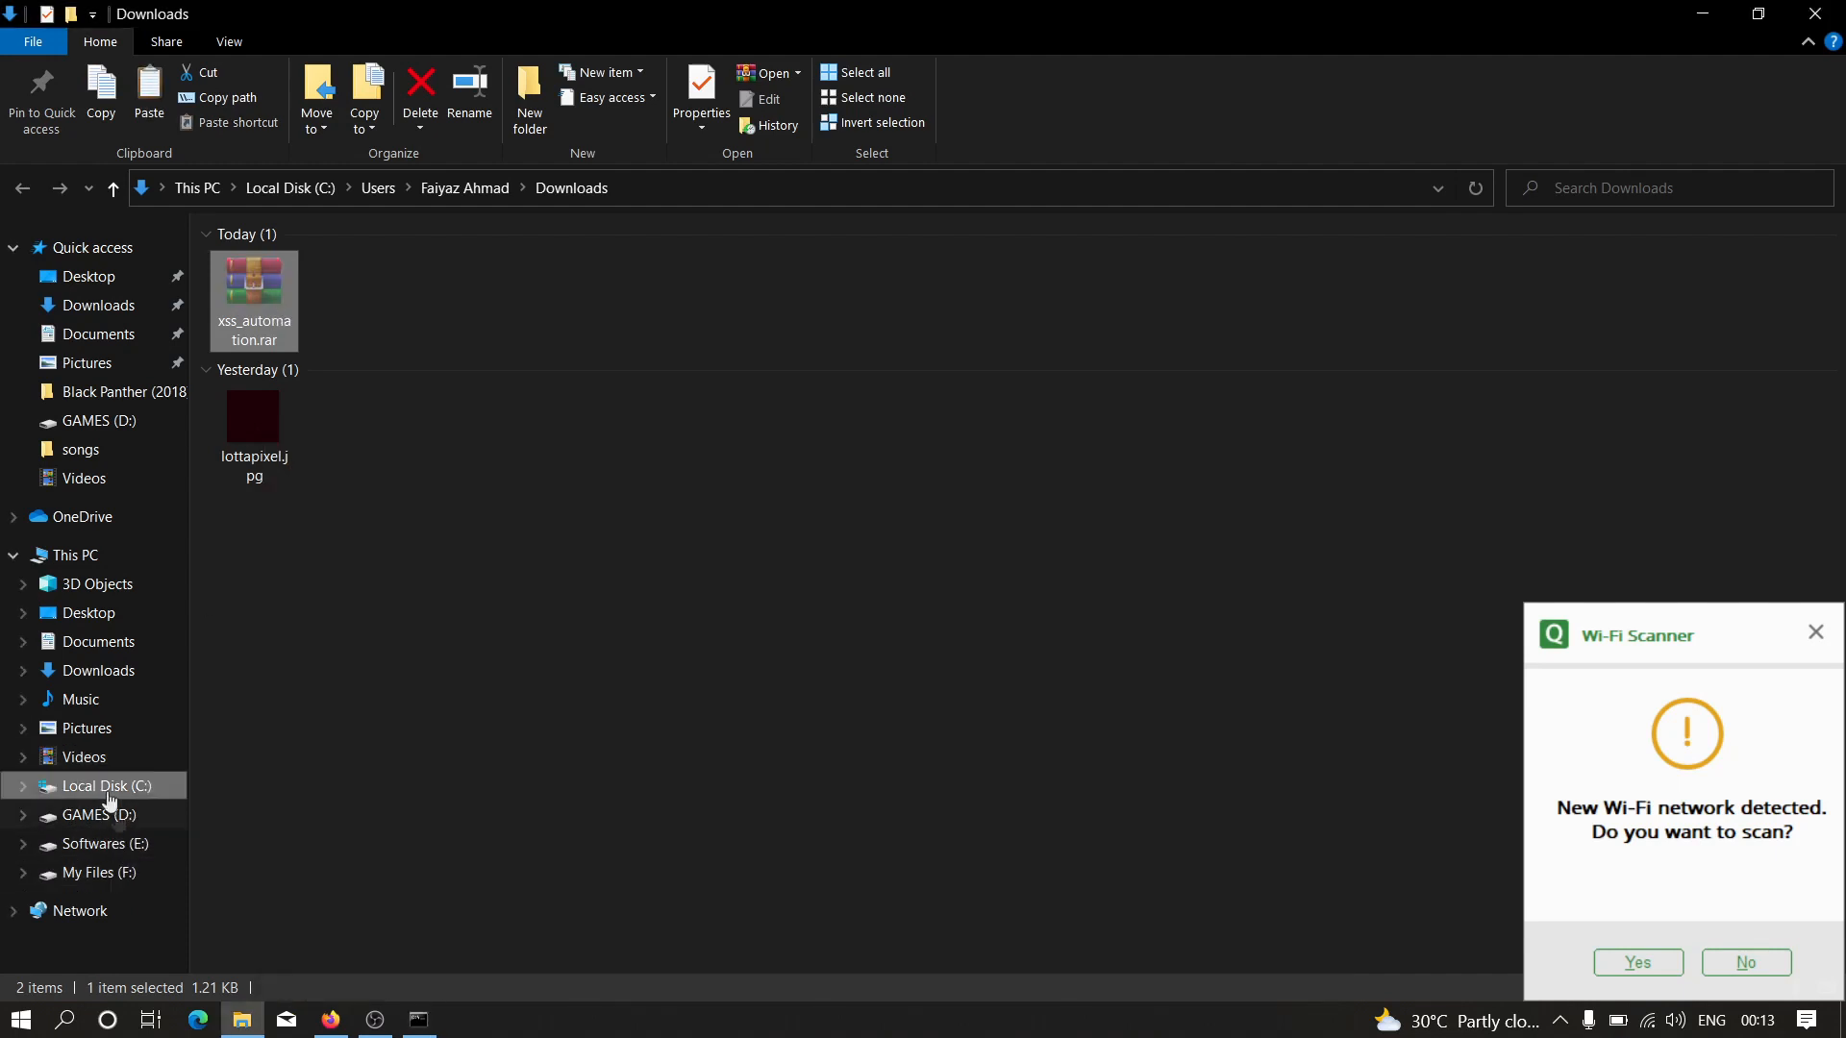
left_click(100, 785)
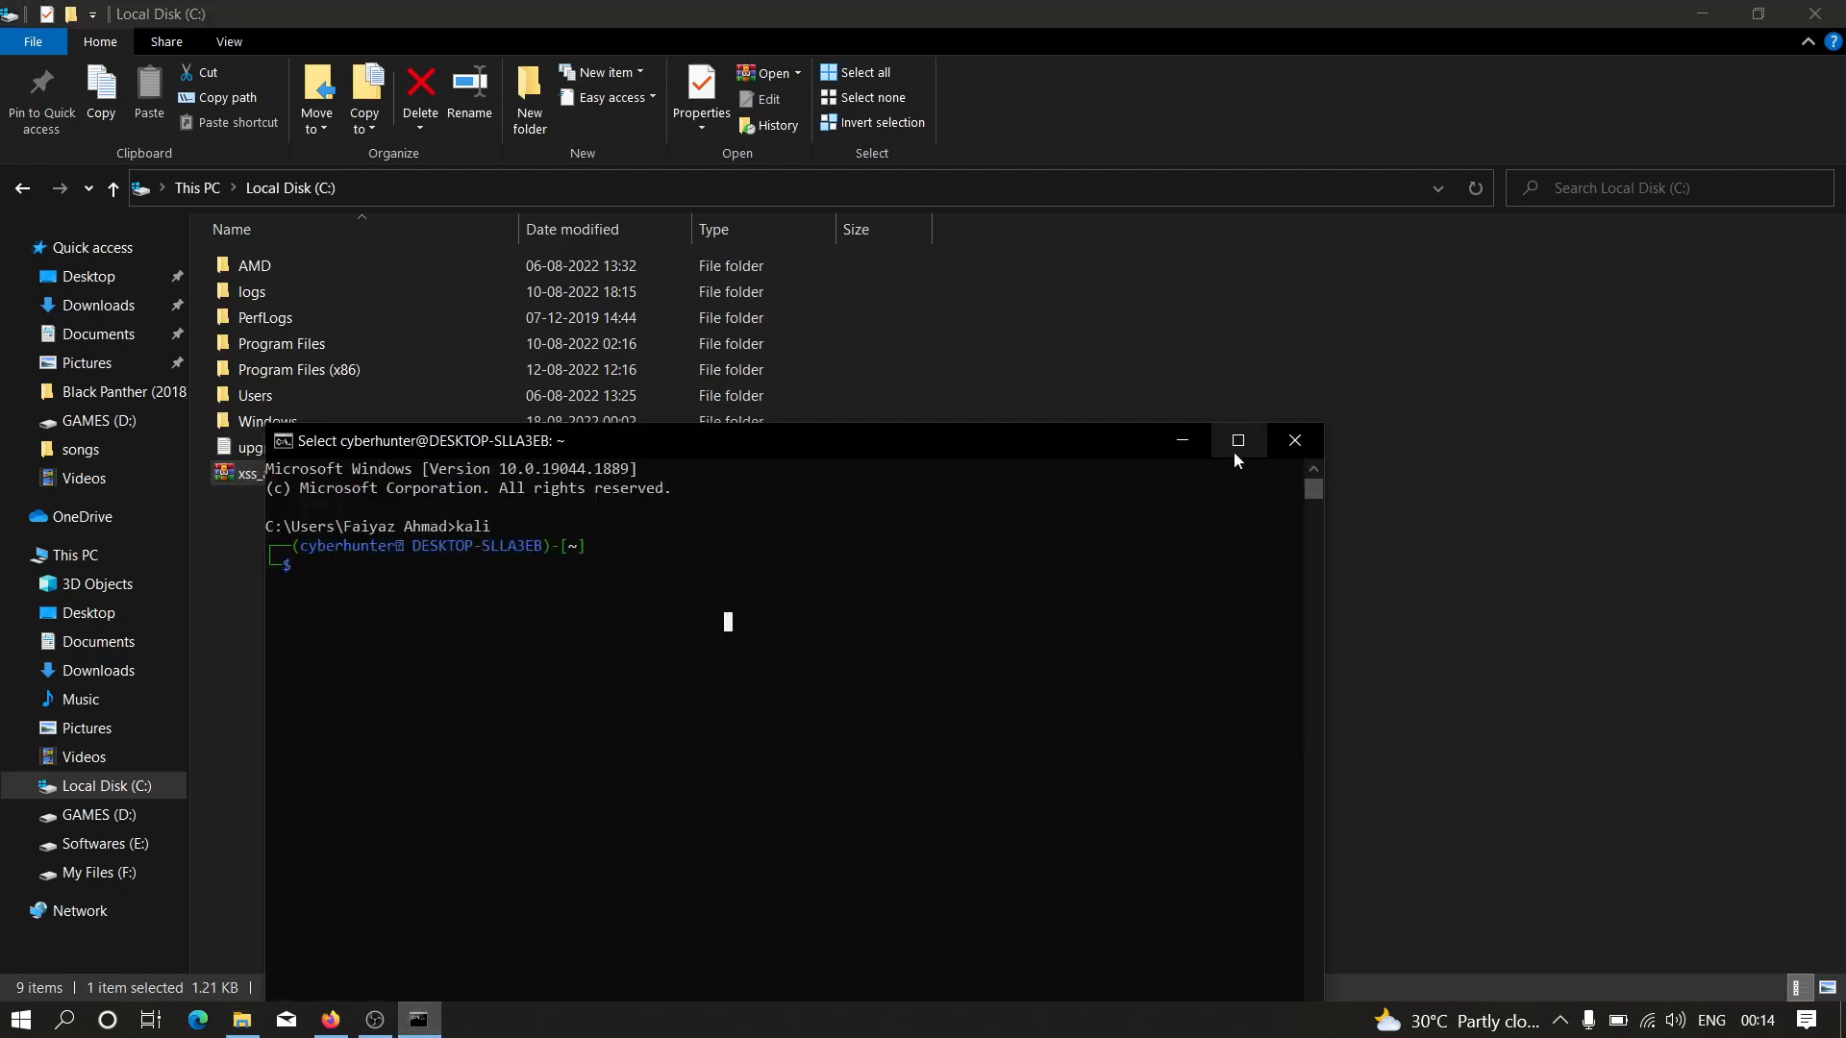
Maximize and clear the Kali terminal, then create and enter the automation directory.
left_click(1237, 440)
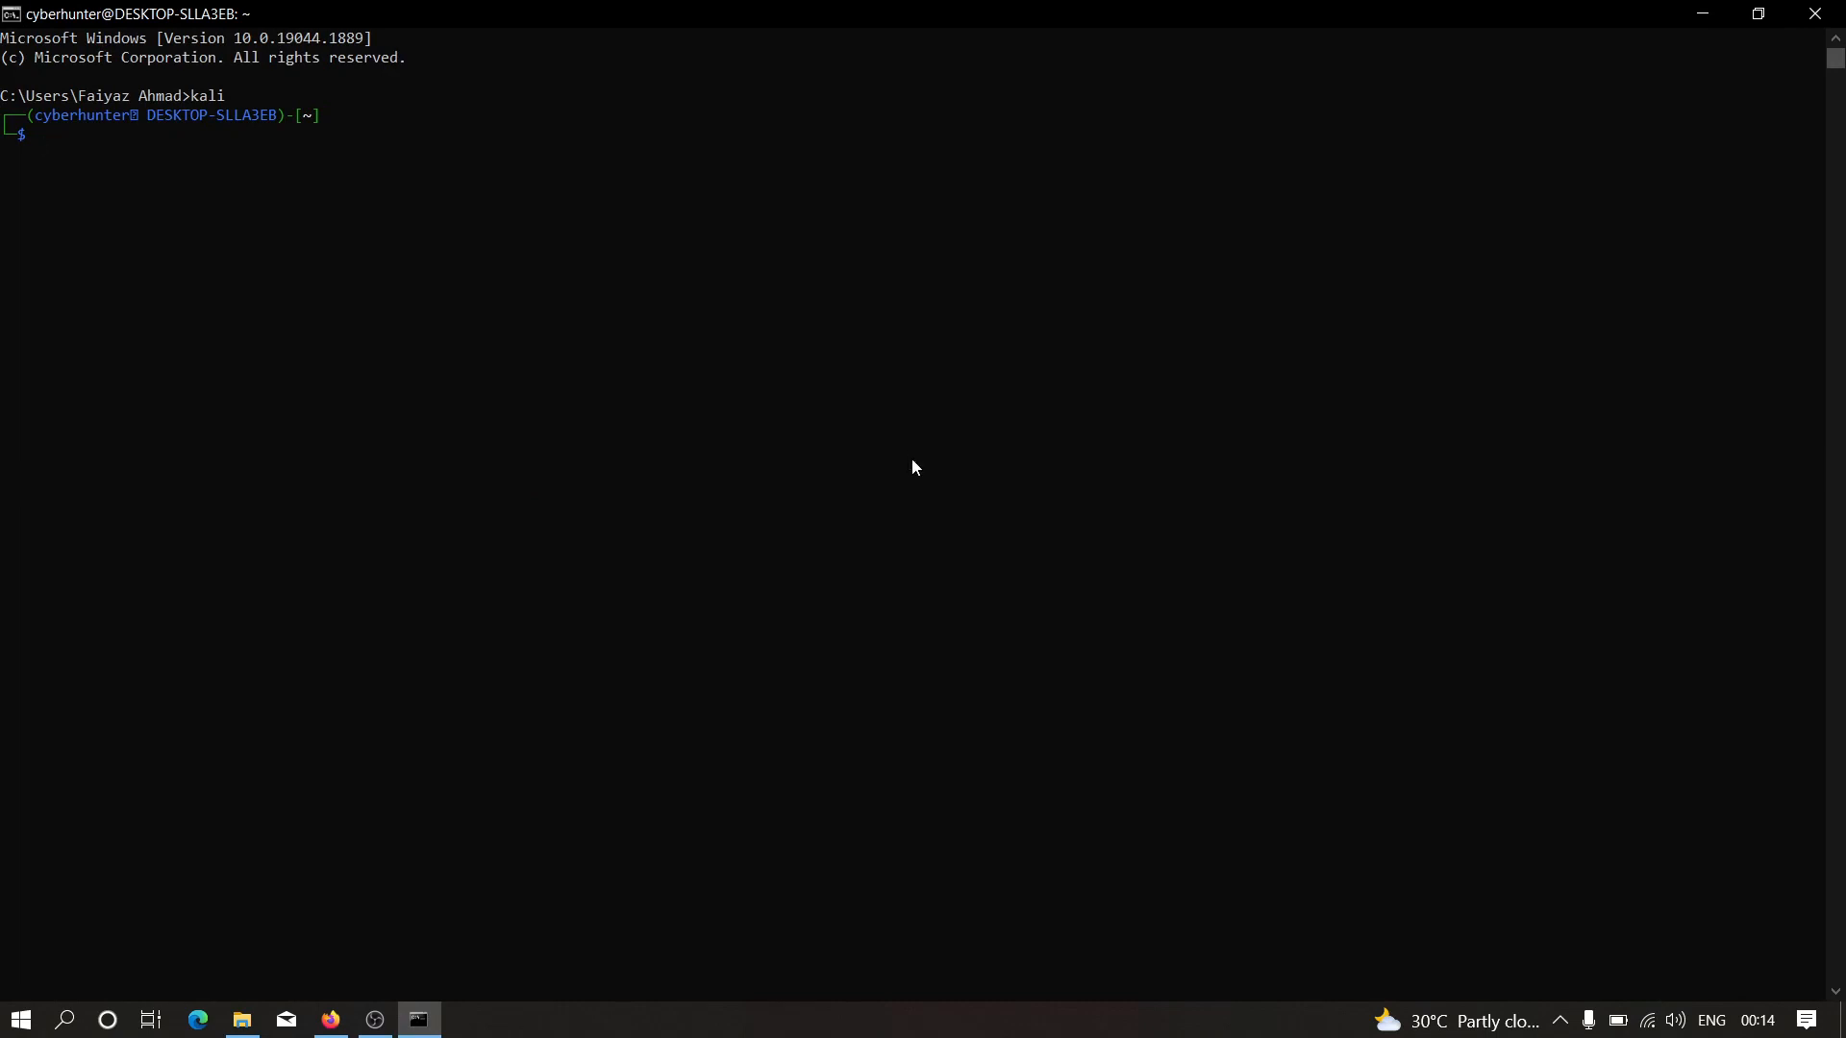
type("cle")
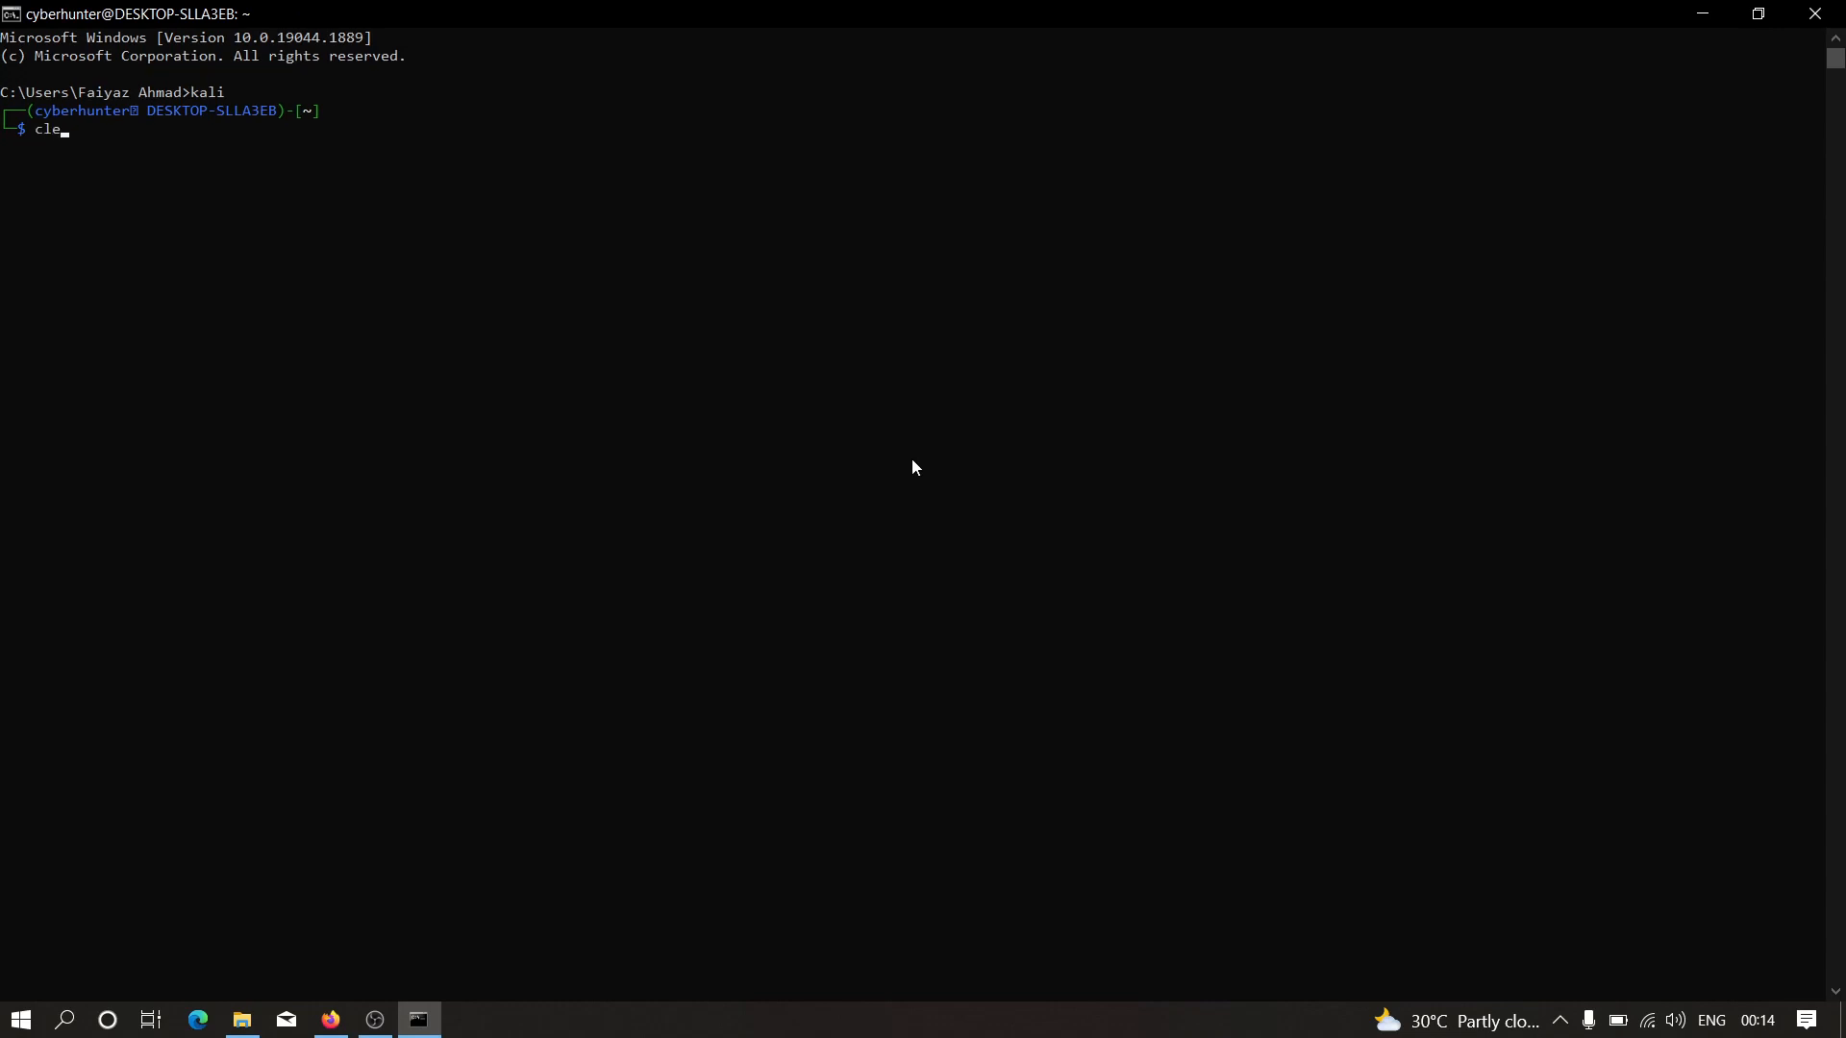
key("Return")
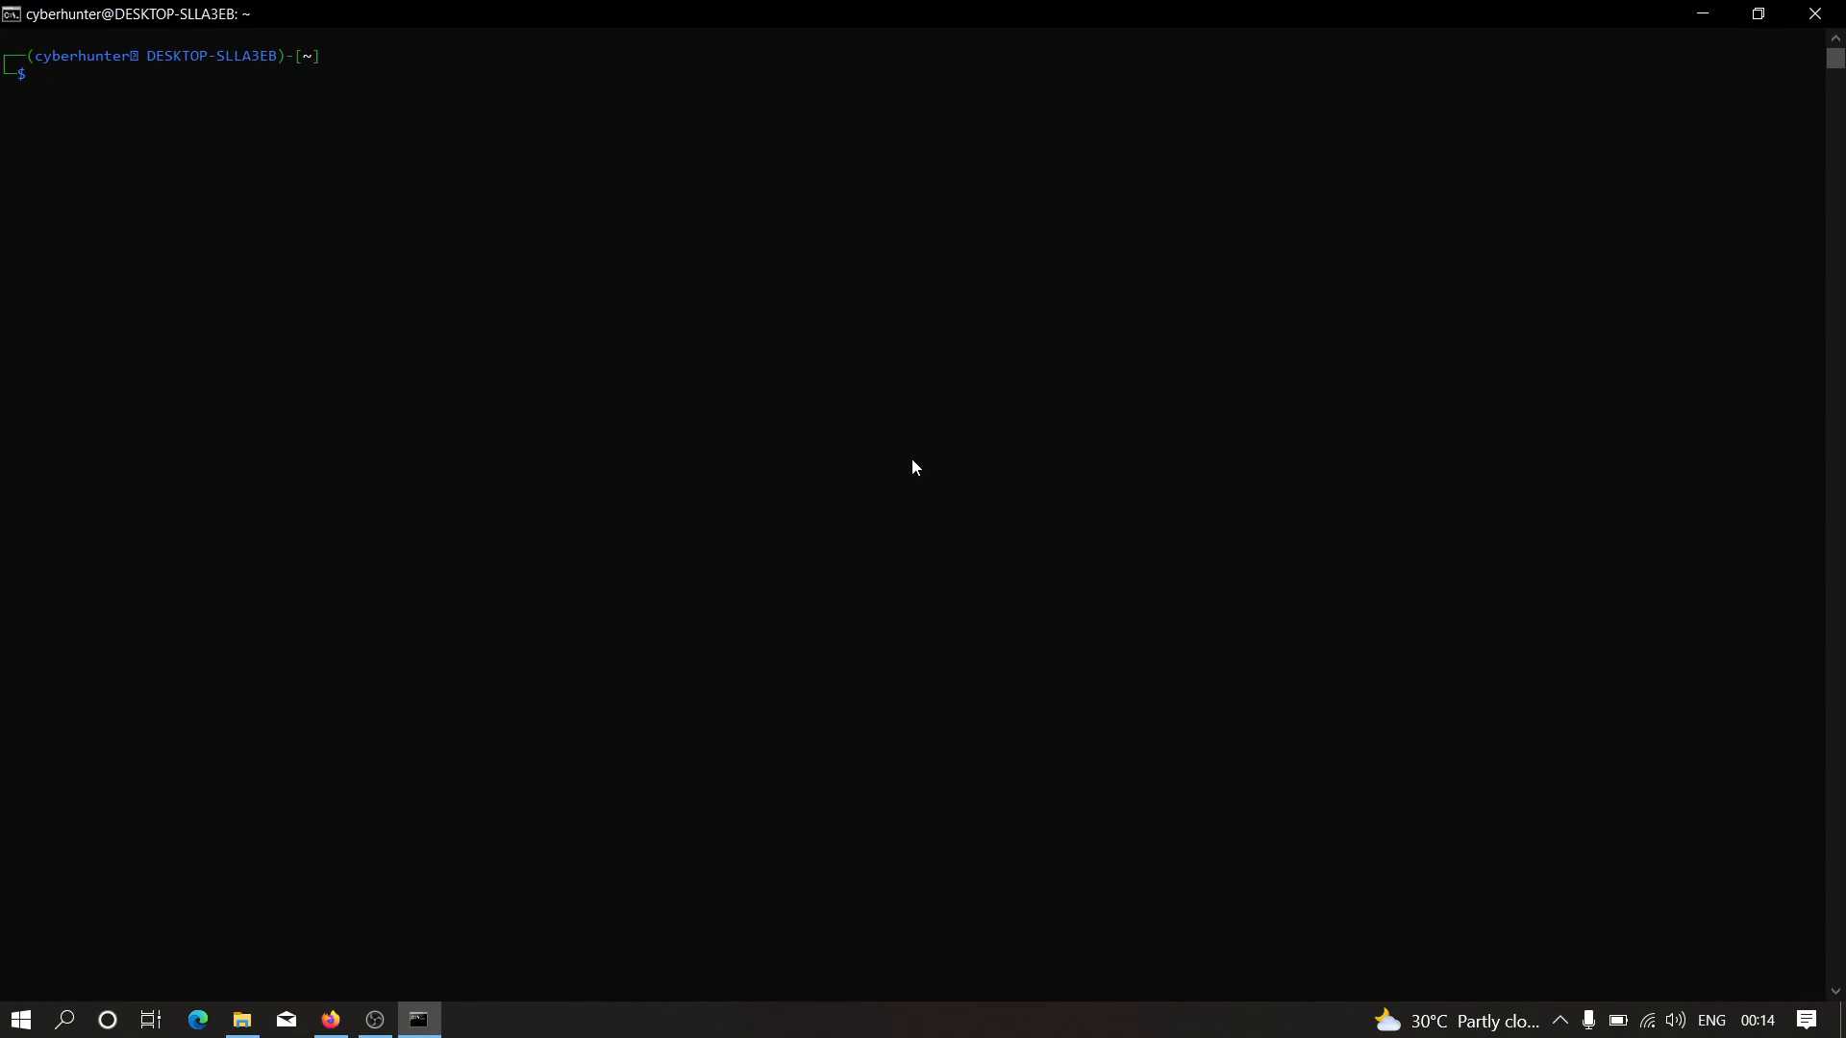
type("mkdir")
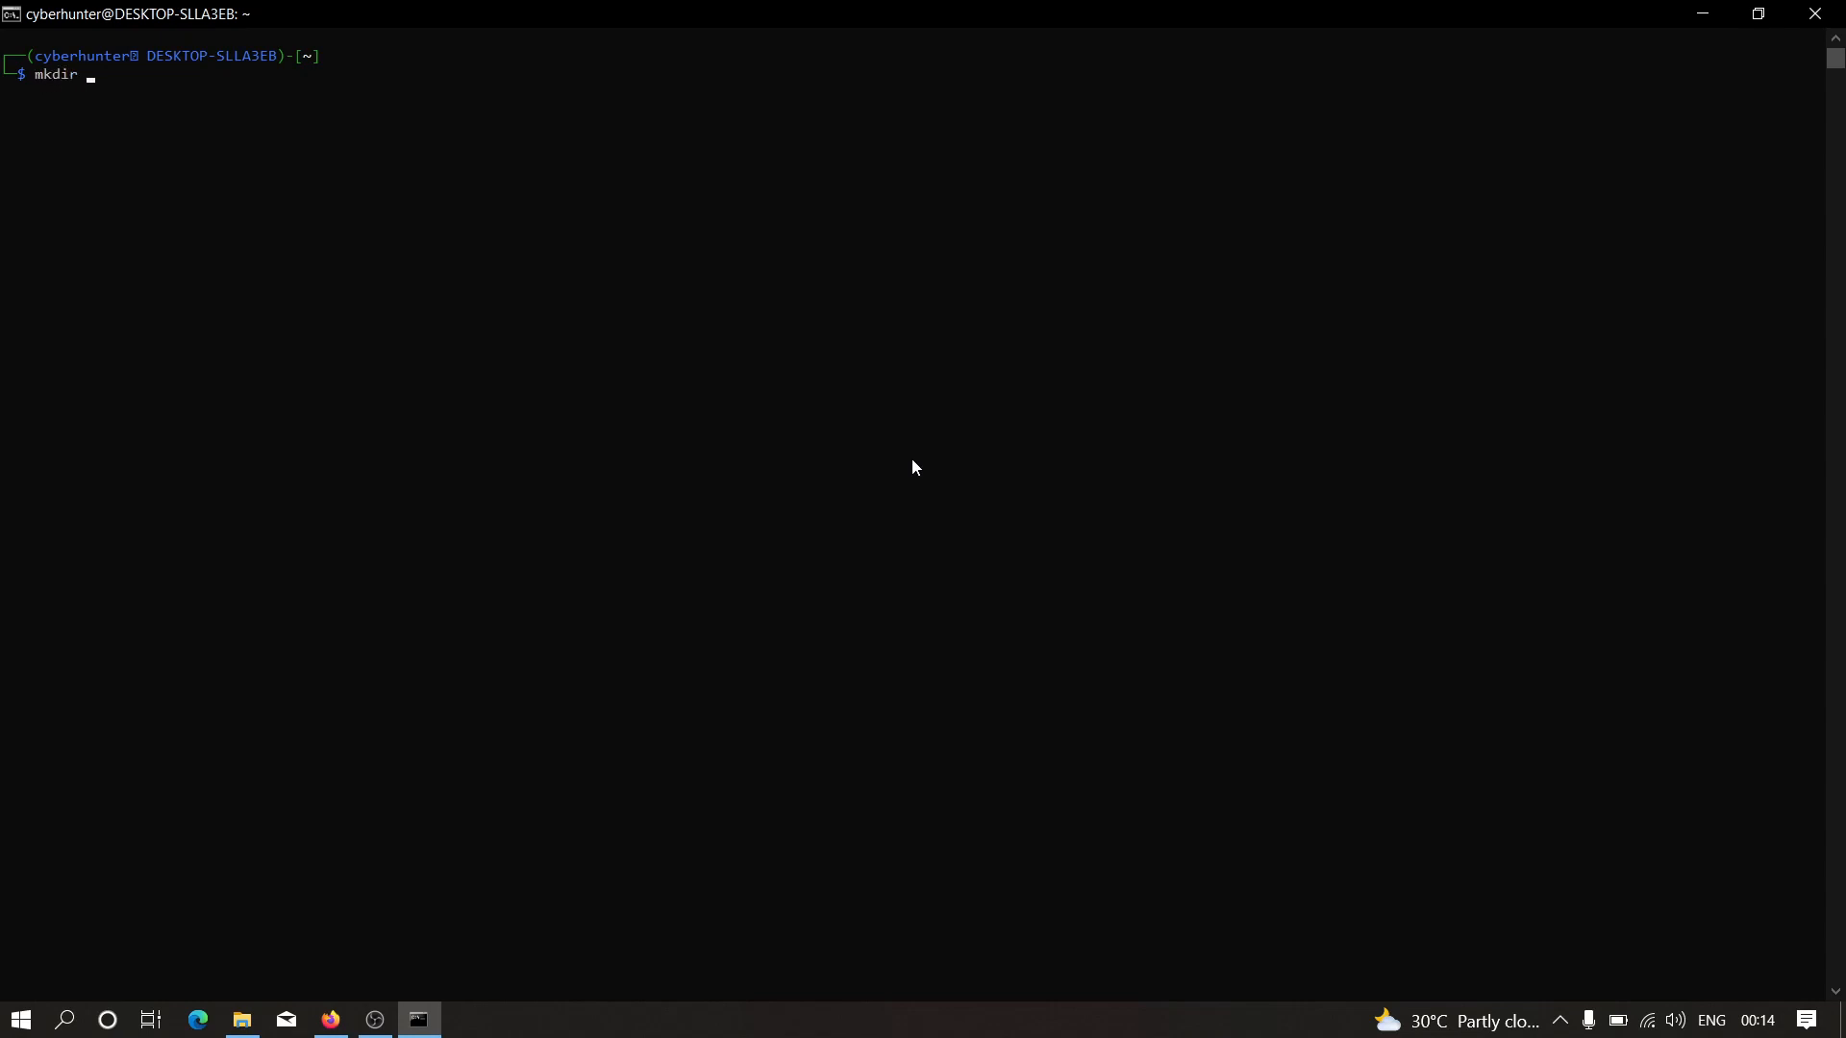
type("automa")
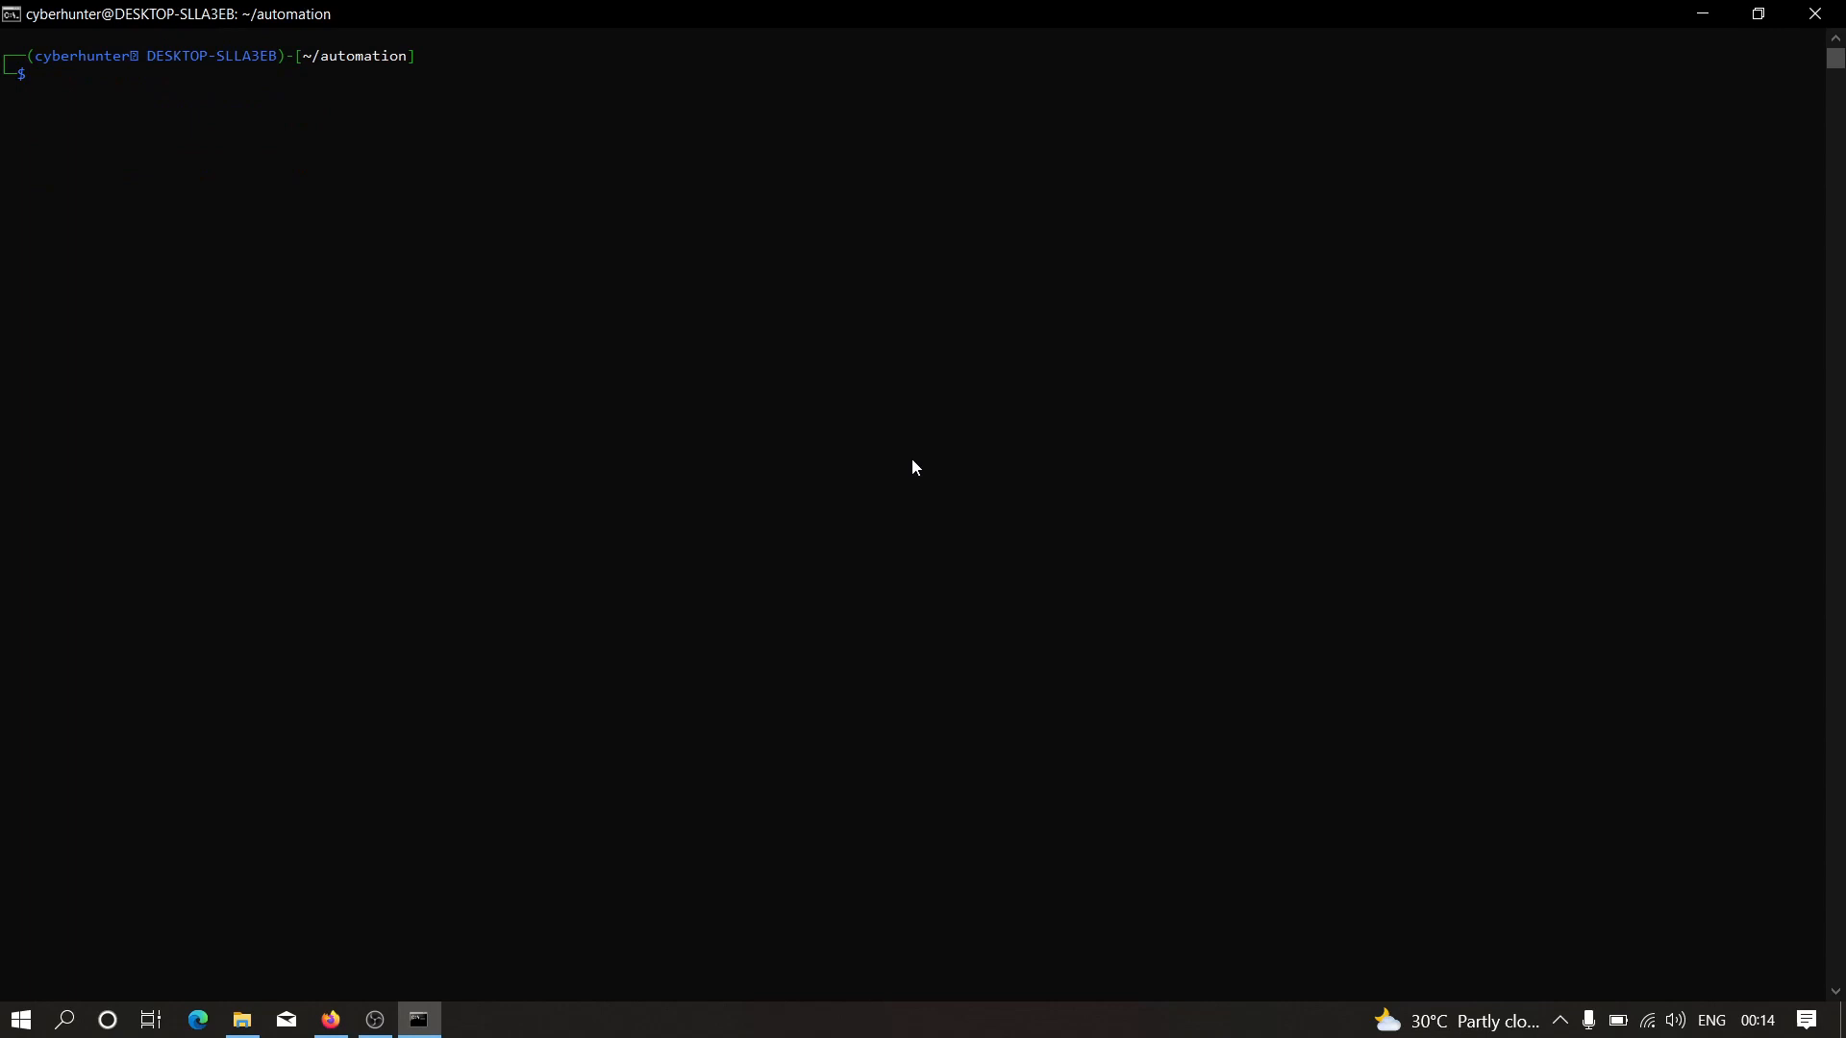
Move /mnt/c/xss_automation.rar into the automation folder renamed as xss.rar.
type("mv /")
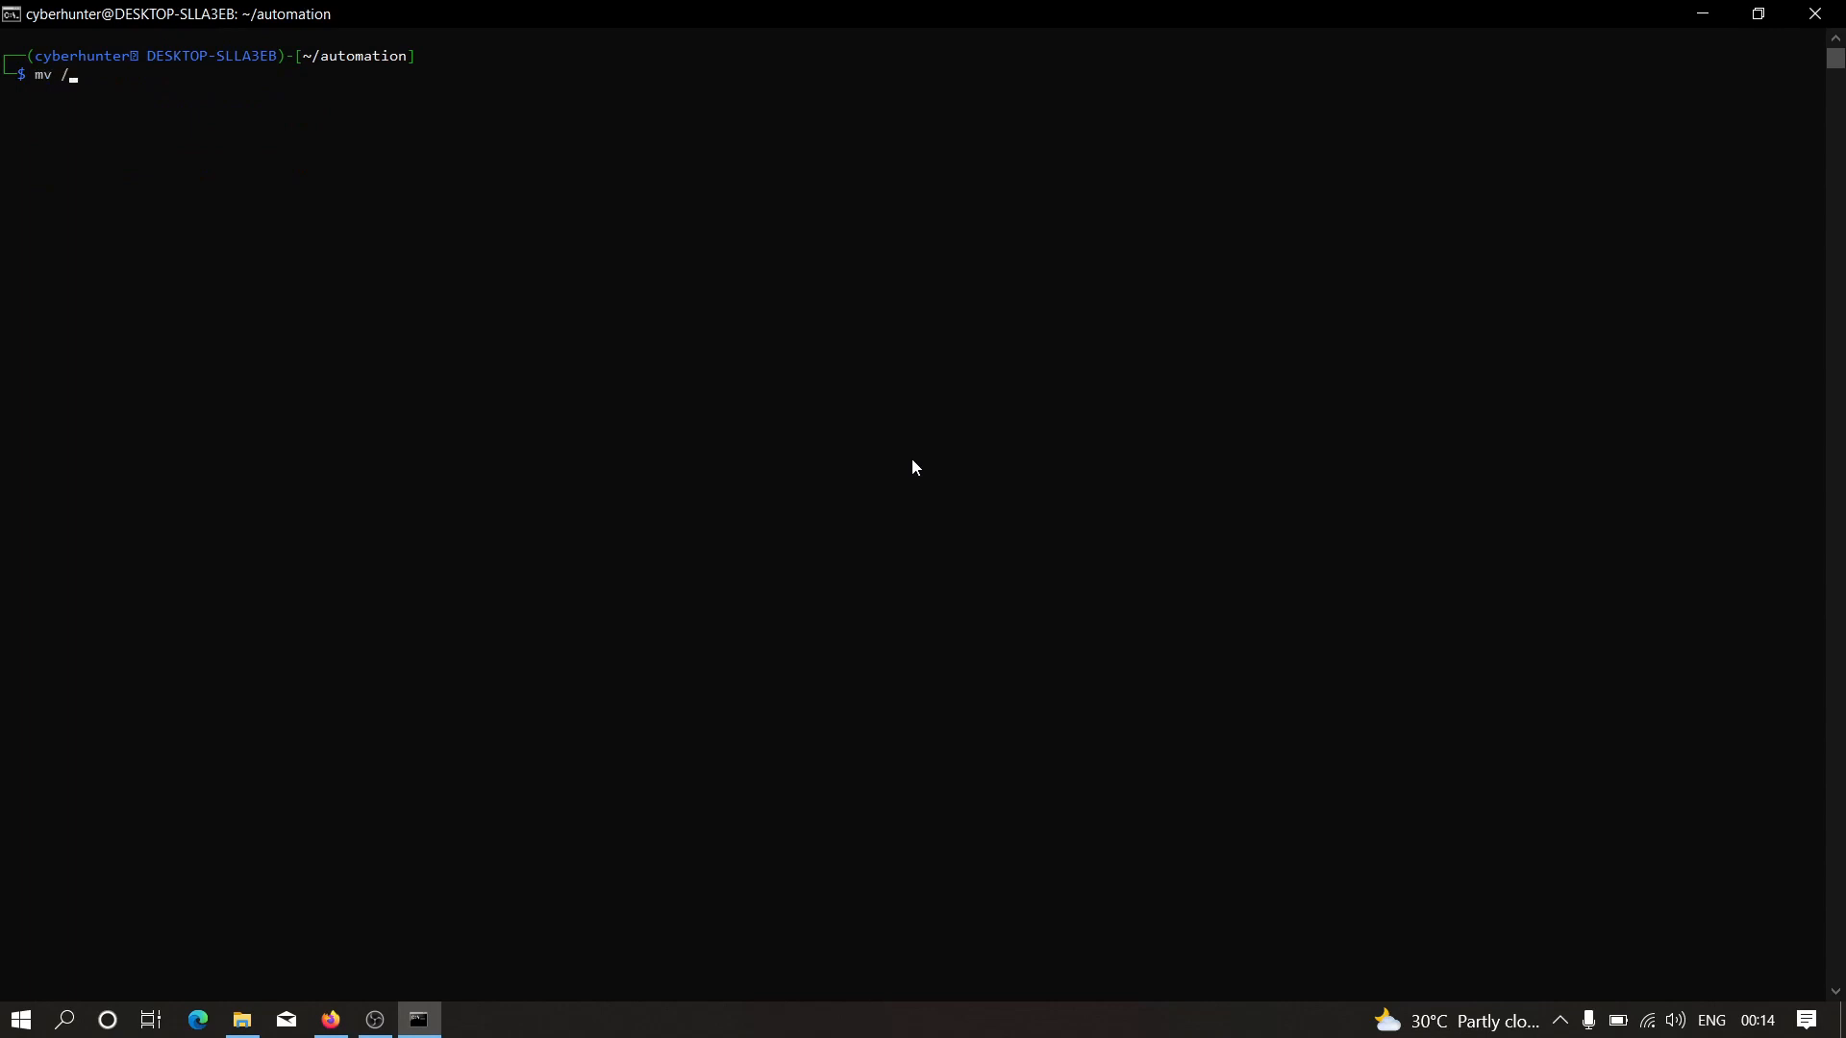
type("mnt/c/")
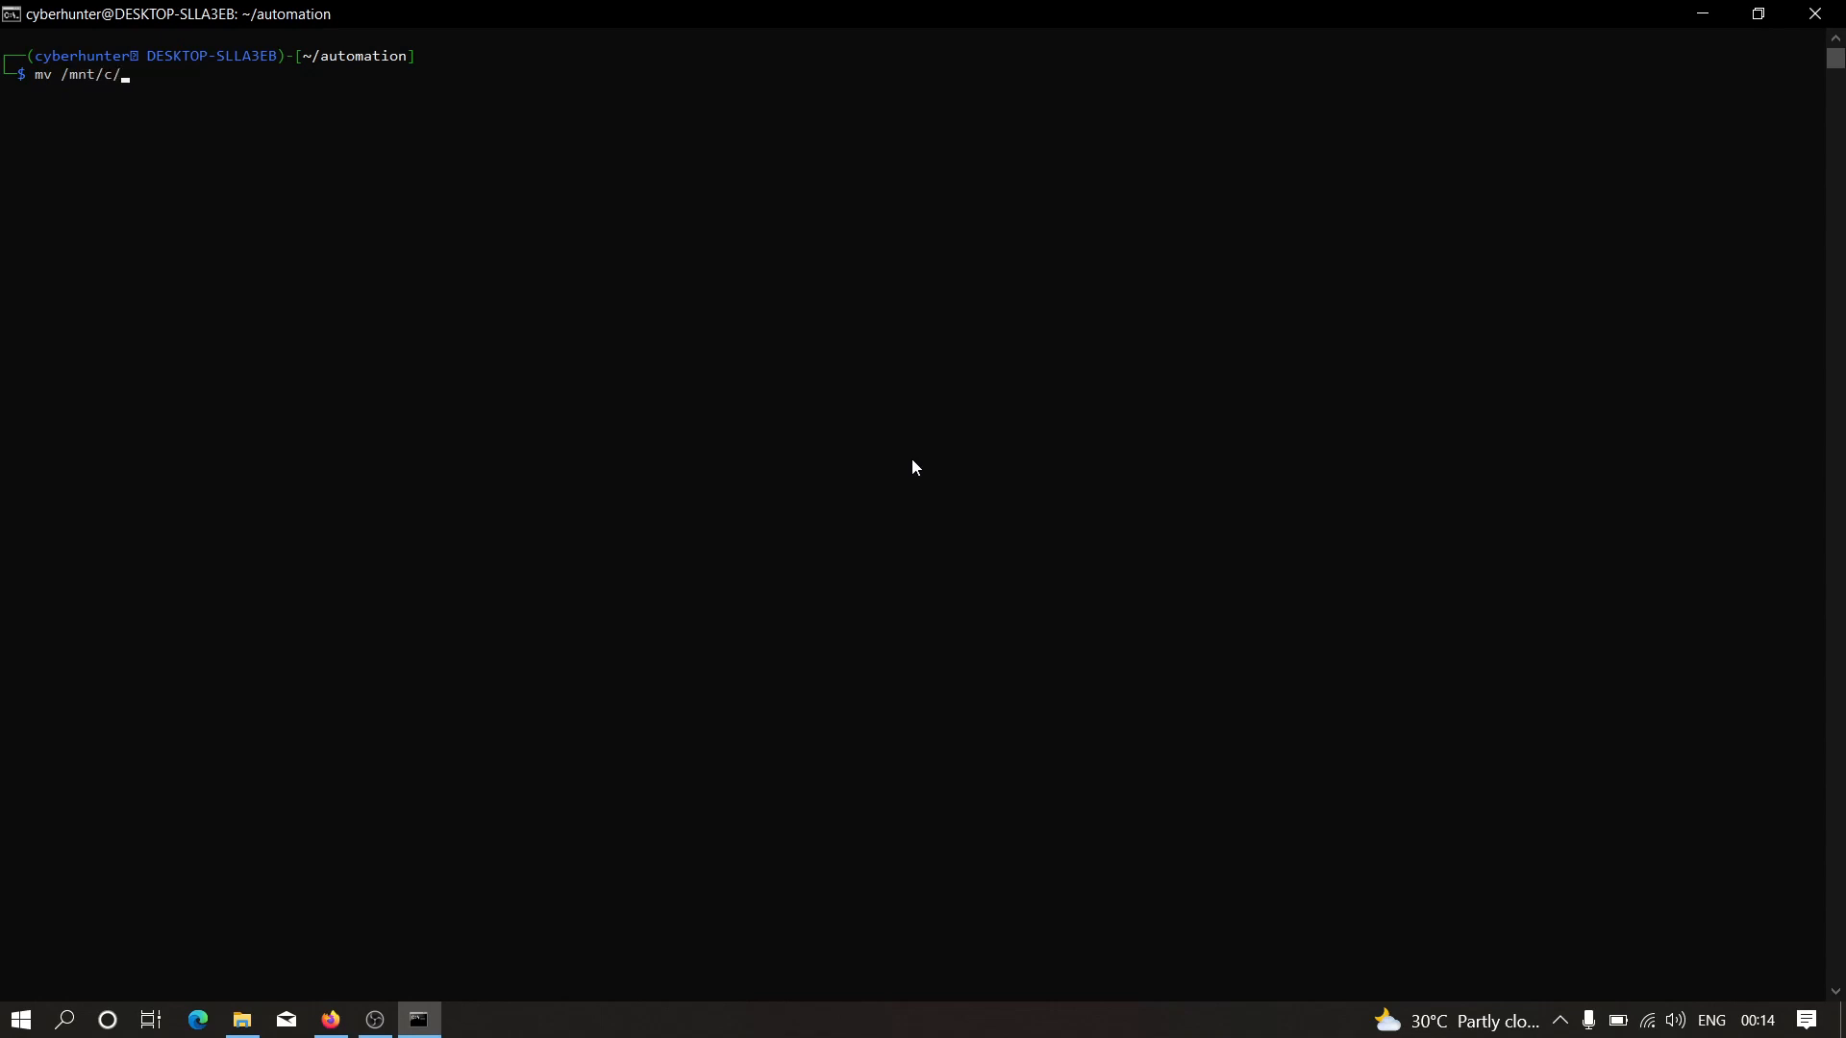
type("xss_automation.rar")
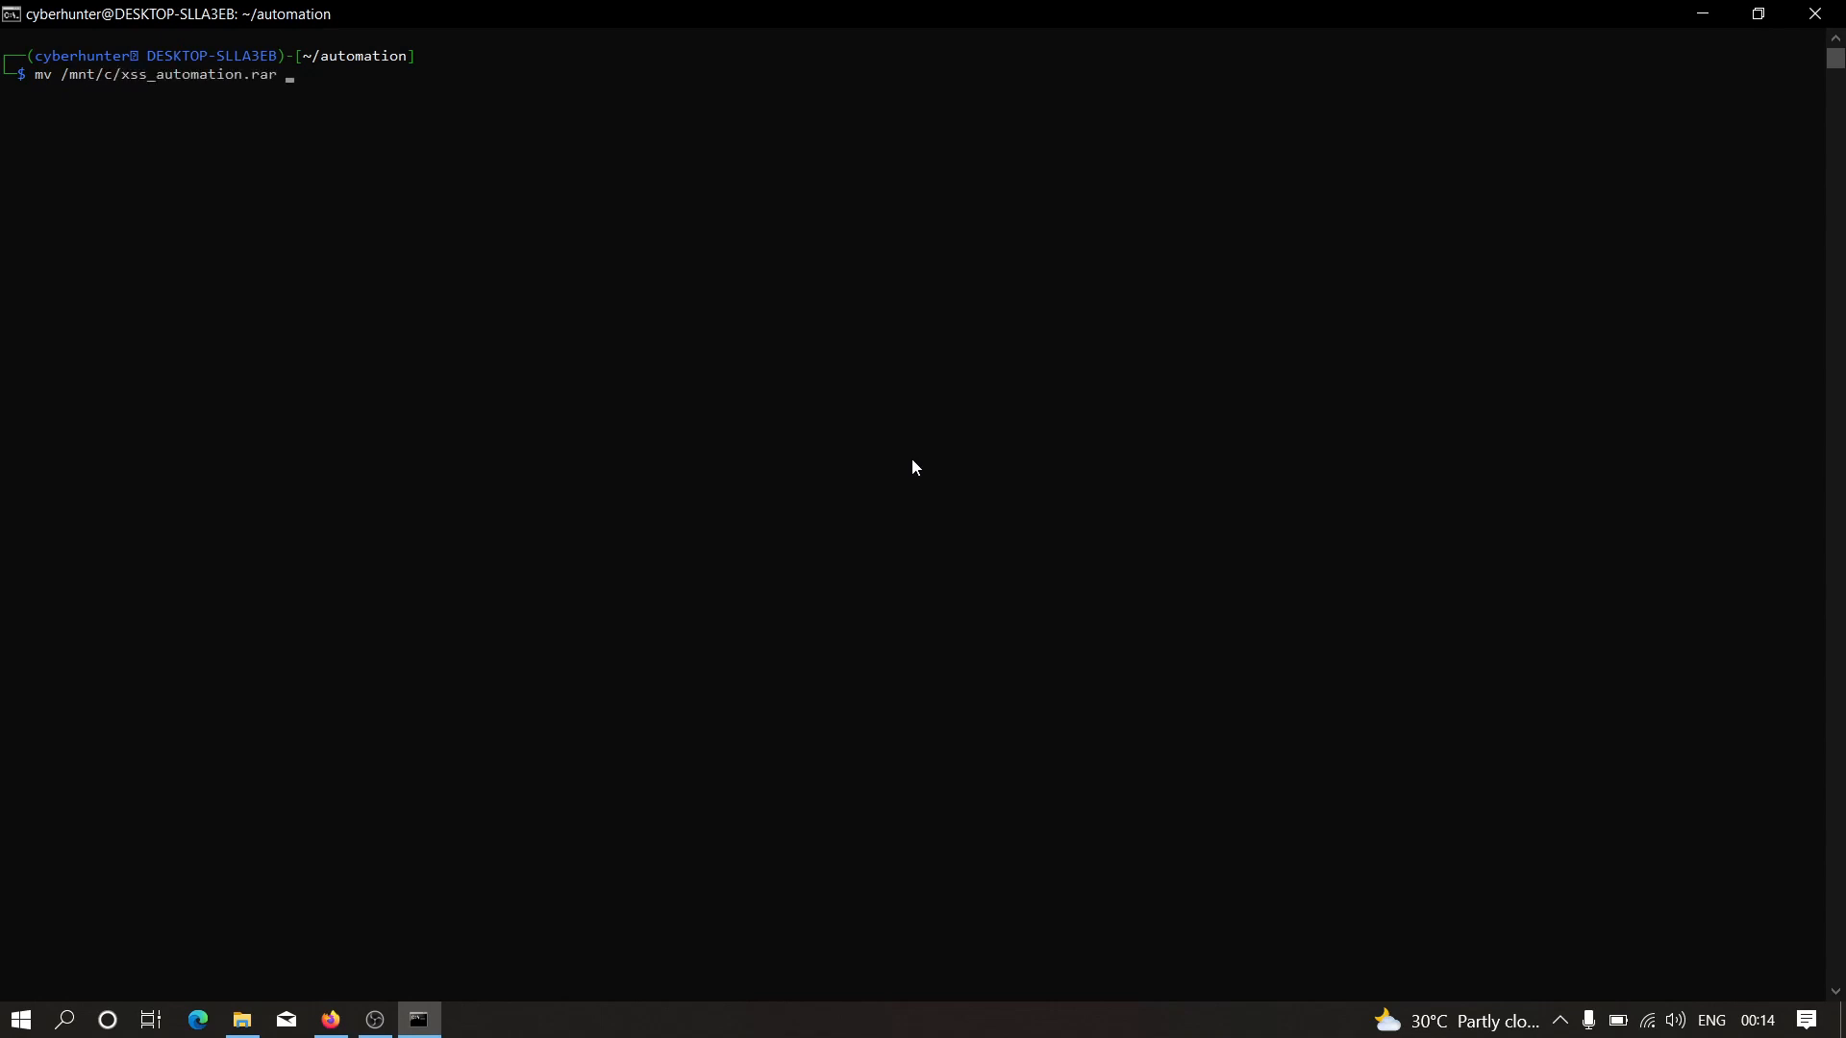
type("xs")
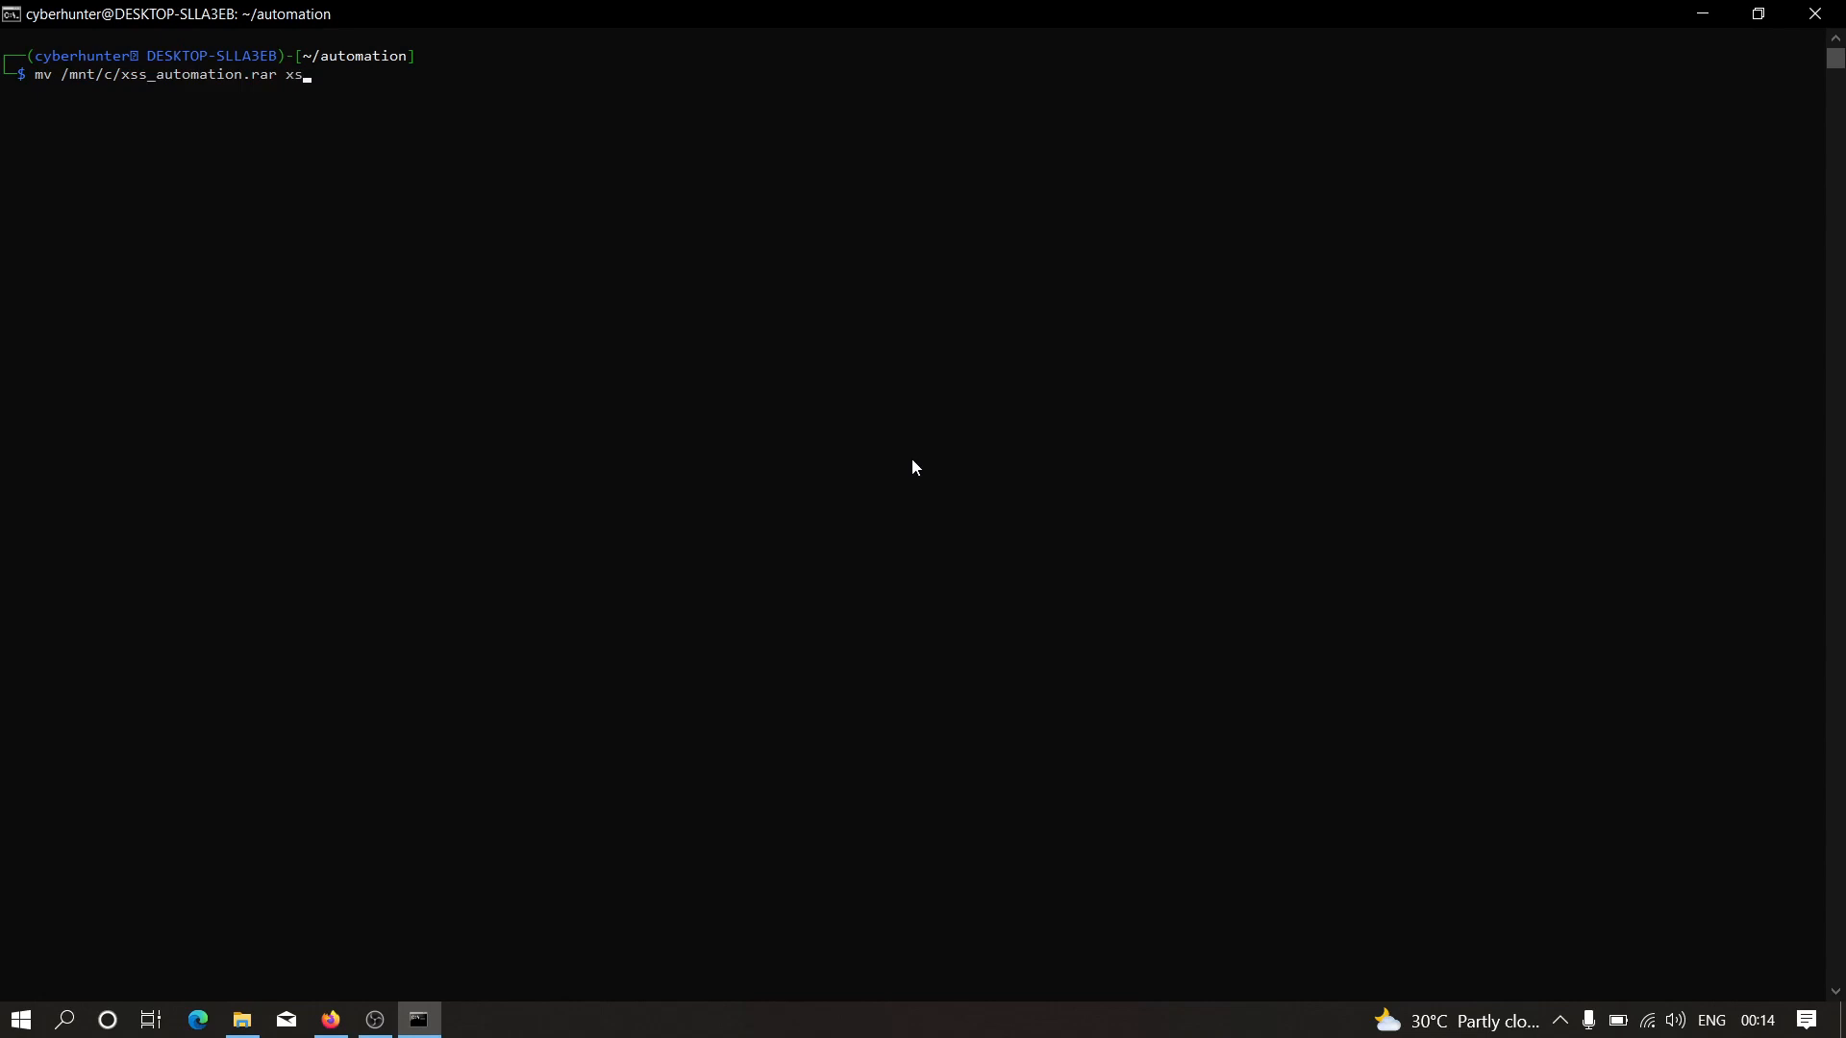
type("s.rar")
type("clea")
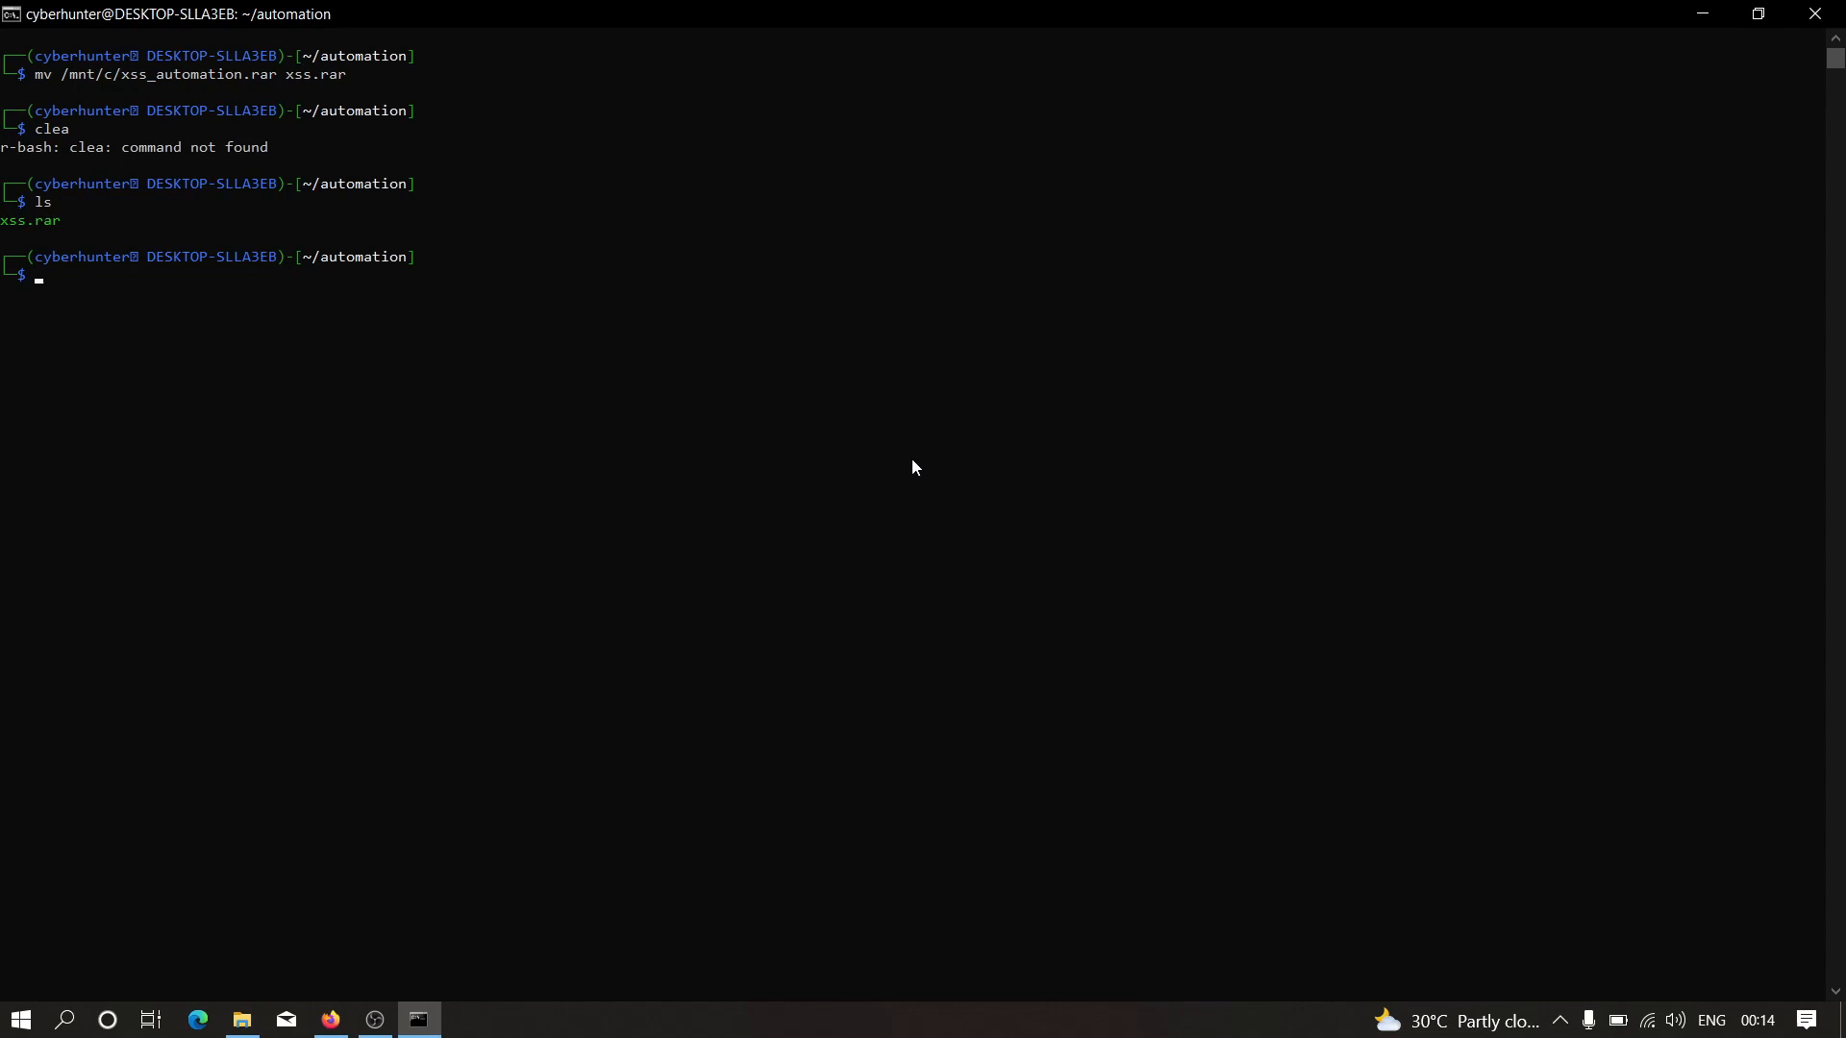
Install unrar with sudo apt, confirm it is already newest, and clear the screen.
type("sudo")
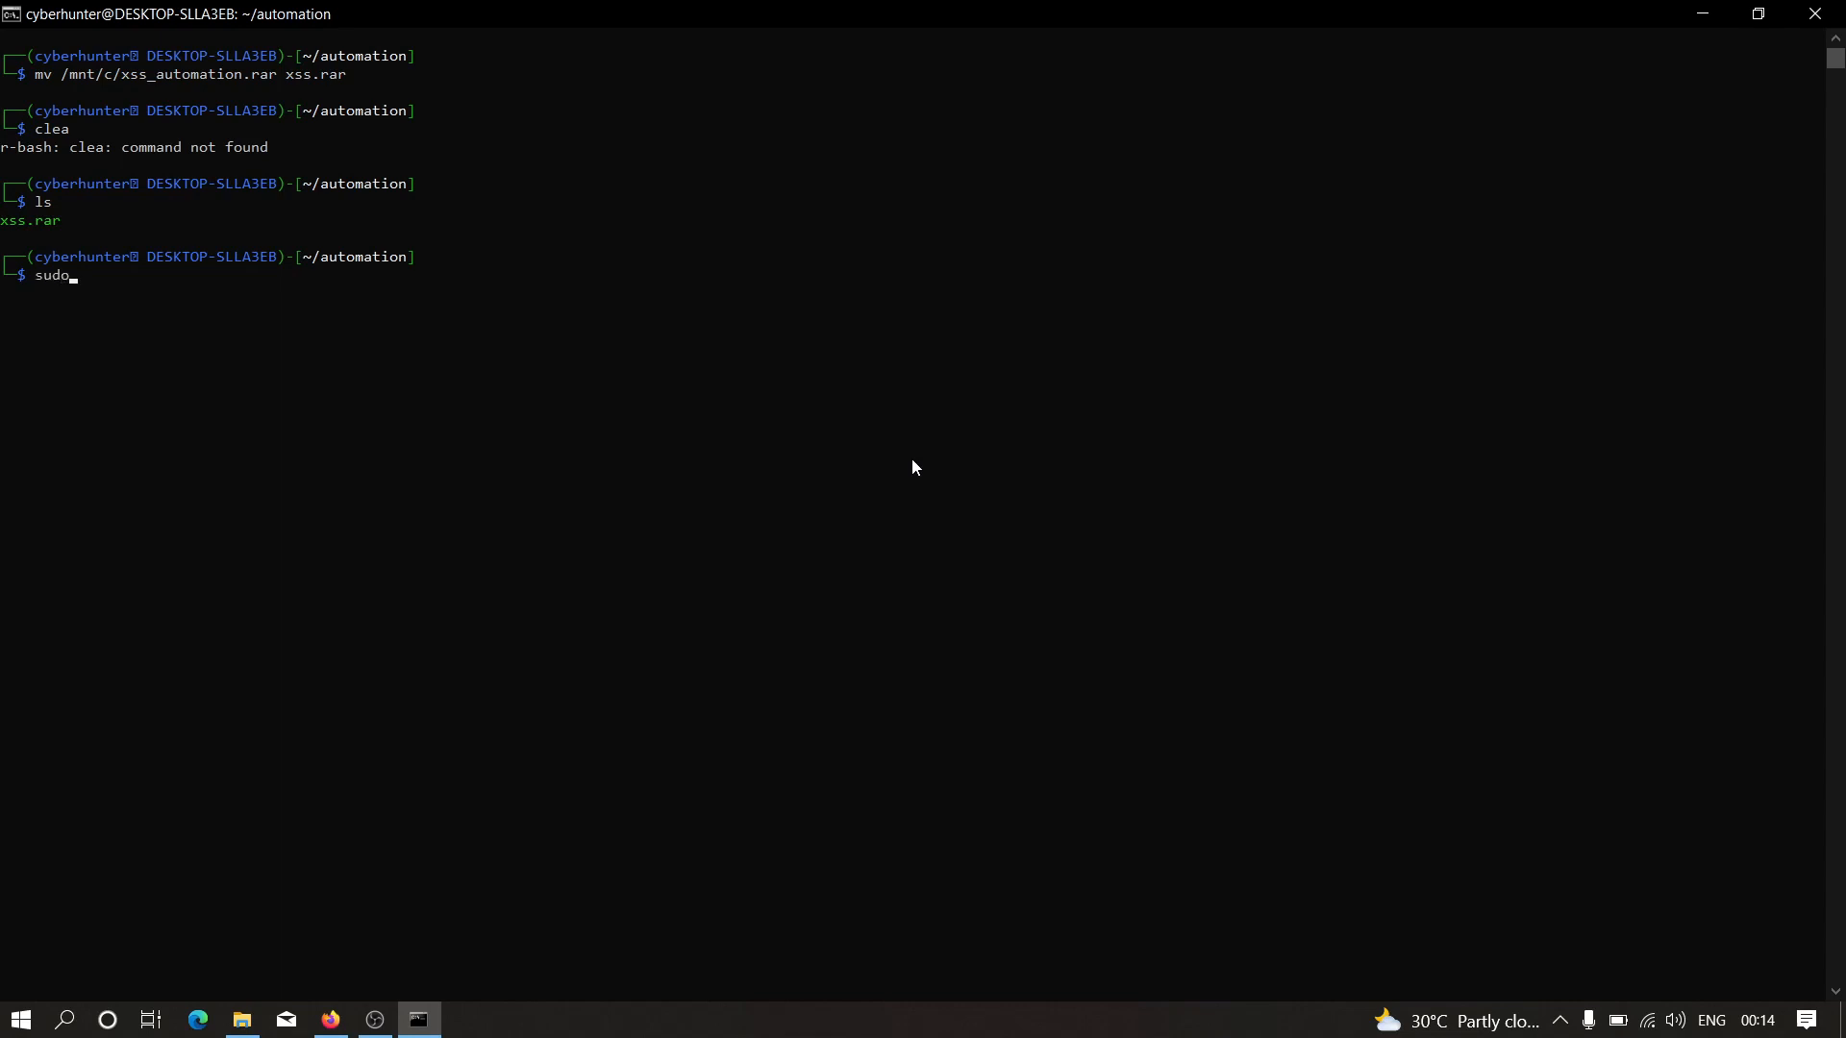
type("apt install unrar")
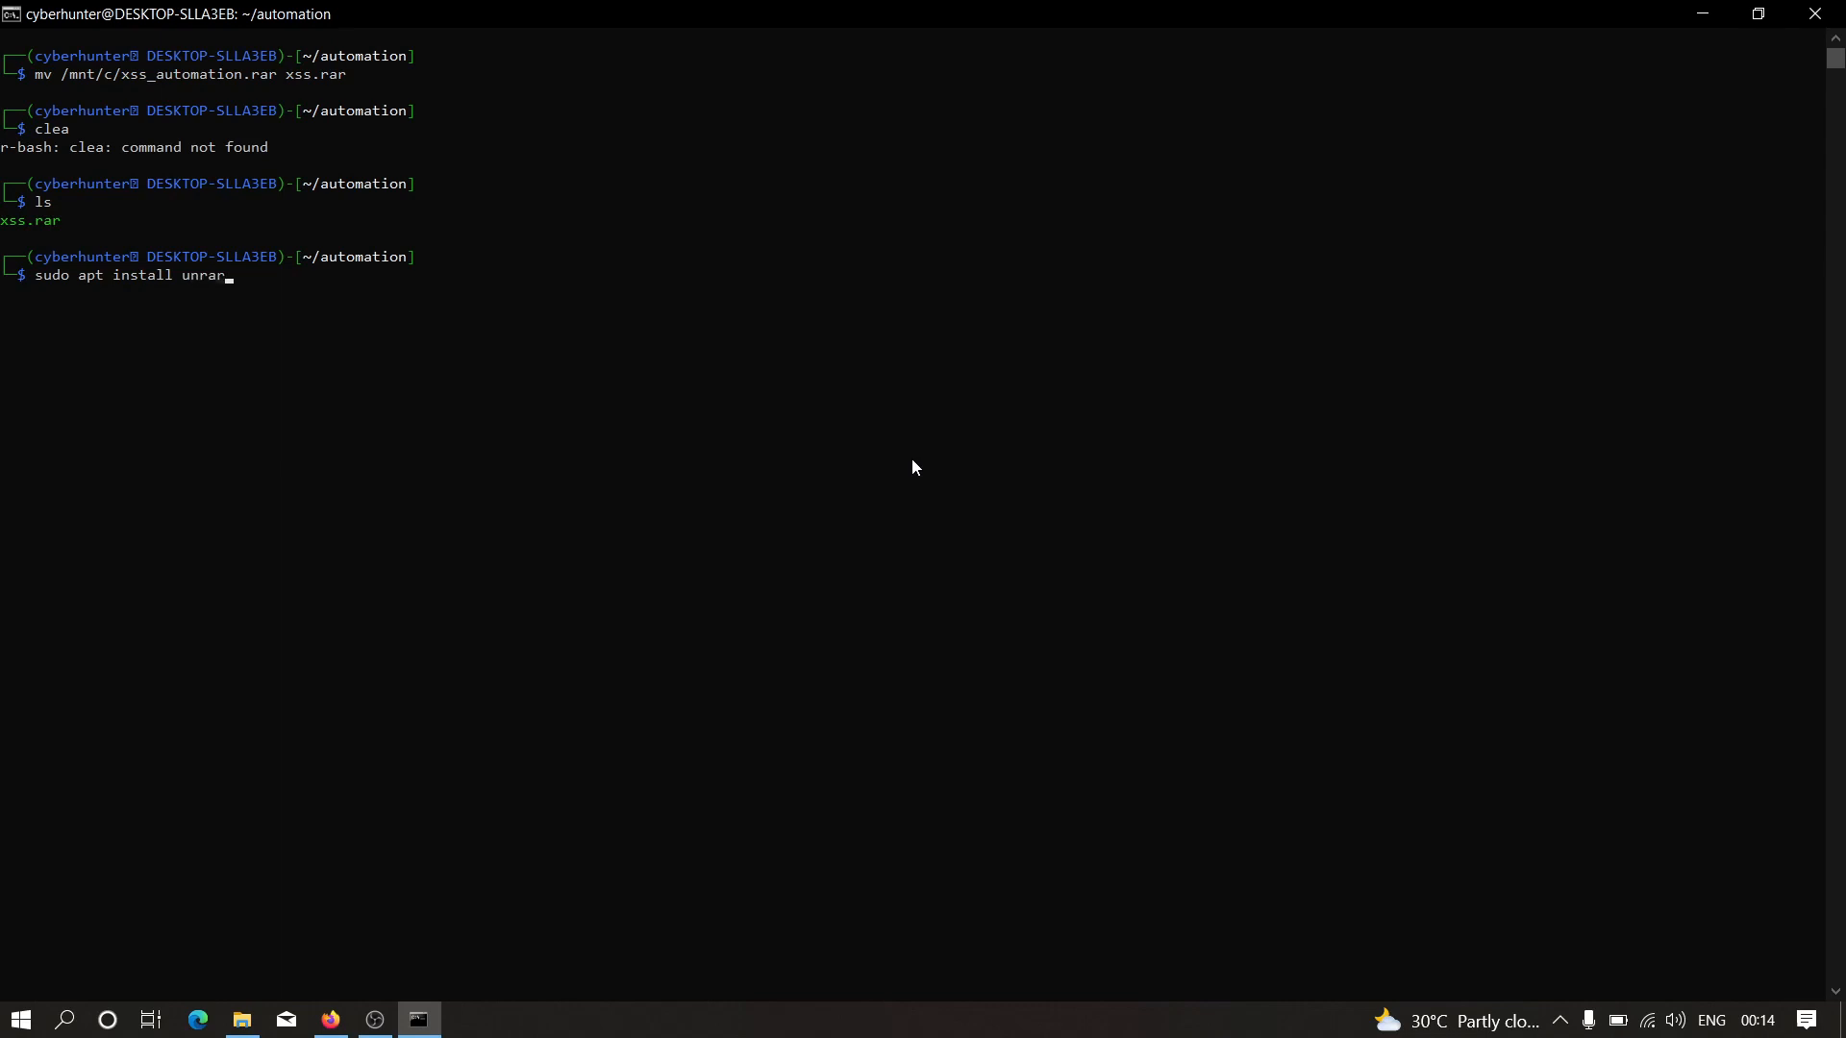
key("Return")
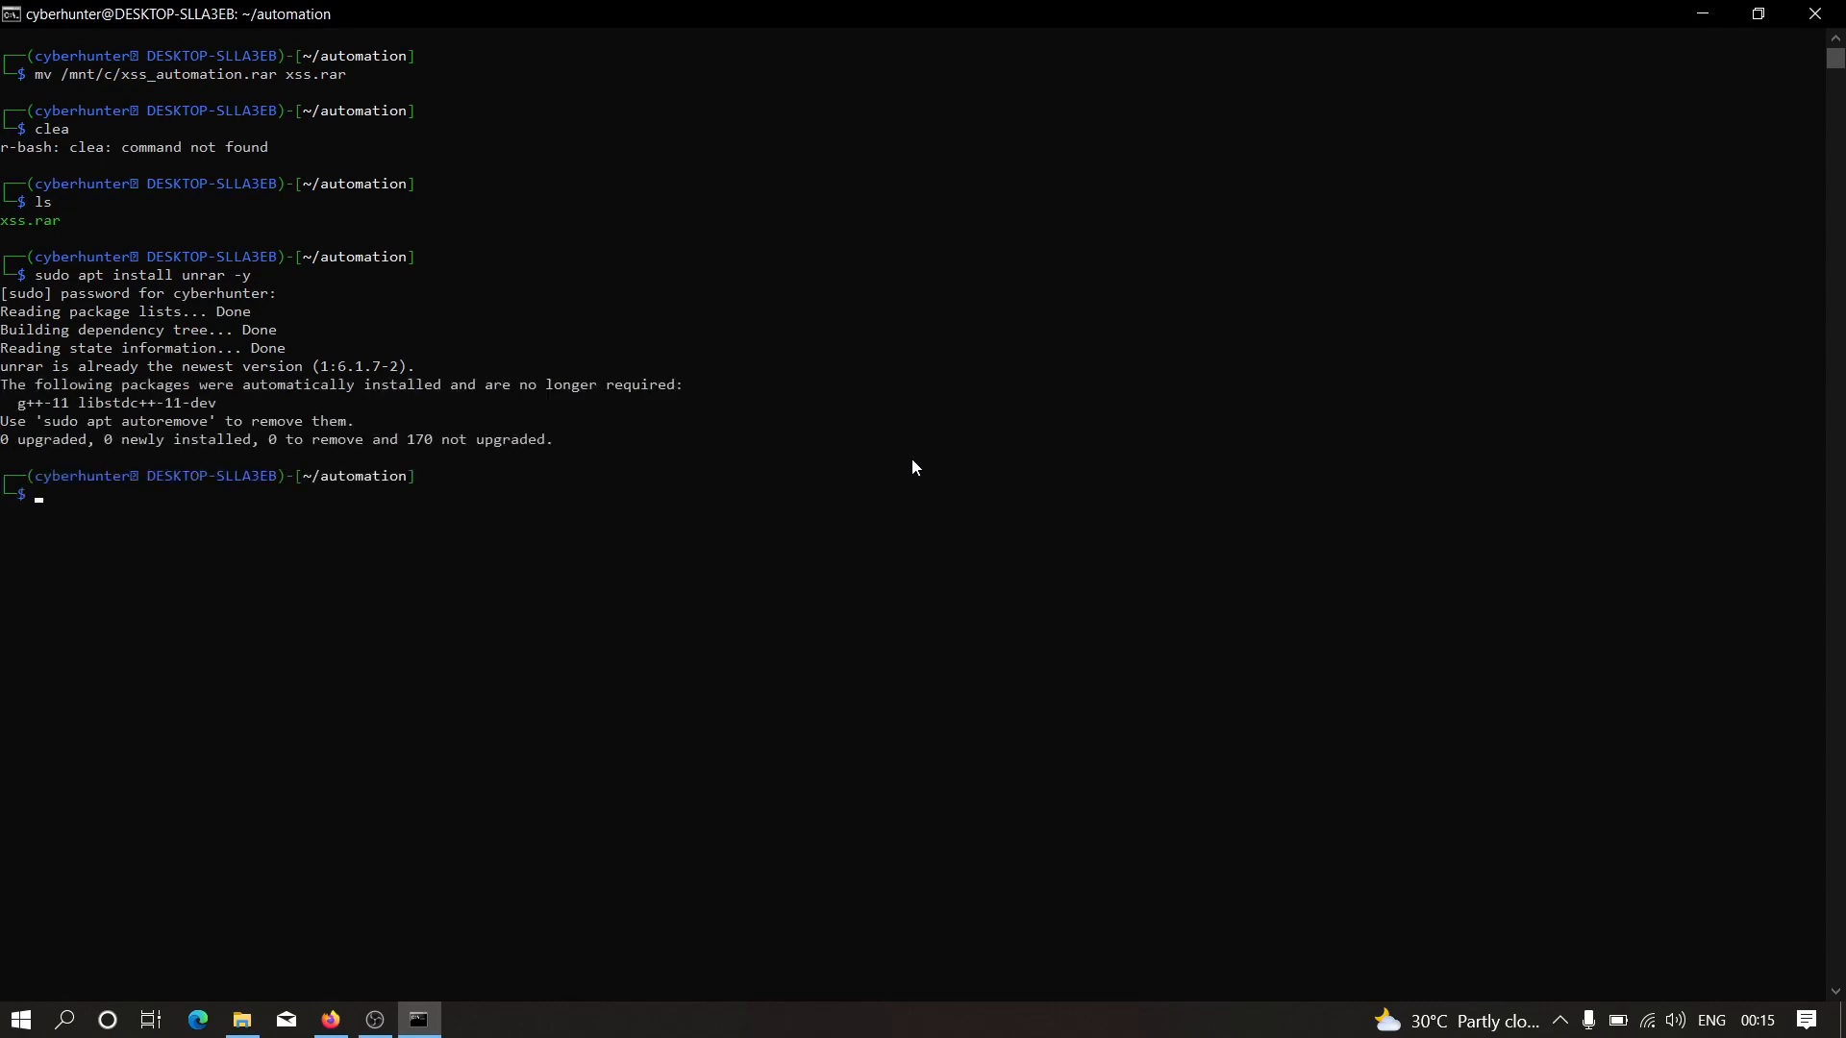
type("clea")
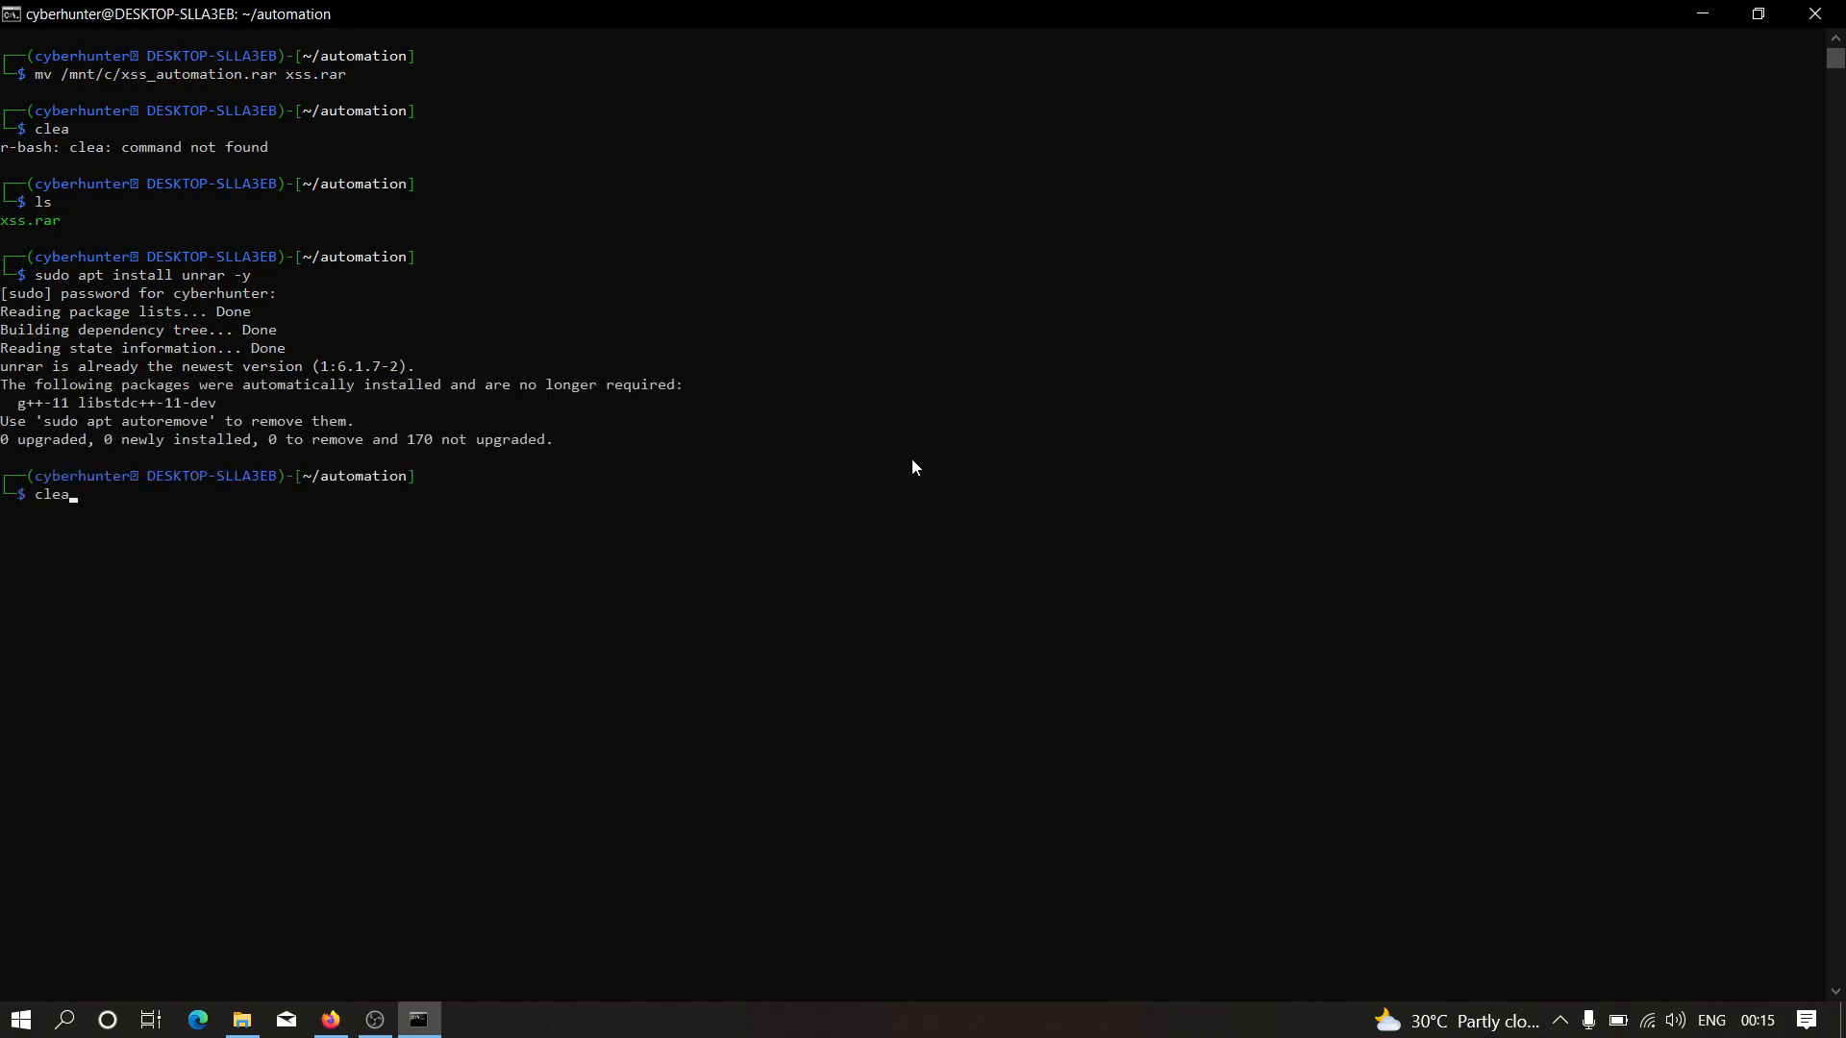
key("Return")
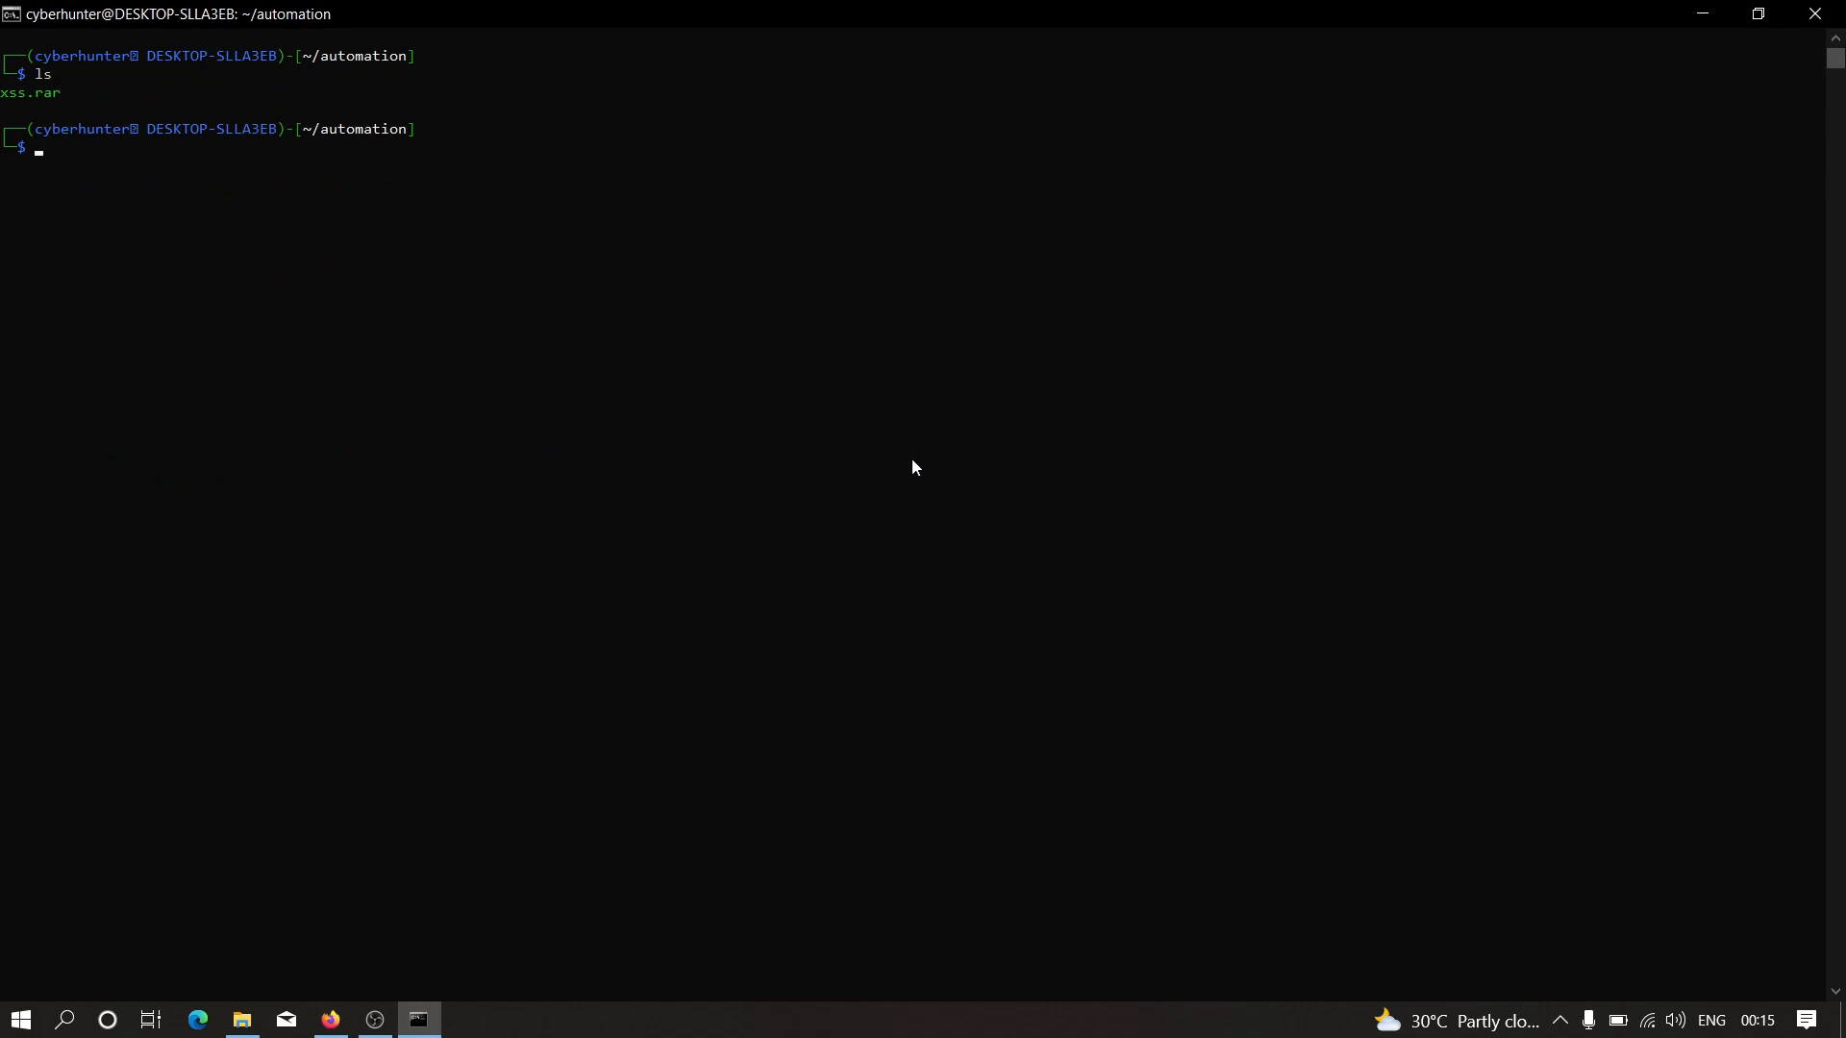
type("unarar")
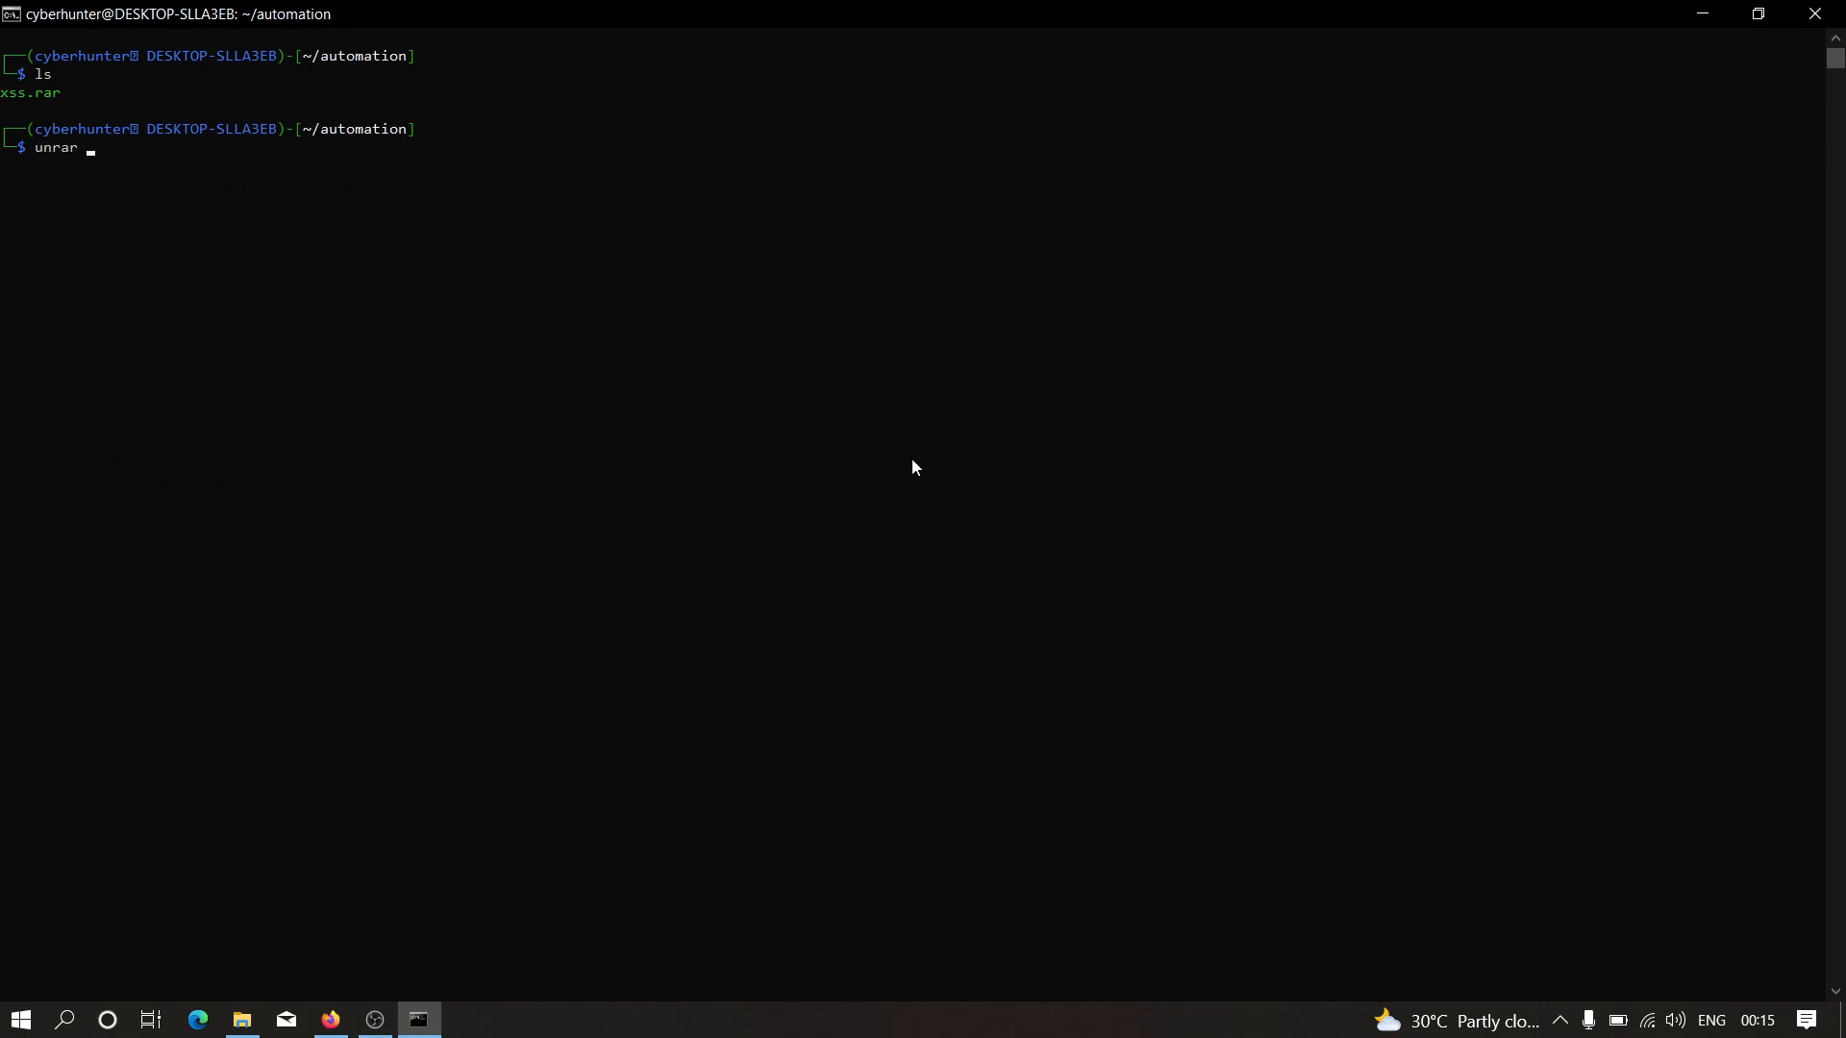
Extract install.sh, requirements.txt and xss.py with 'unrar e xss.rar'.
type("e xss.rar")
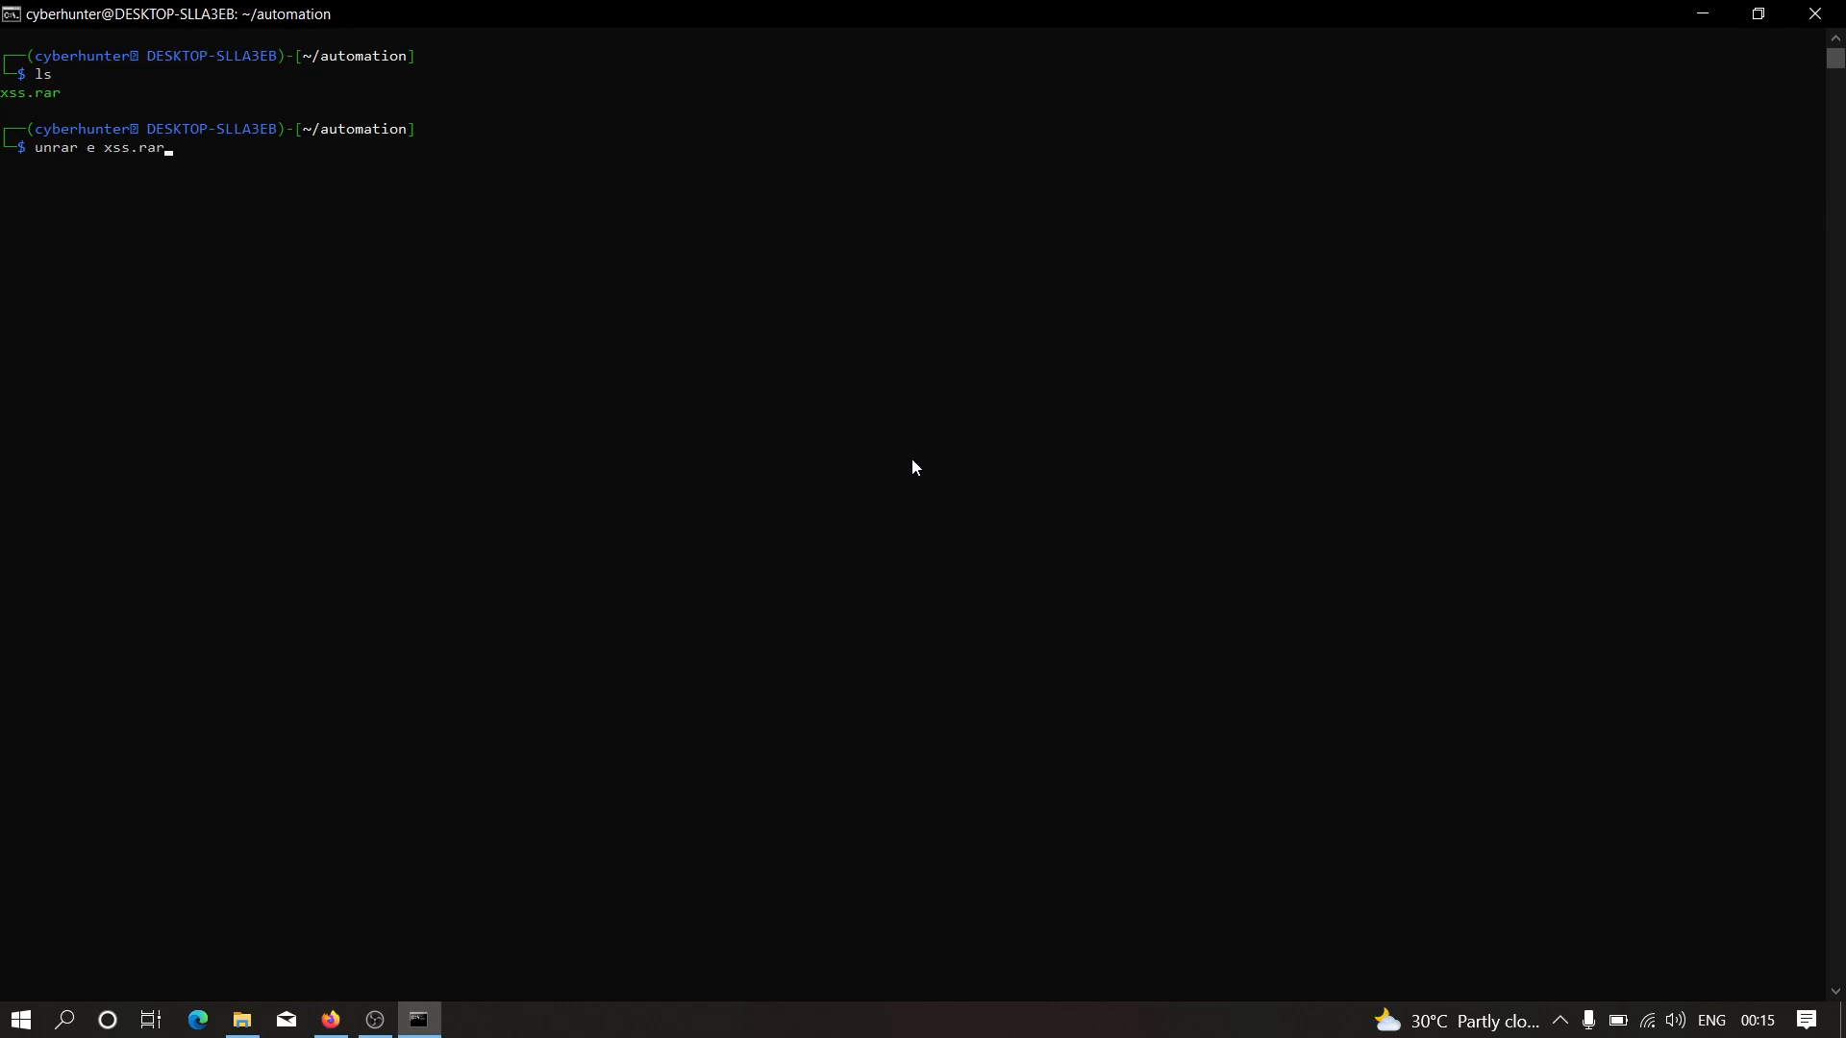
key("Return")
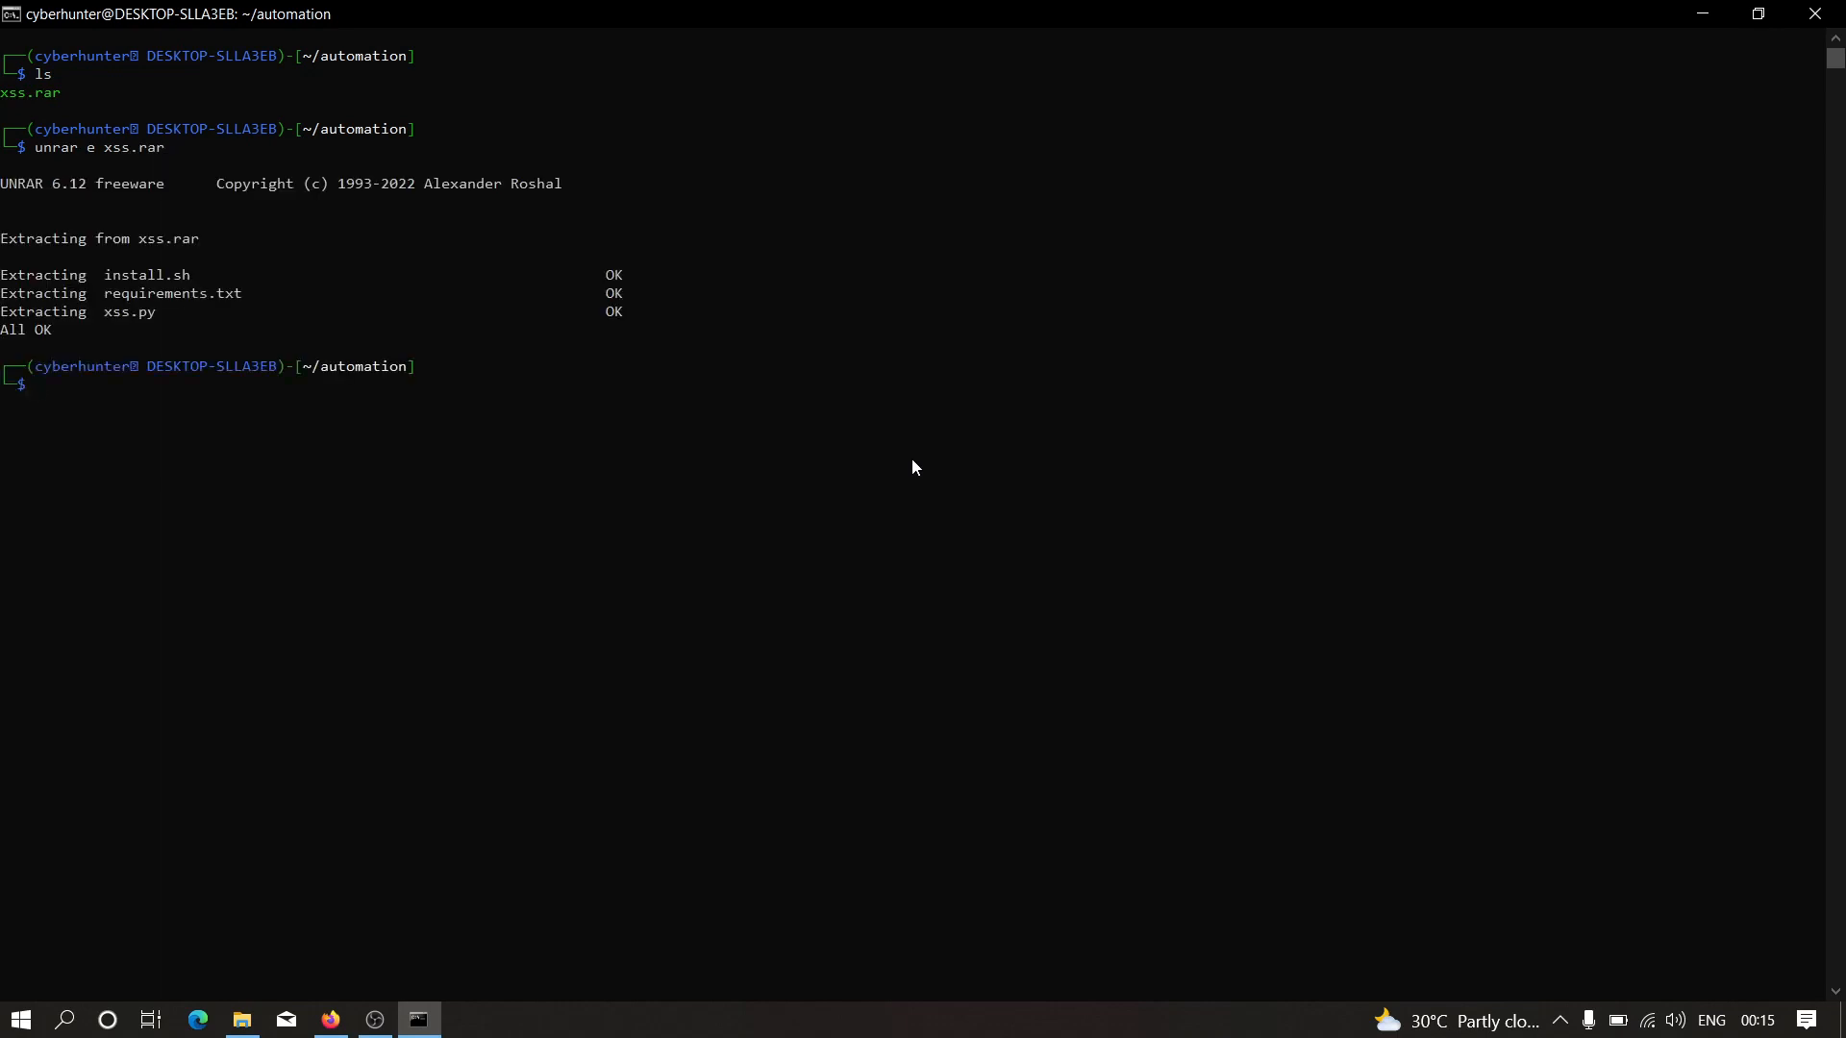
mouse_move(439, 176)
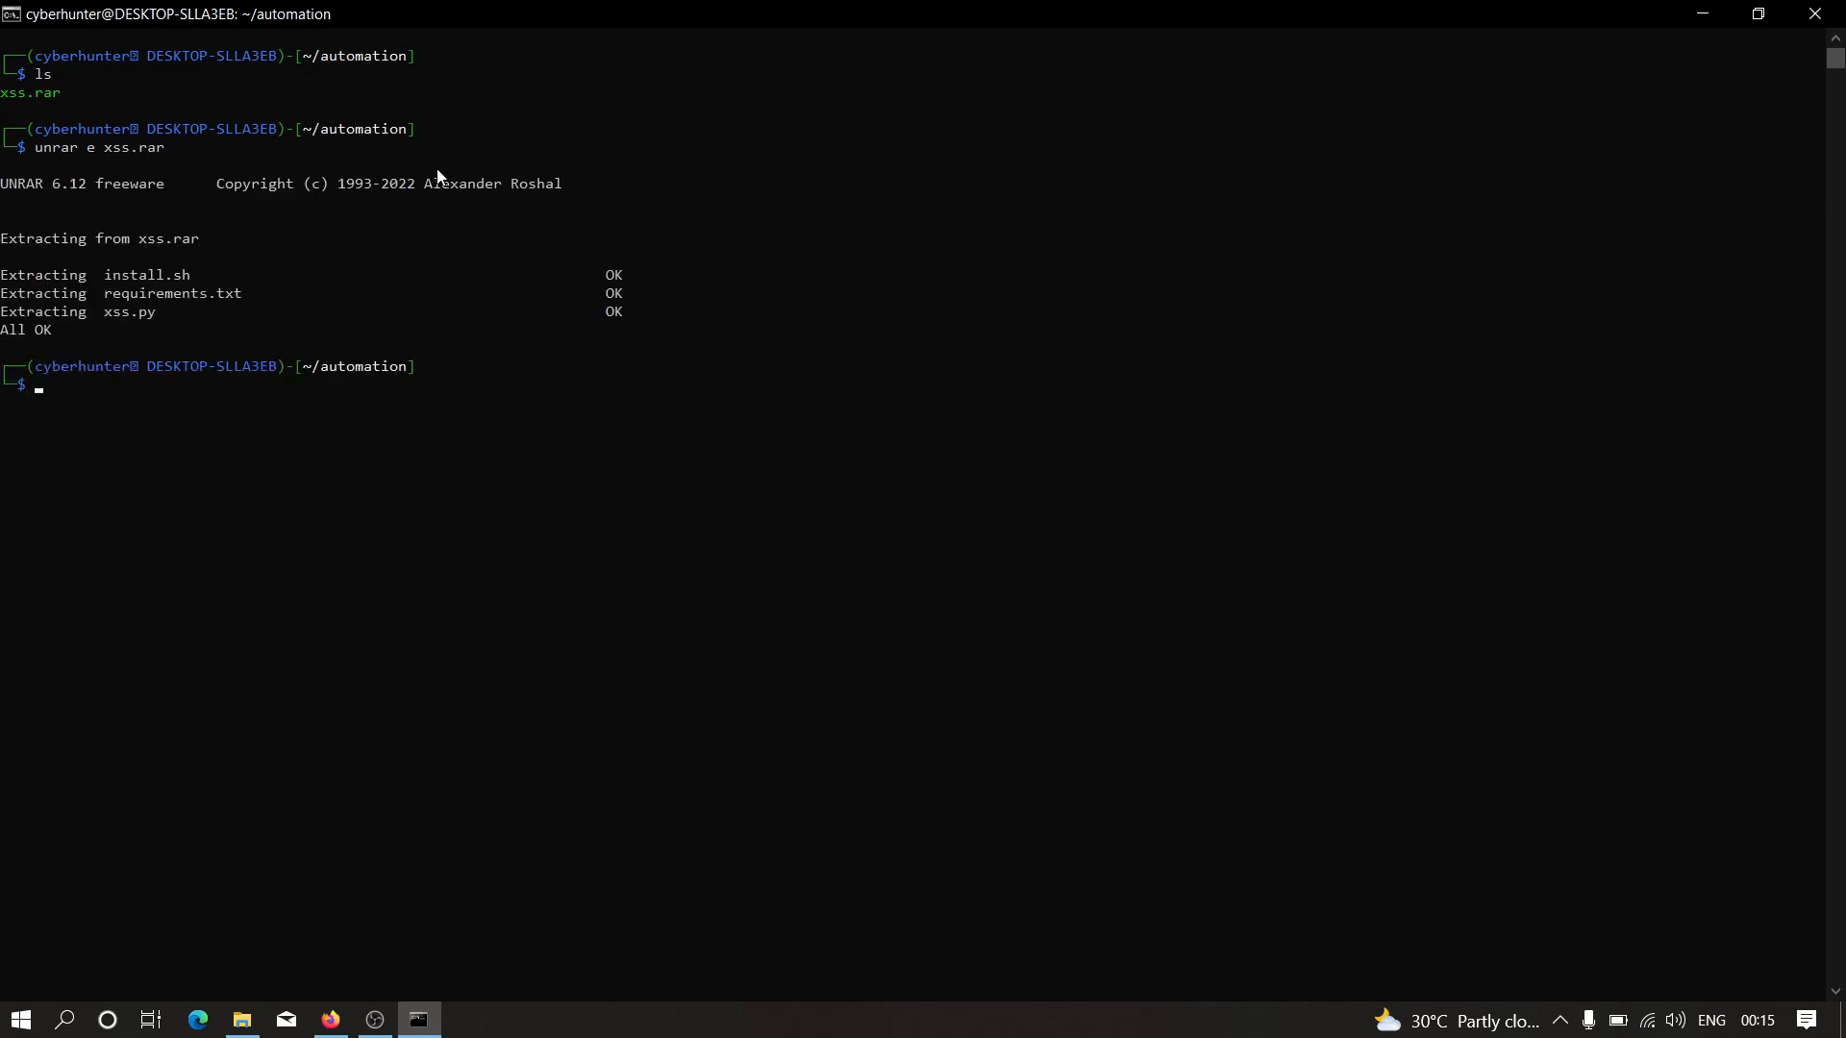
mouse_move(251, 387)
type("ls")
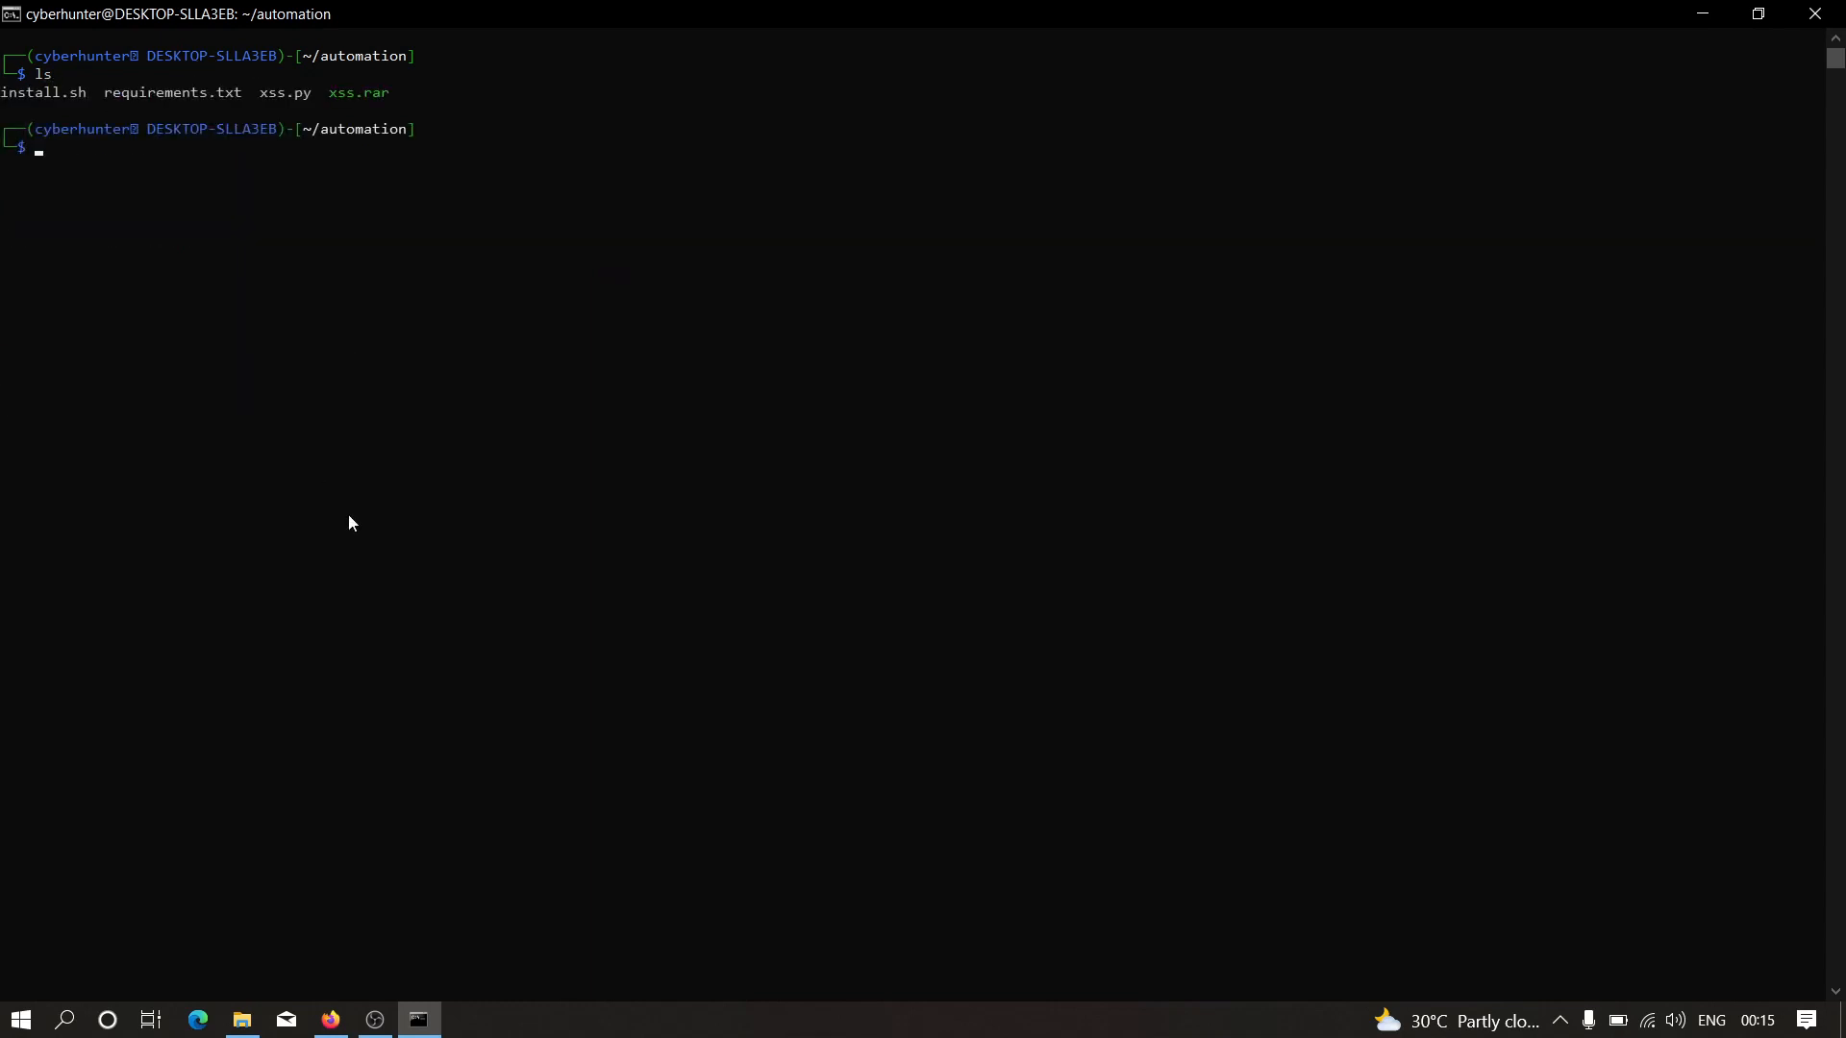
mouse_move(150, 87)
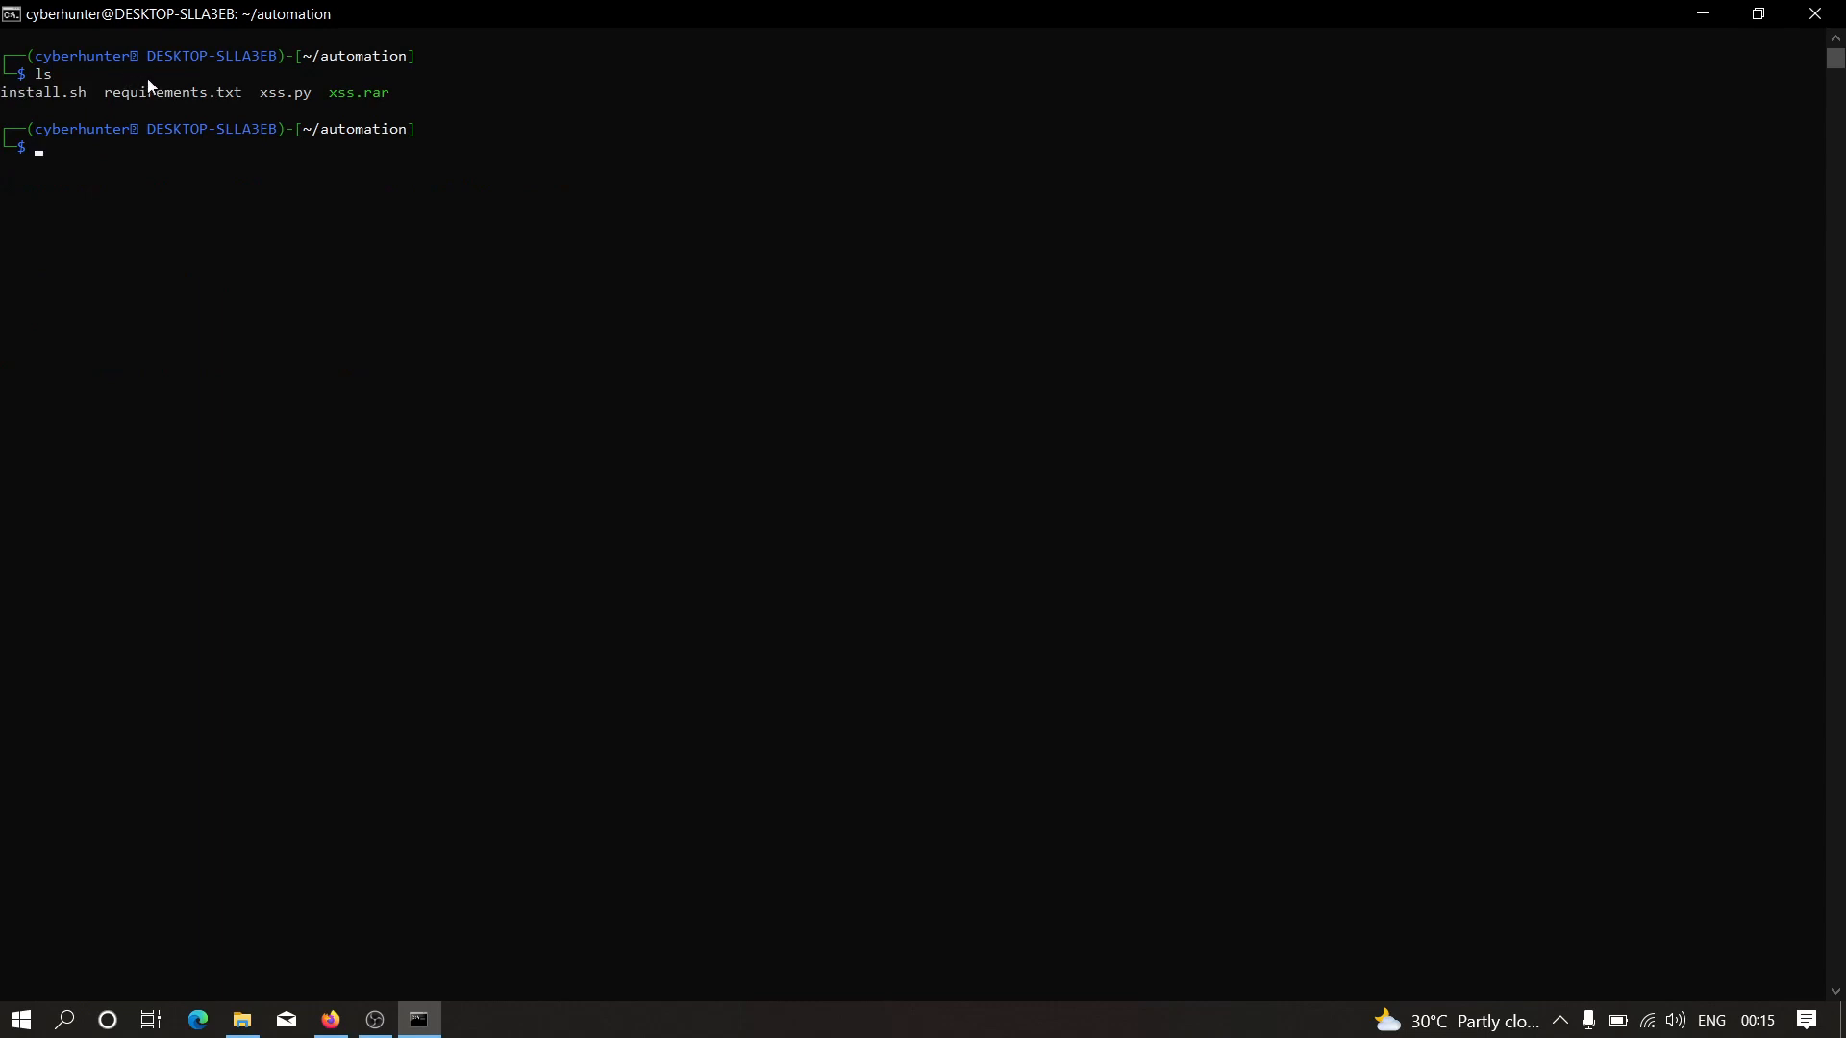
mouse_move(283, 104)
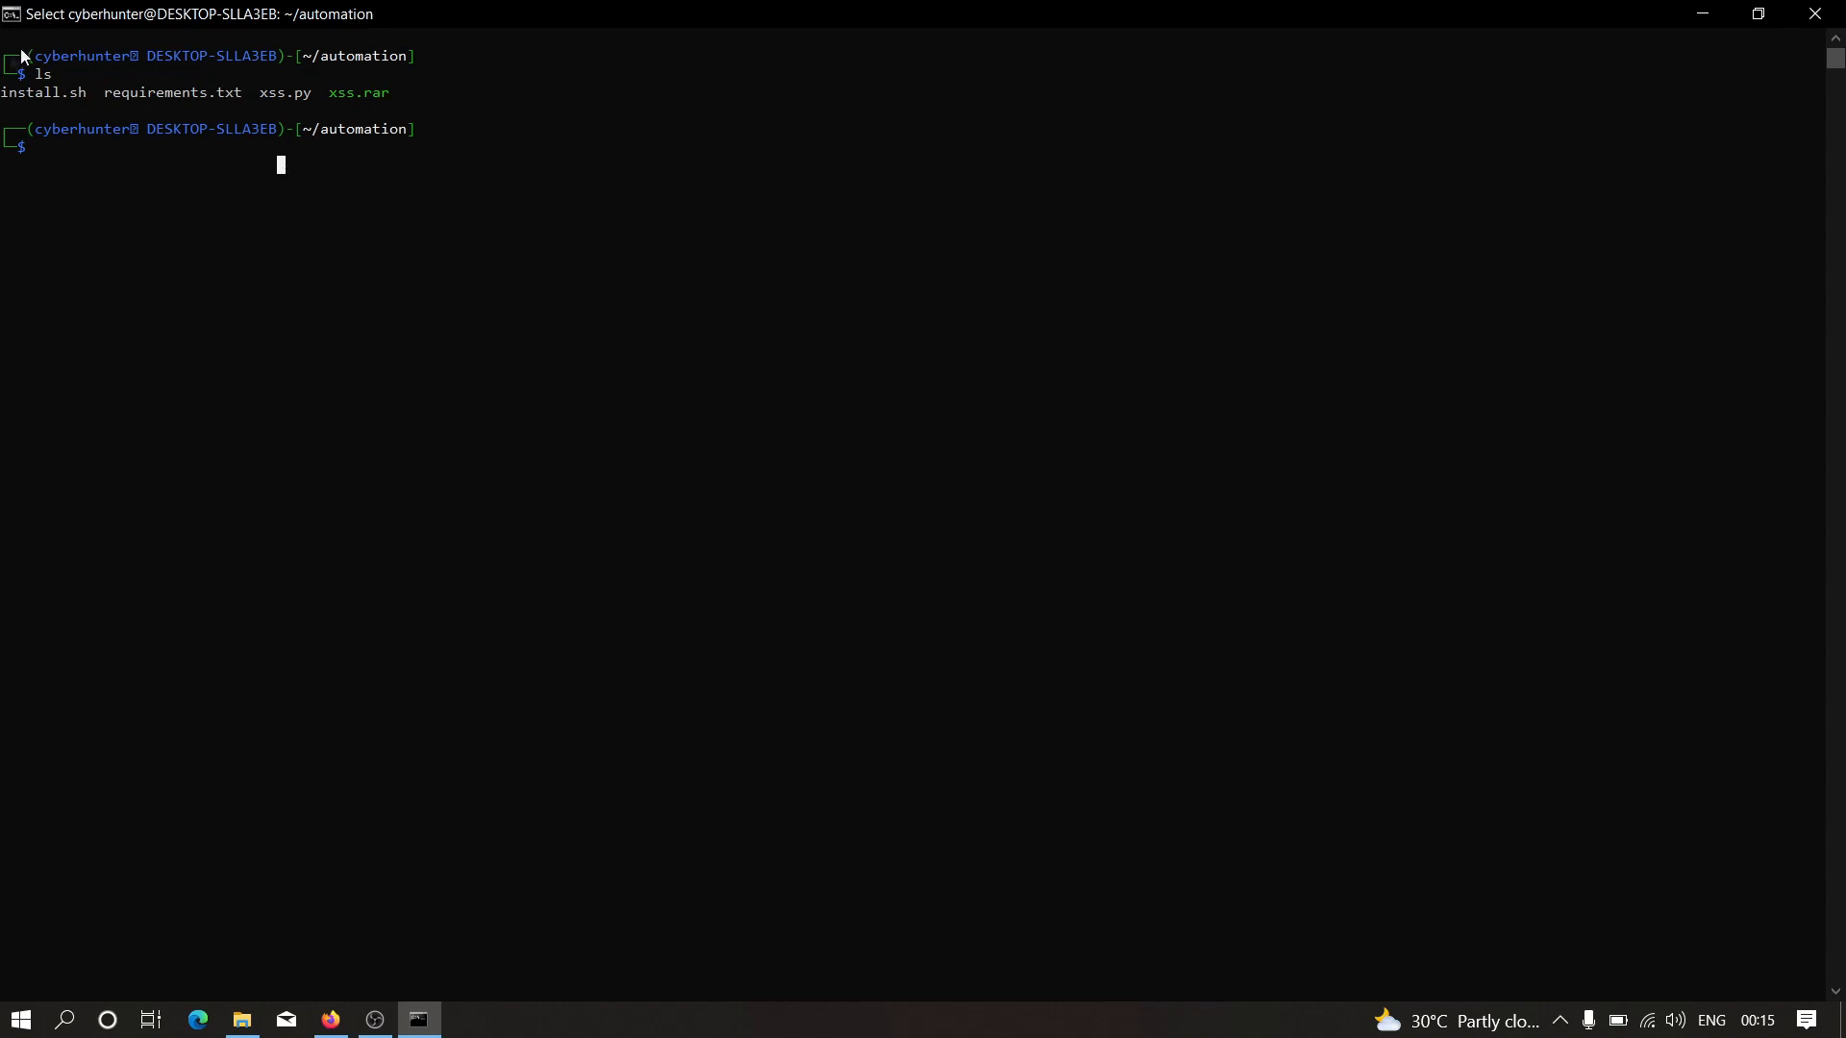
double_click(45, 92)
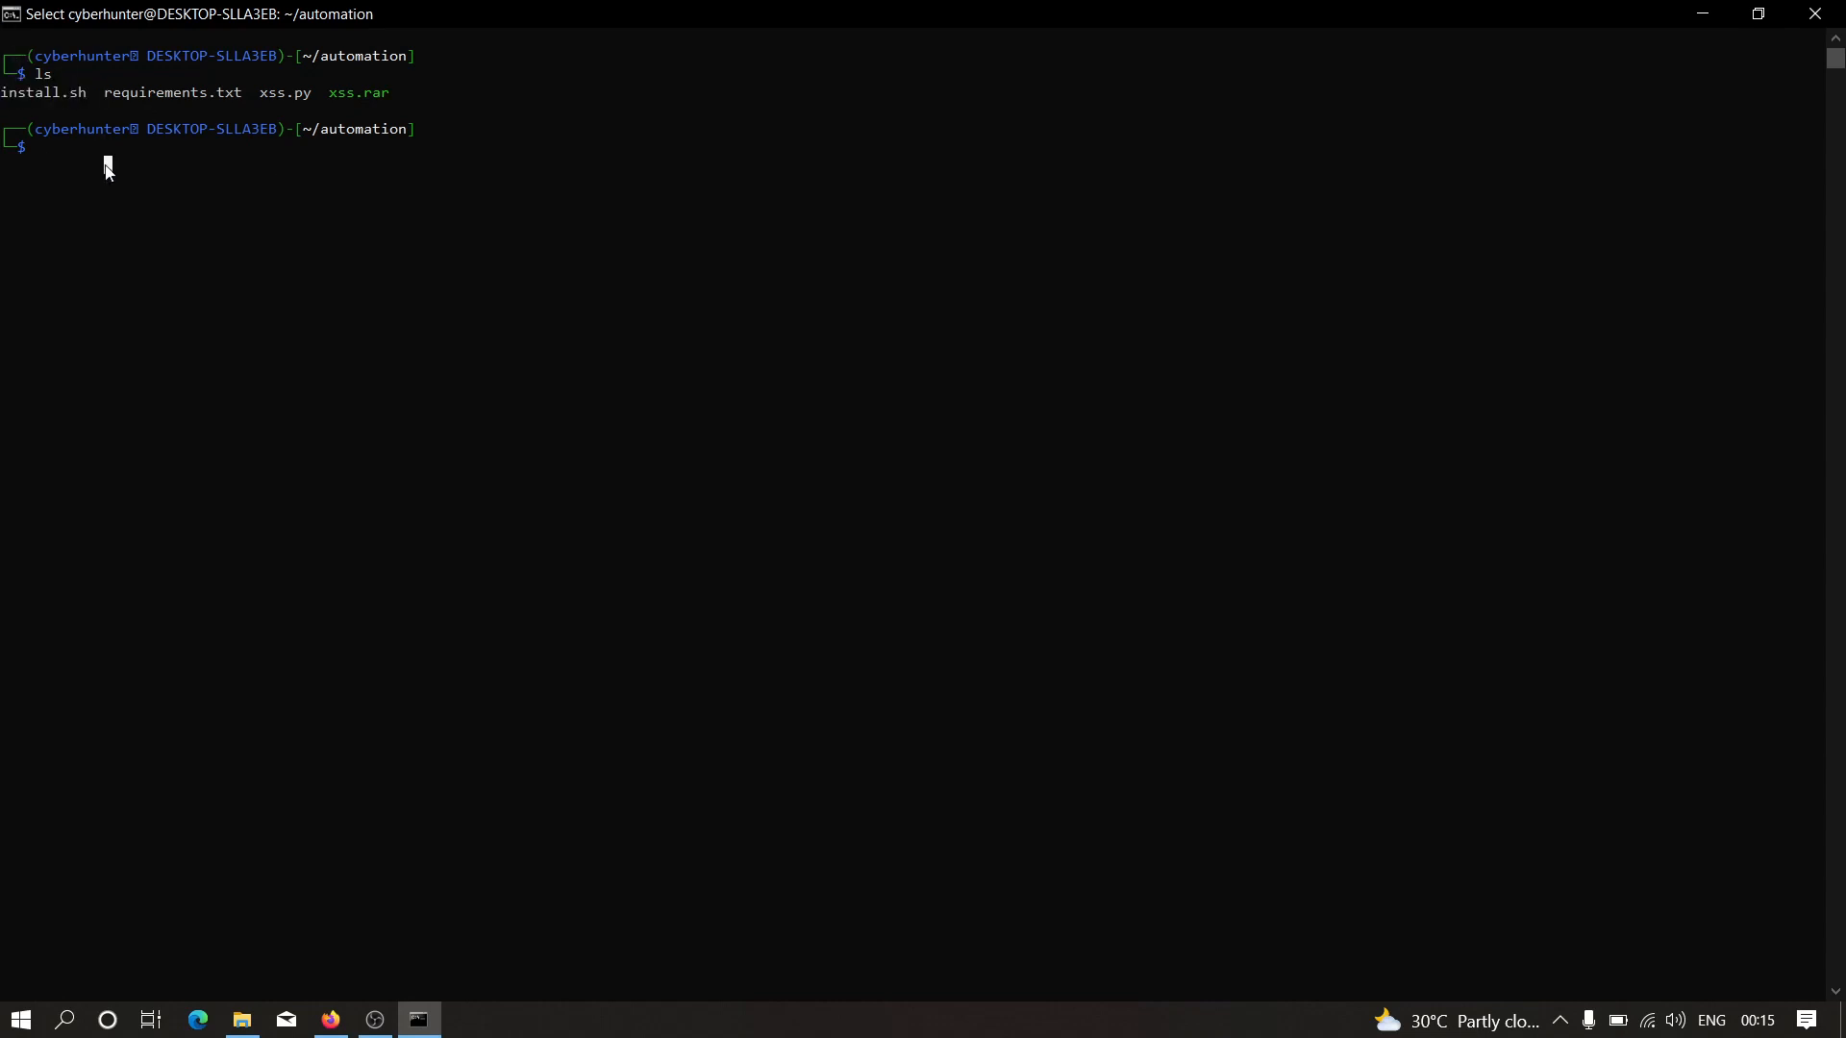
type("sudo bas")
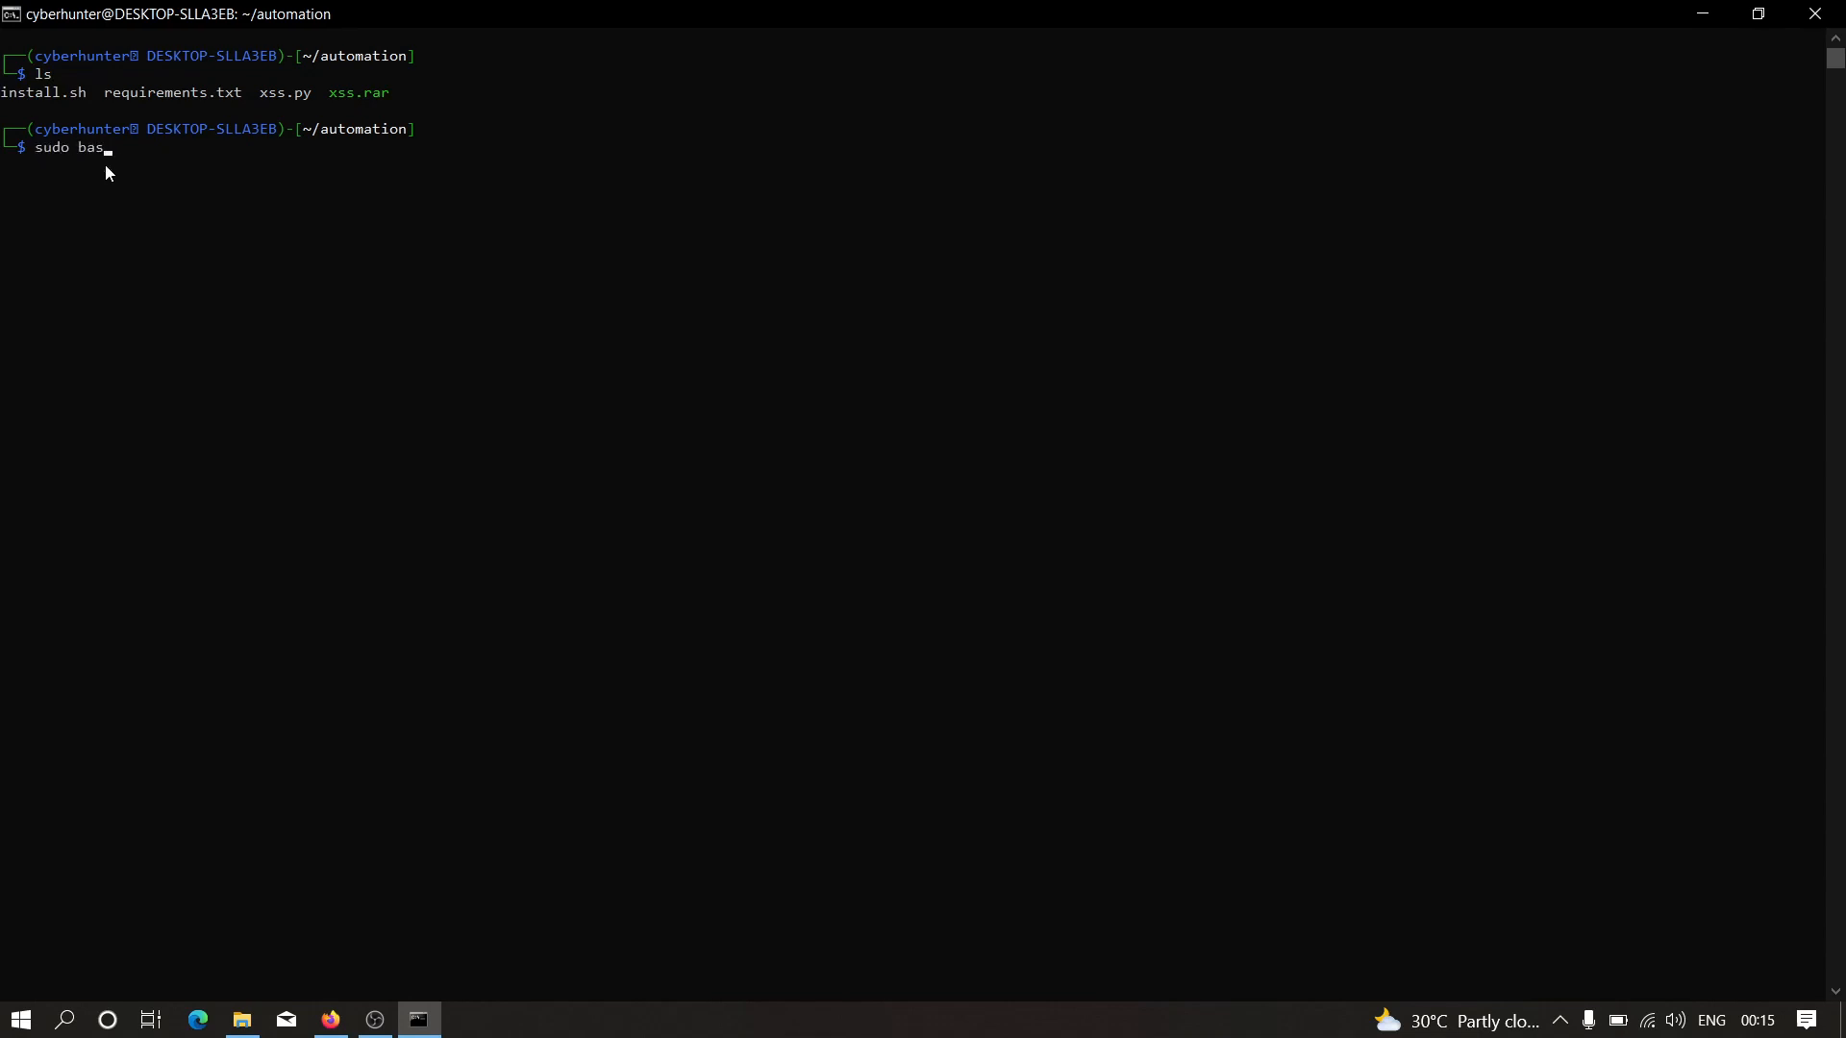
type("h install.sh")
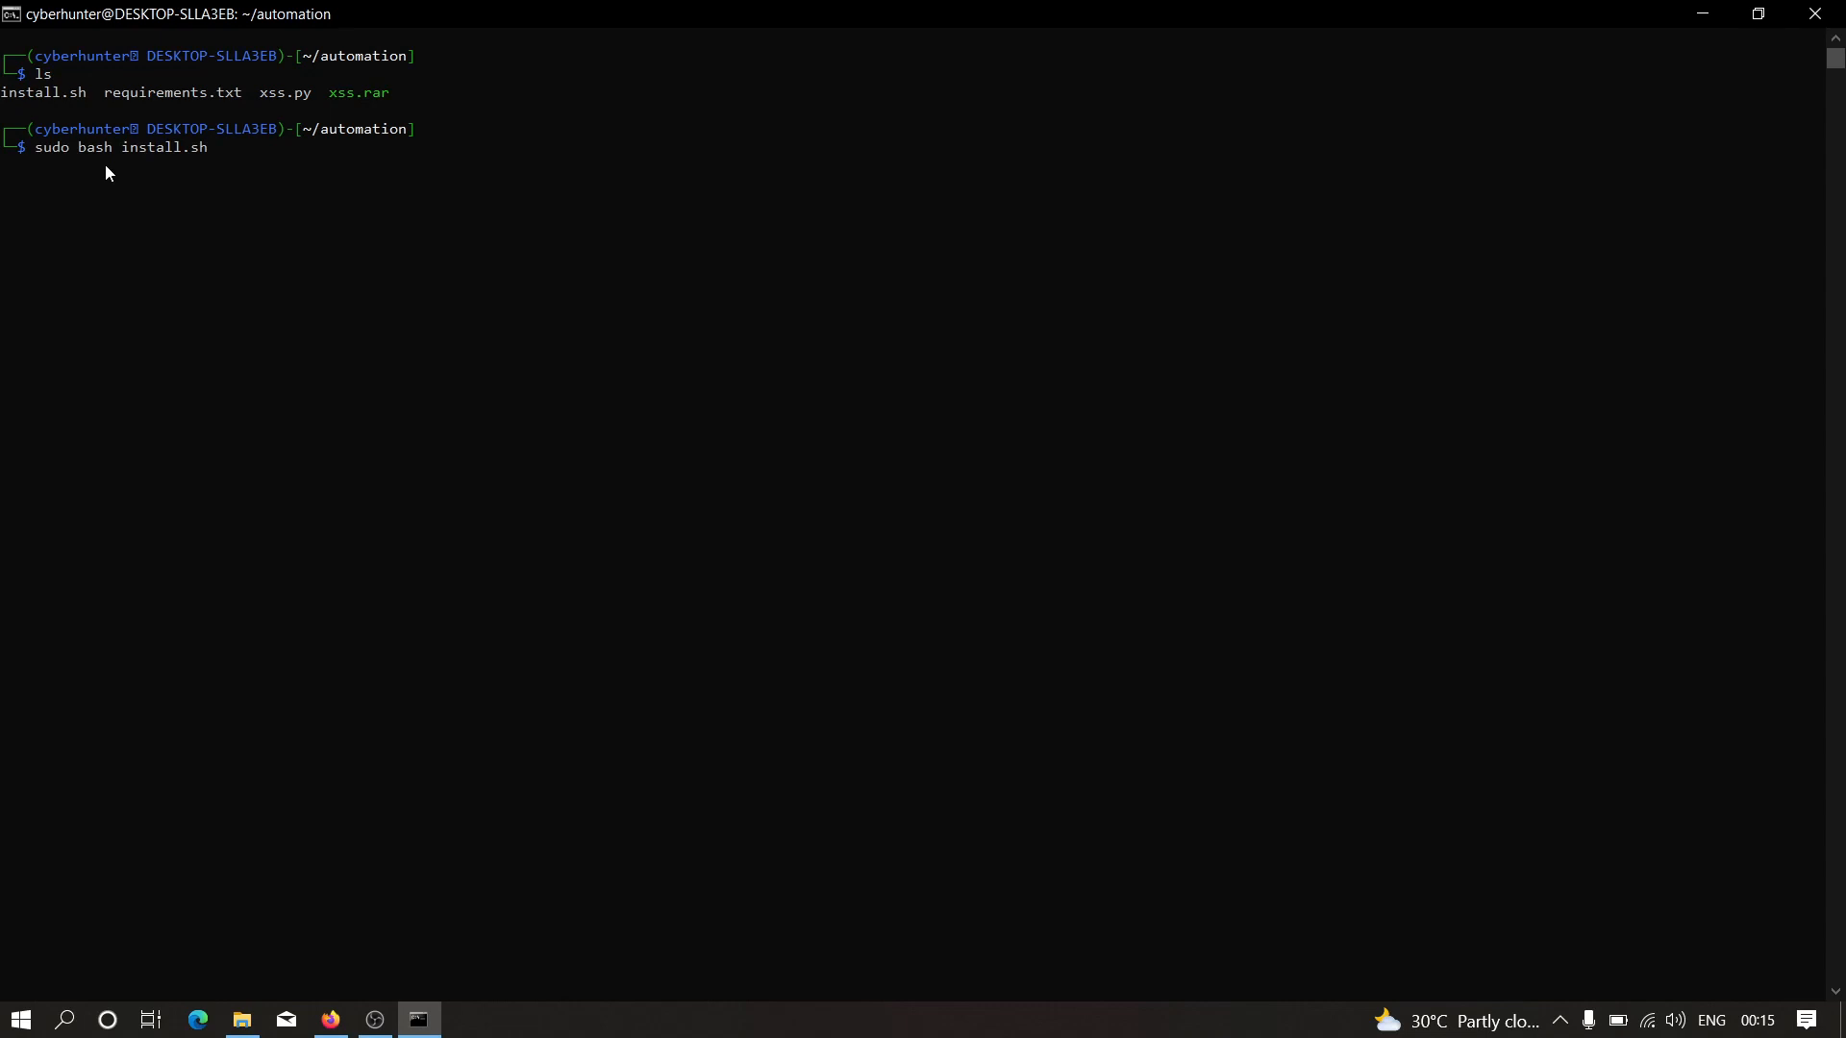
key("ctrl+c")
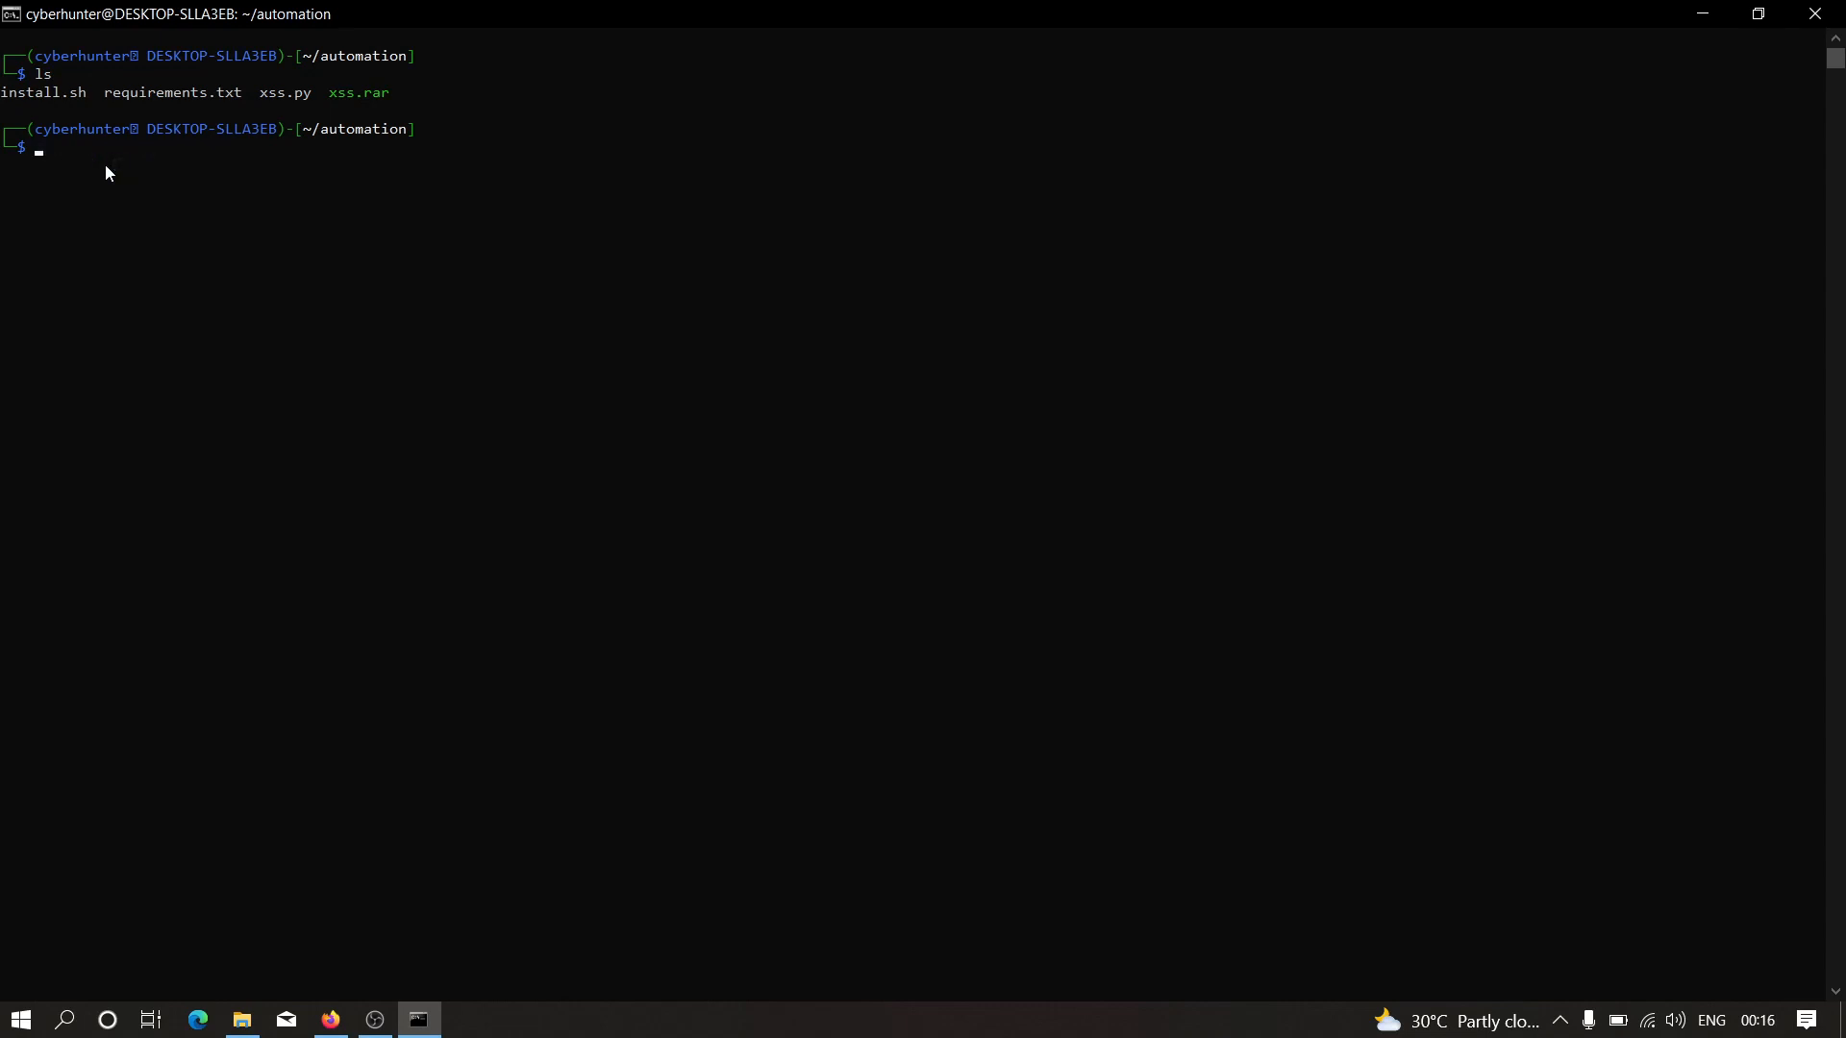
mouse_move(262, 218)
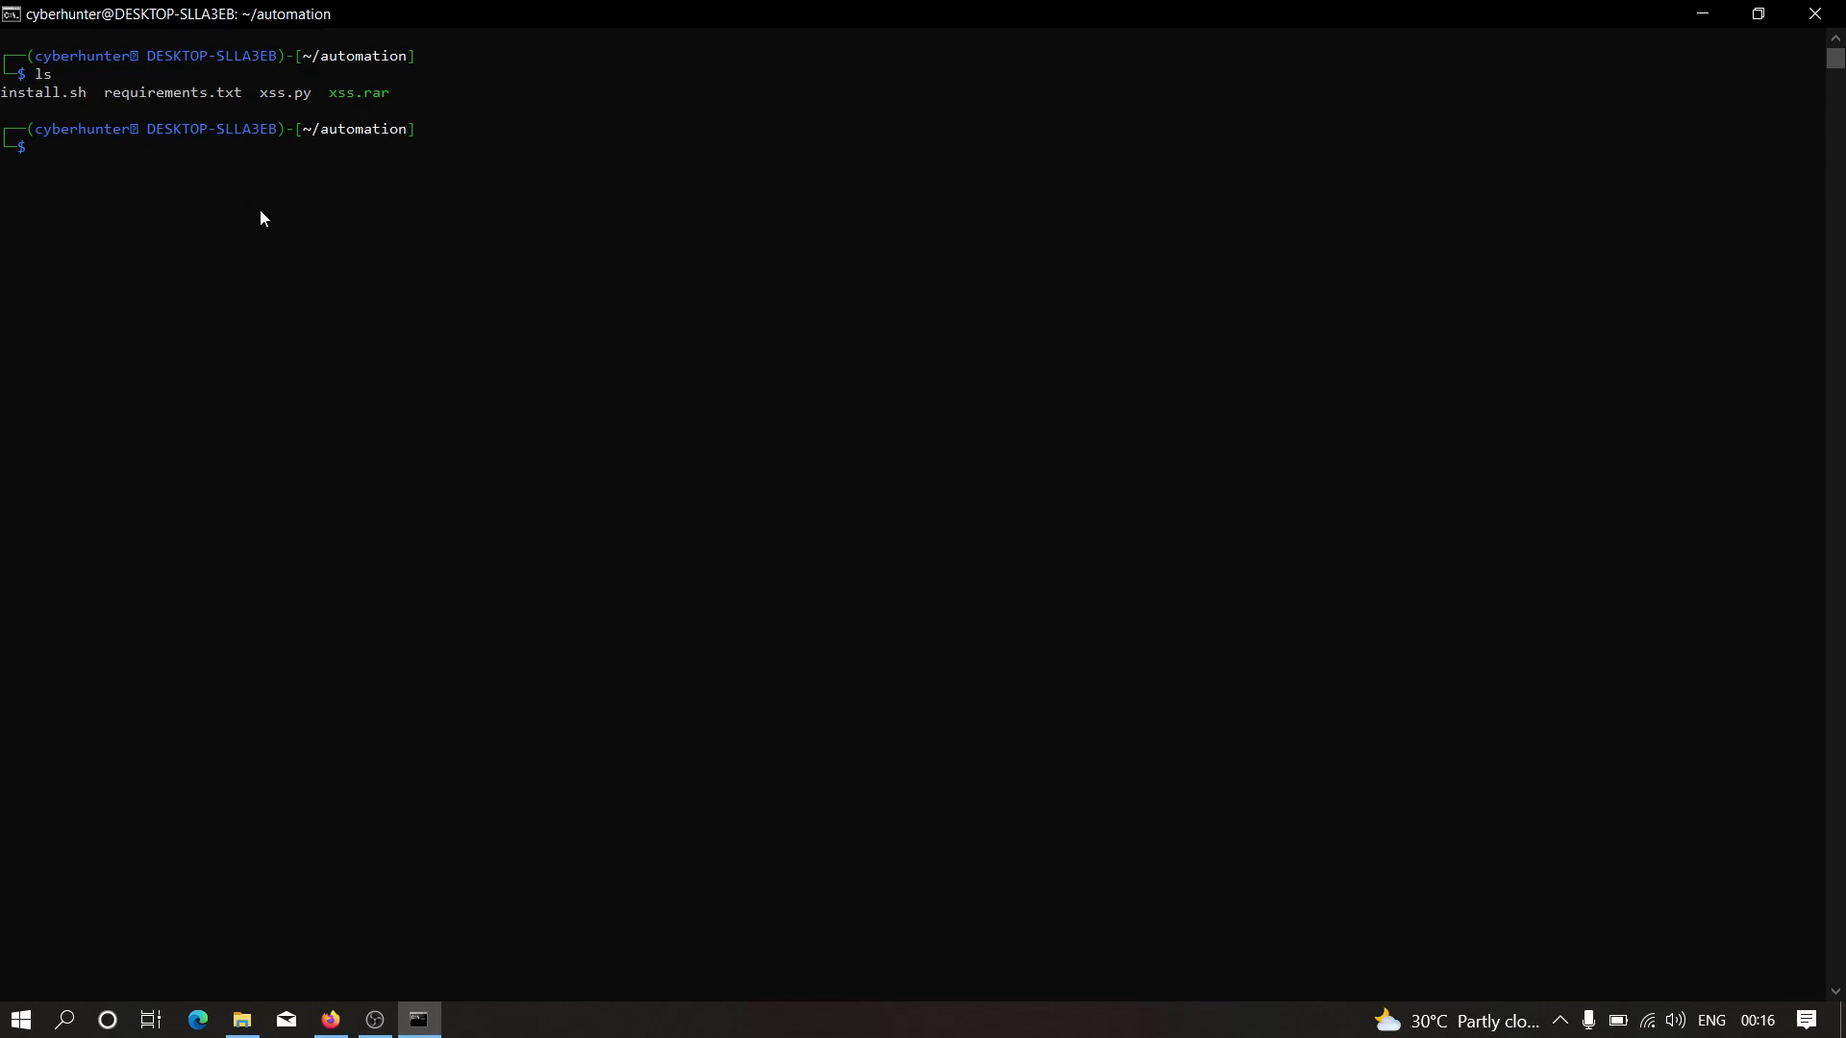
Run 'python3 xss.py -d testphp.vulnweb.com' to scan 20 URLs, then stop and clear.
type("python3 xs")
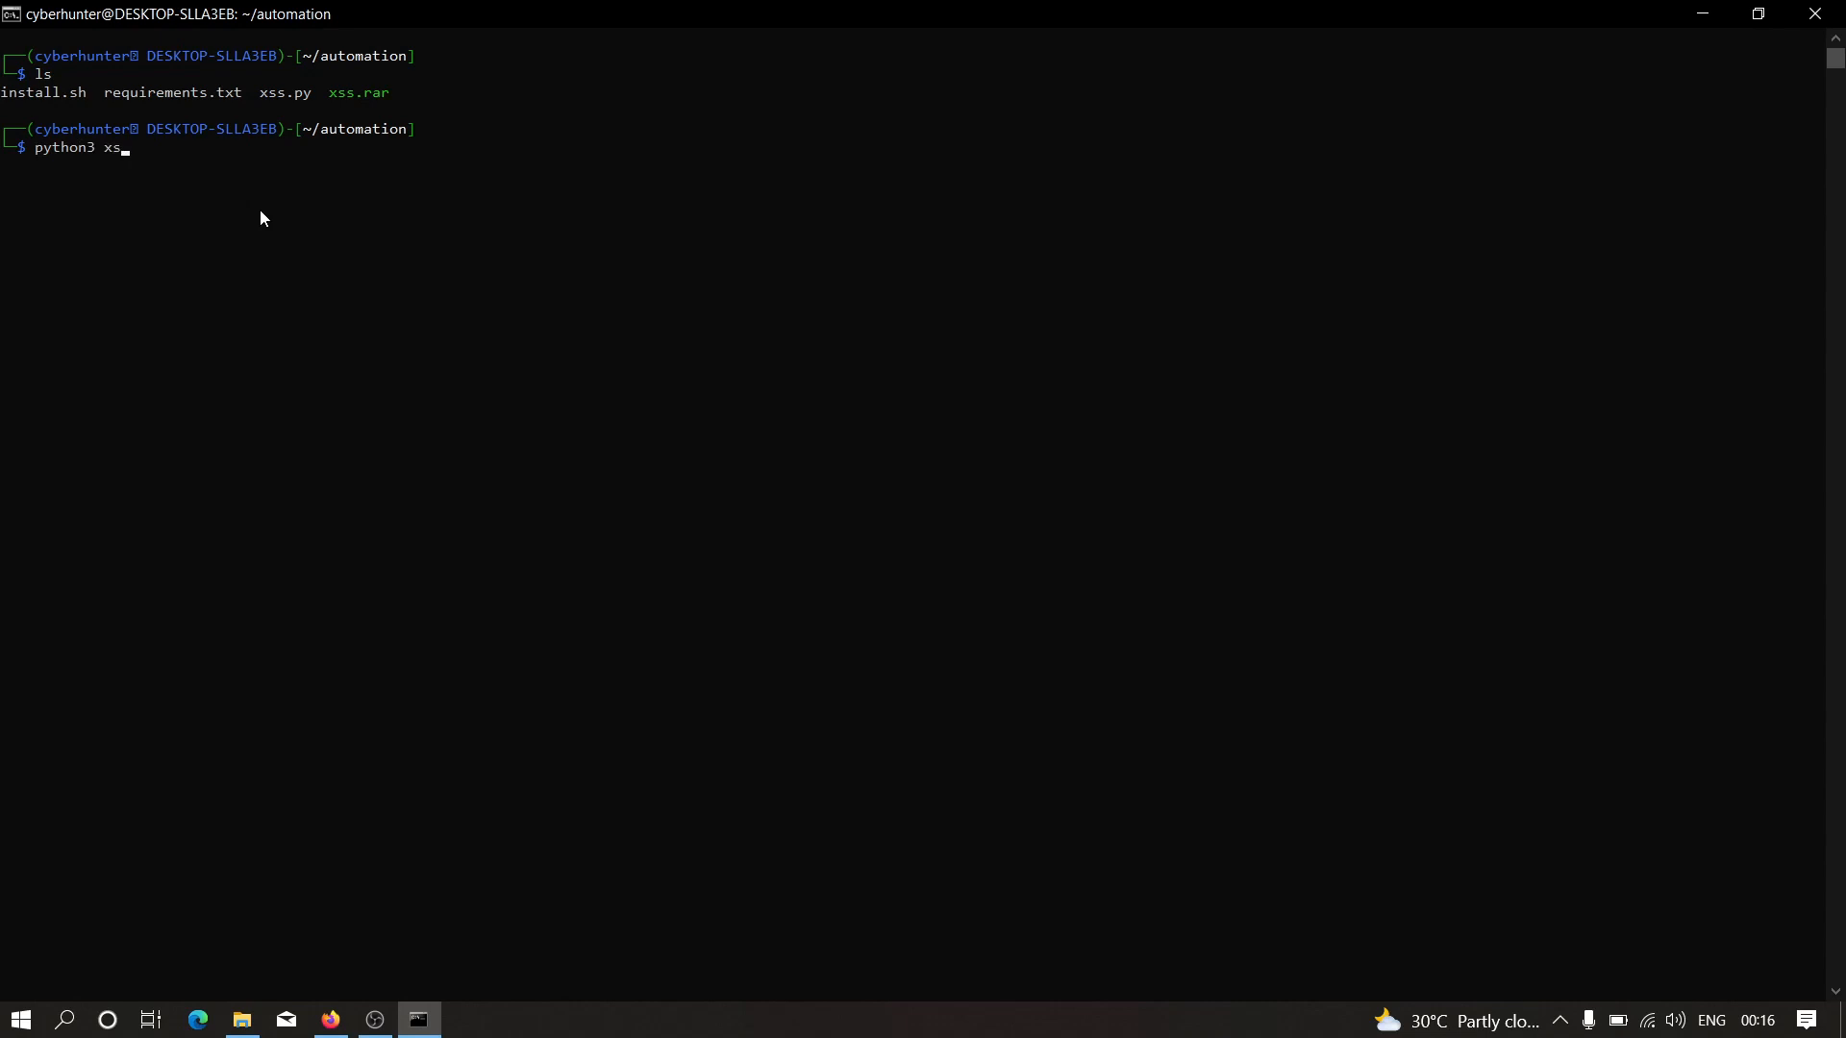
type("s.py")
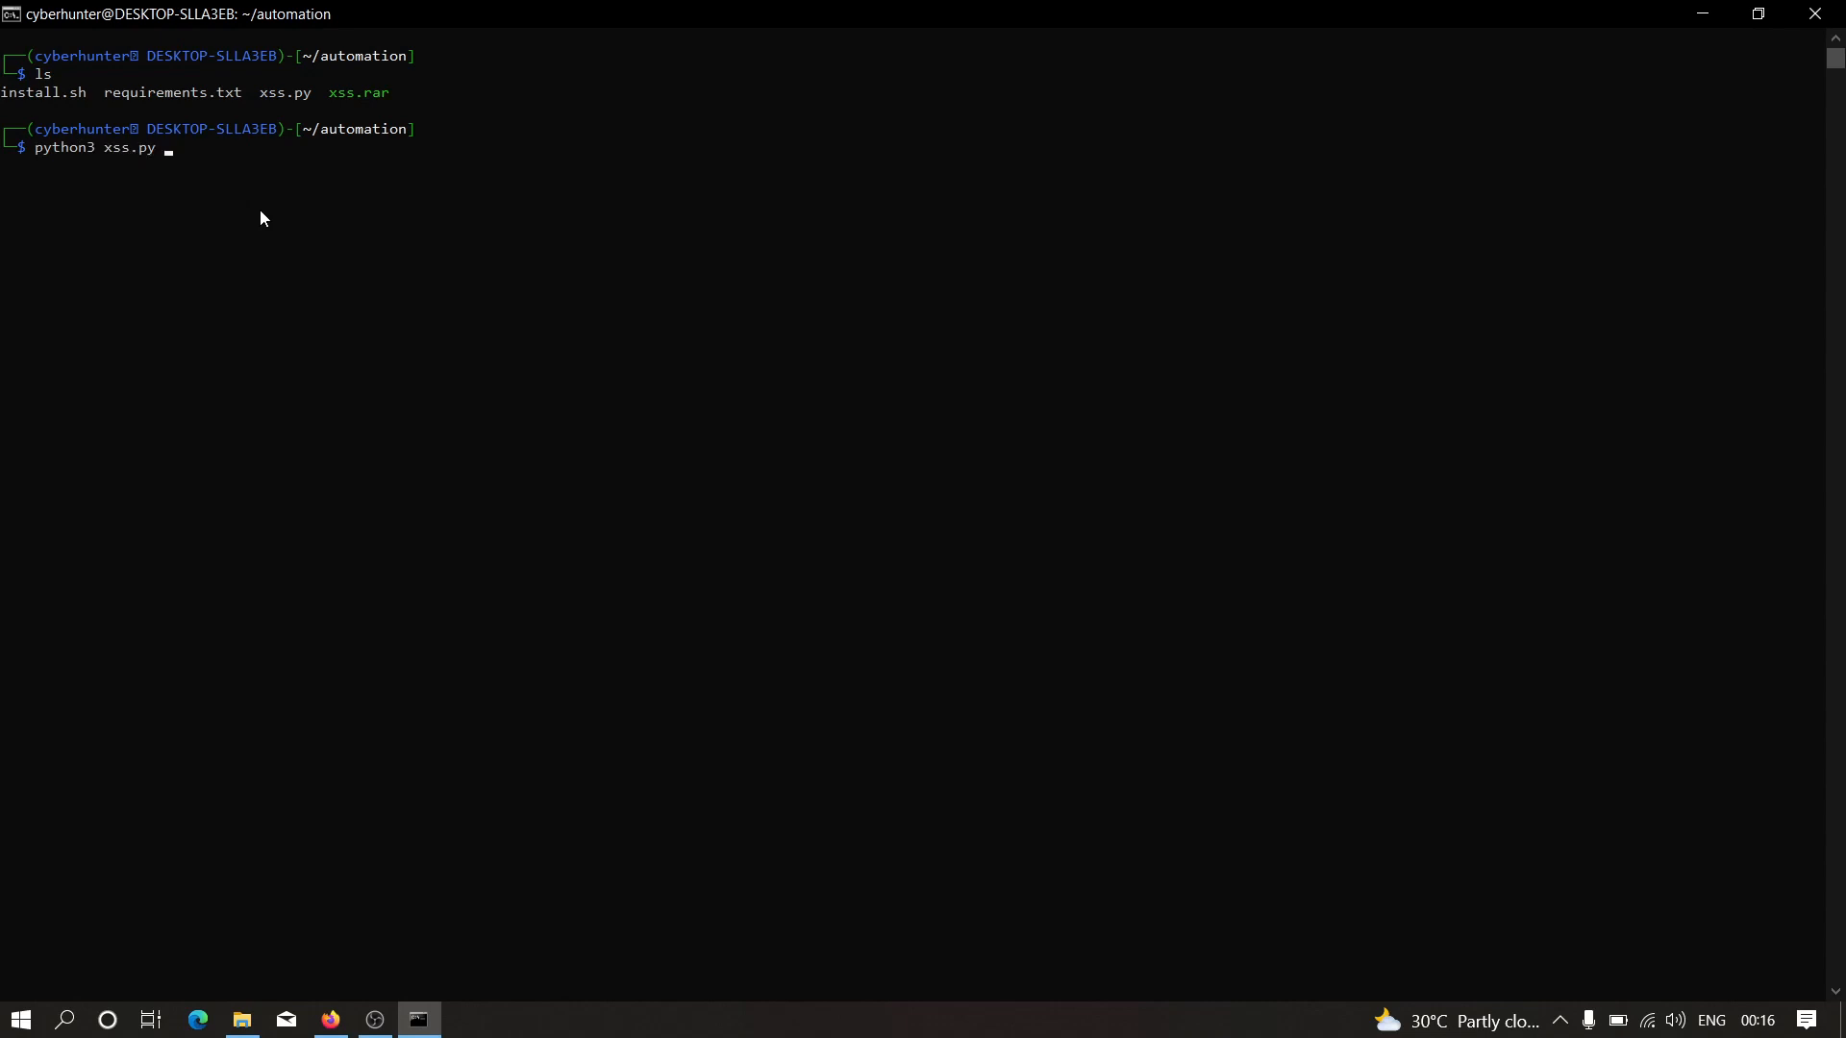
type("-d")
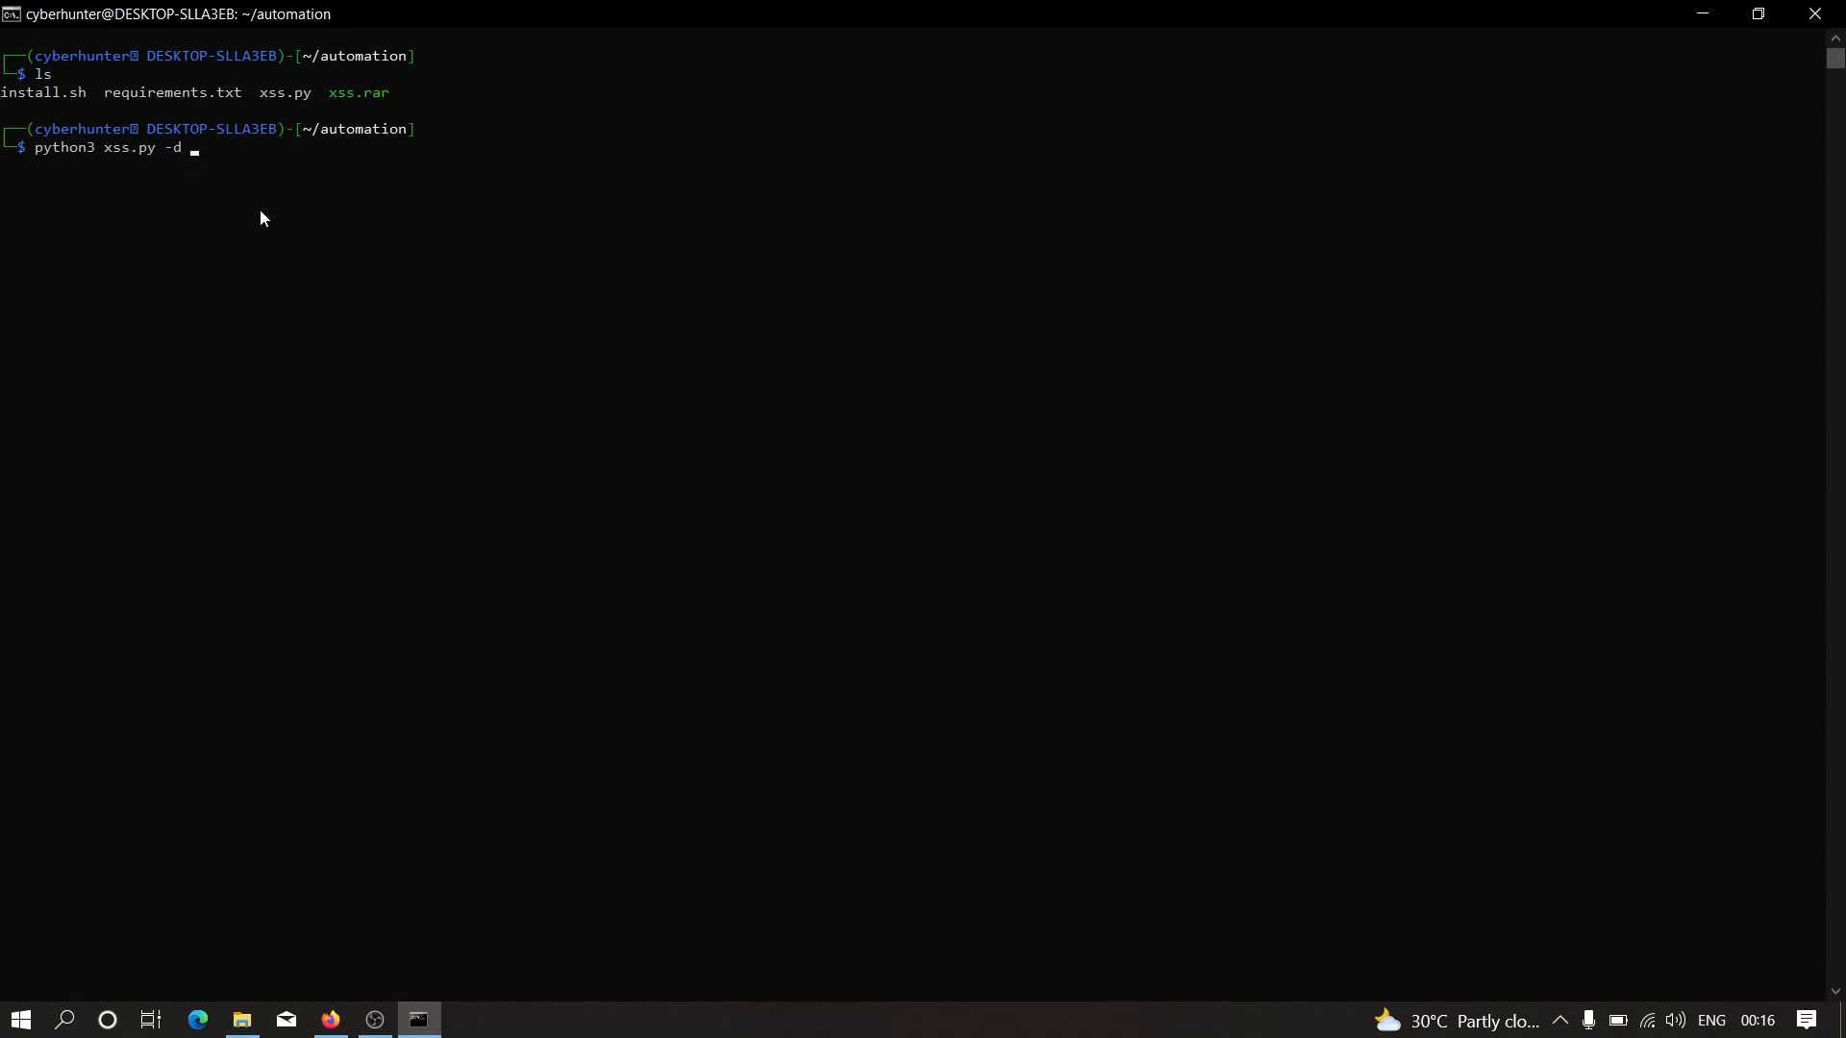
type("tes")
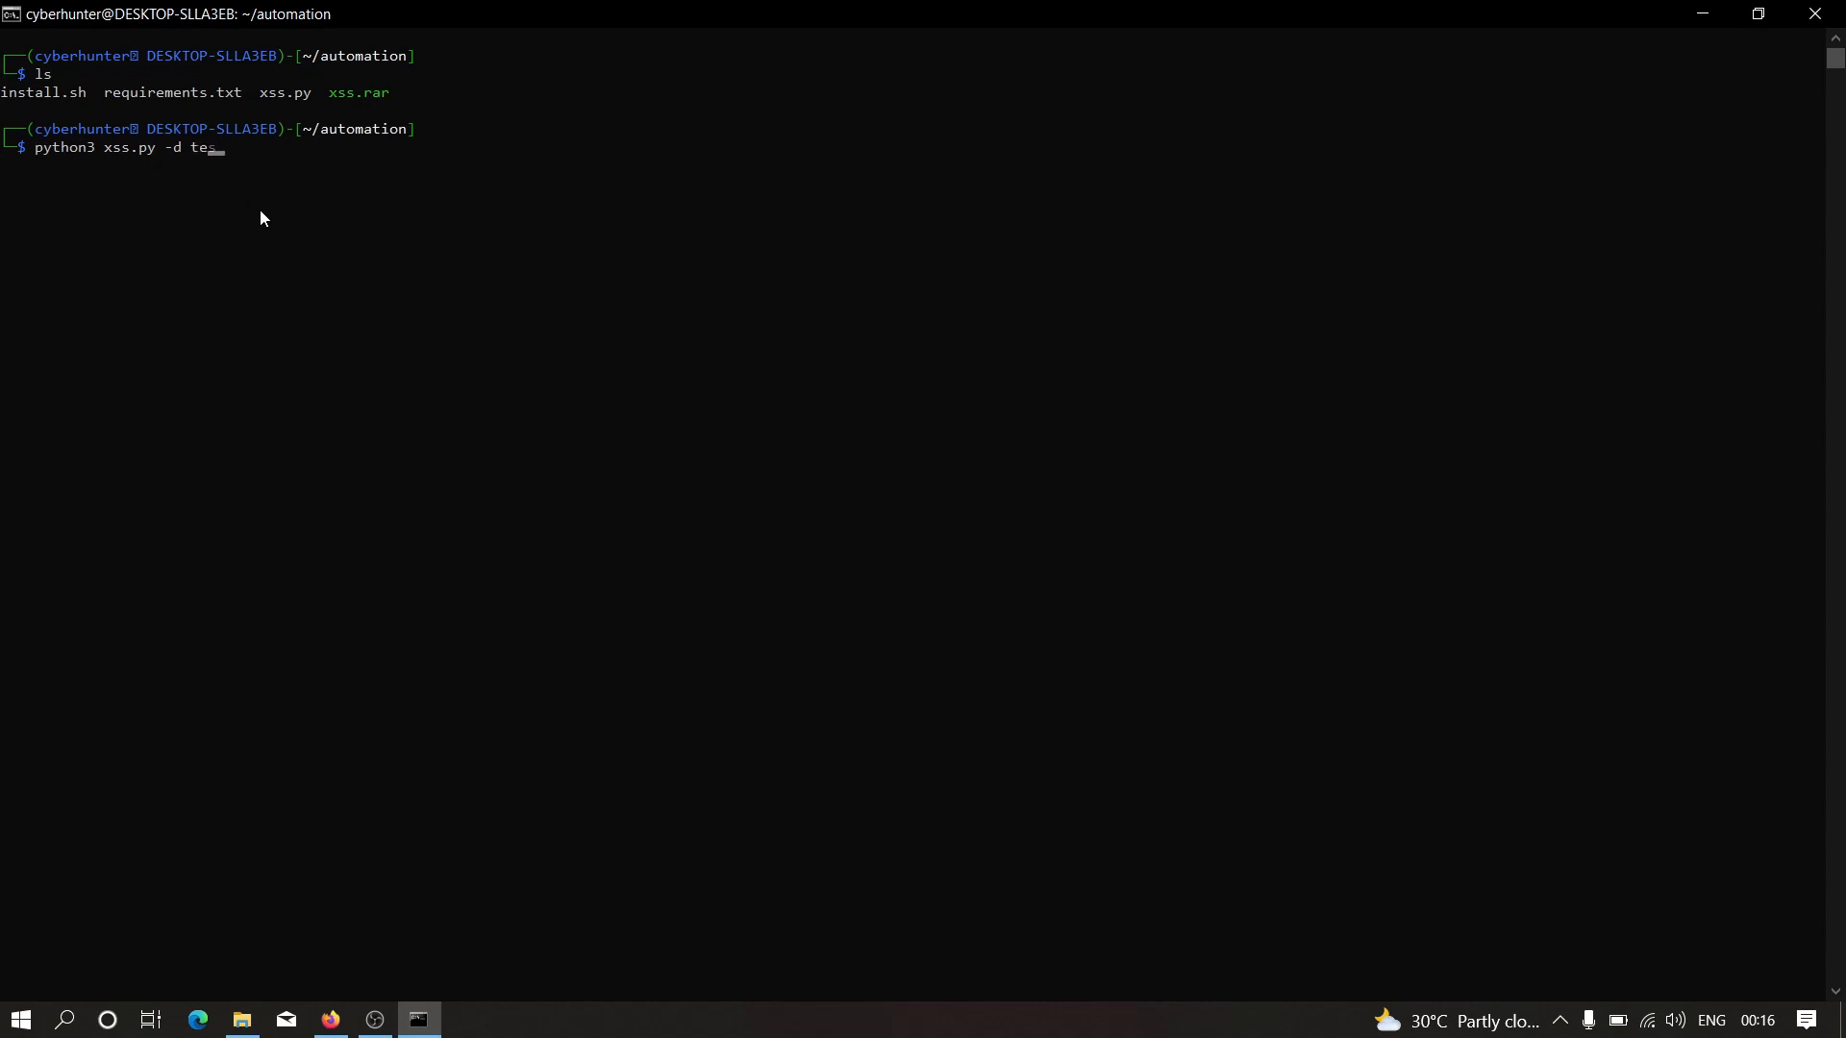
type("stphp.vl")
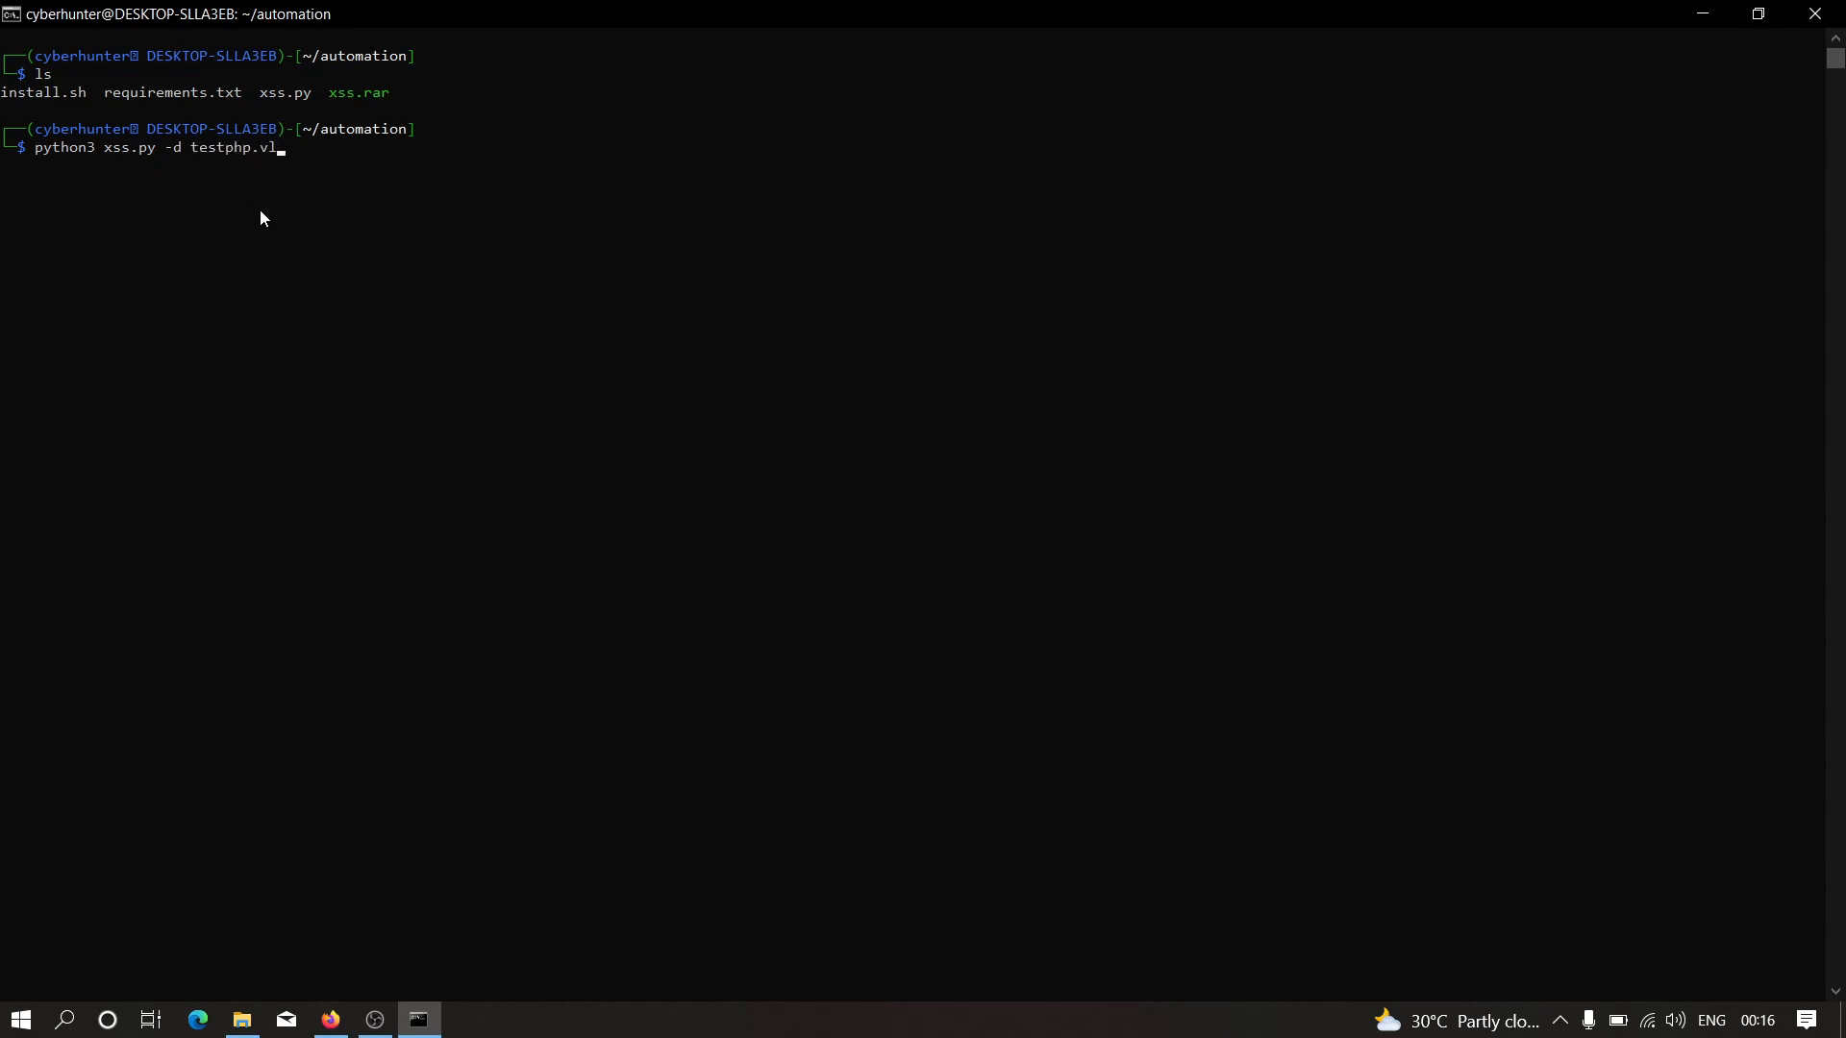
type("ulnweb.com")
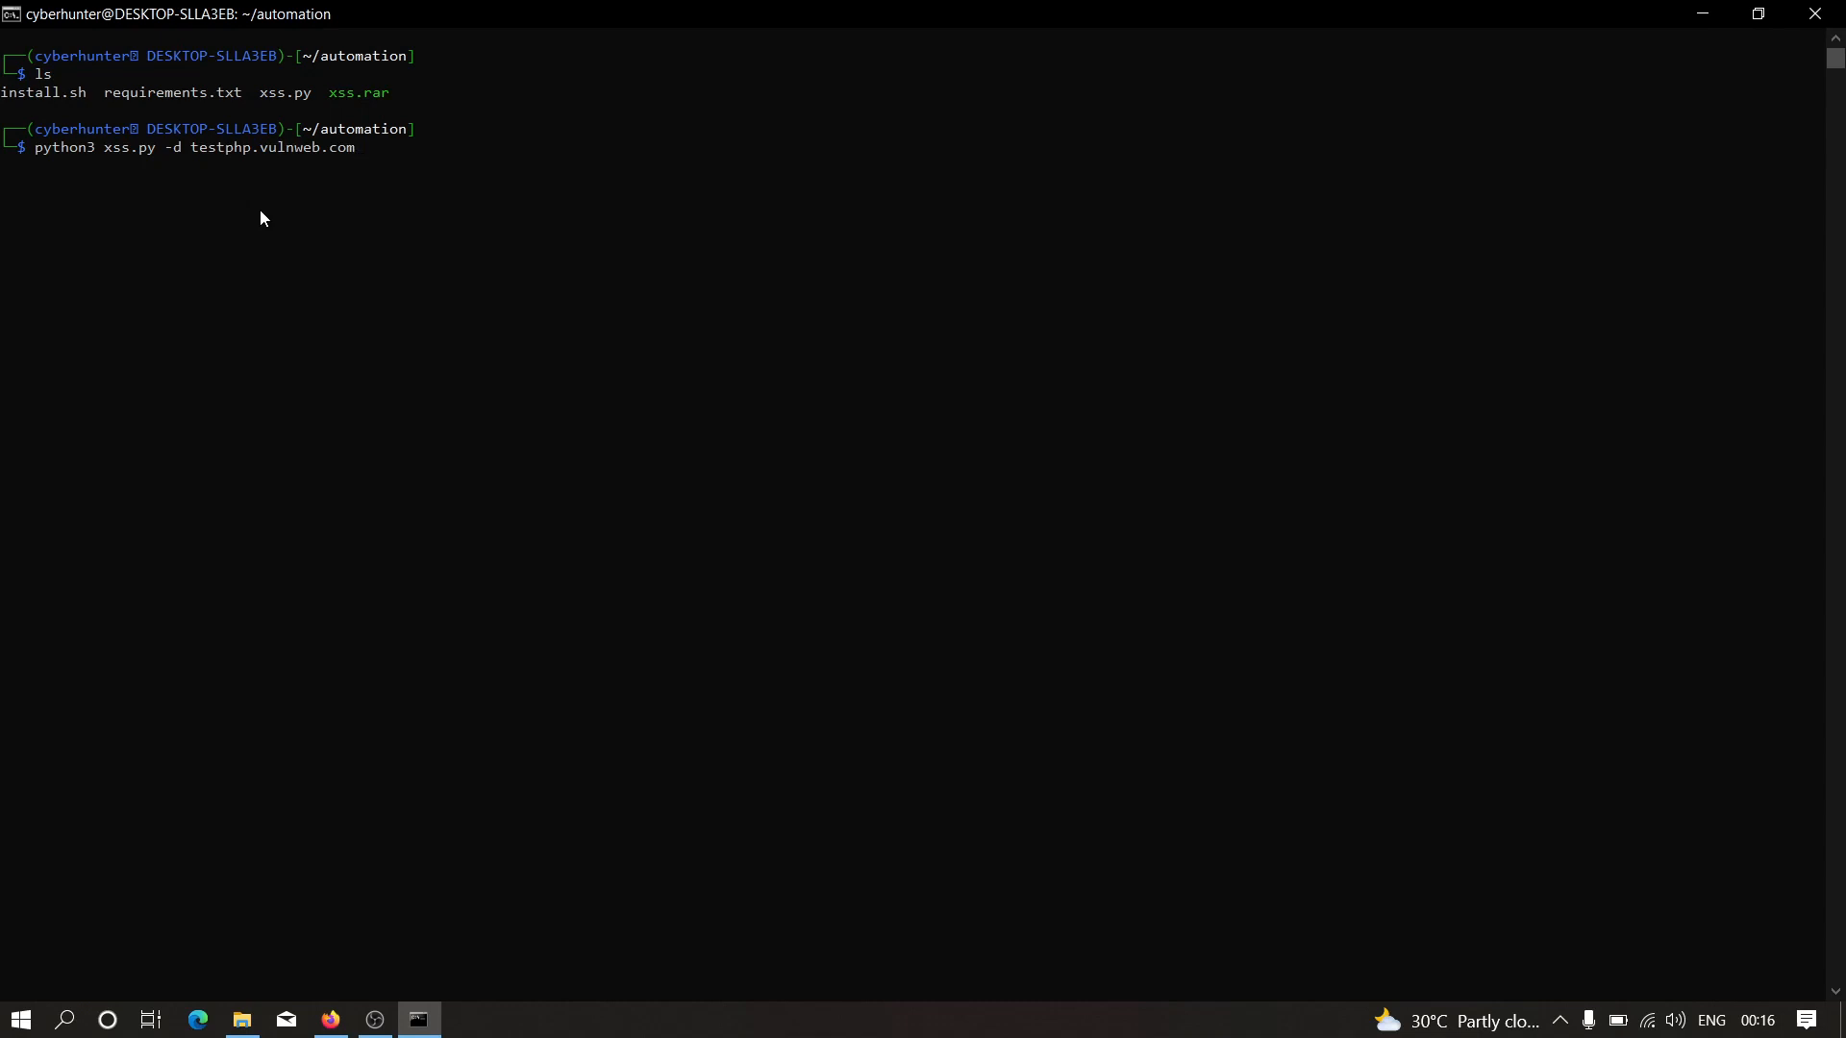
key("Return")
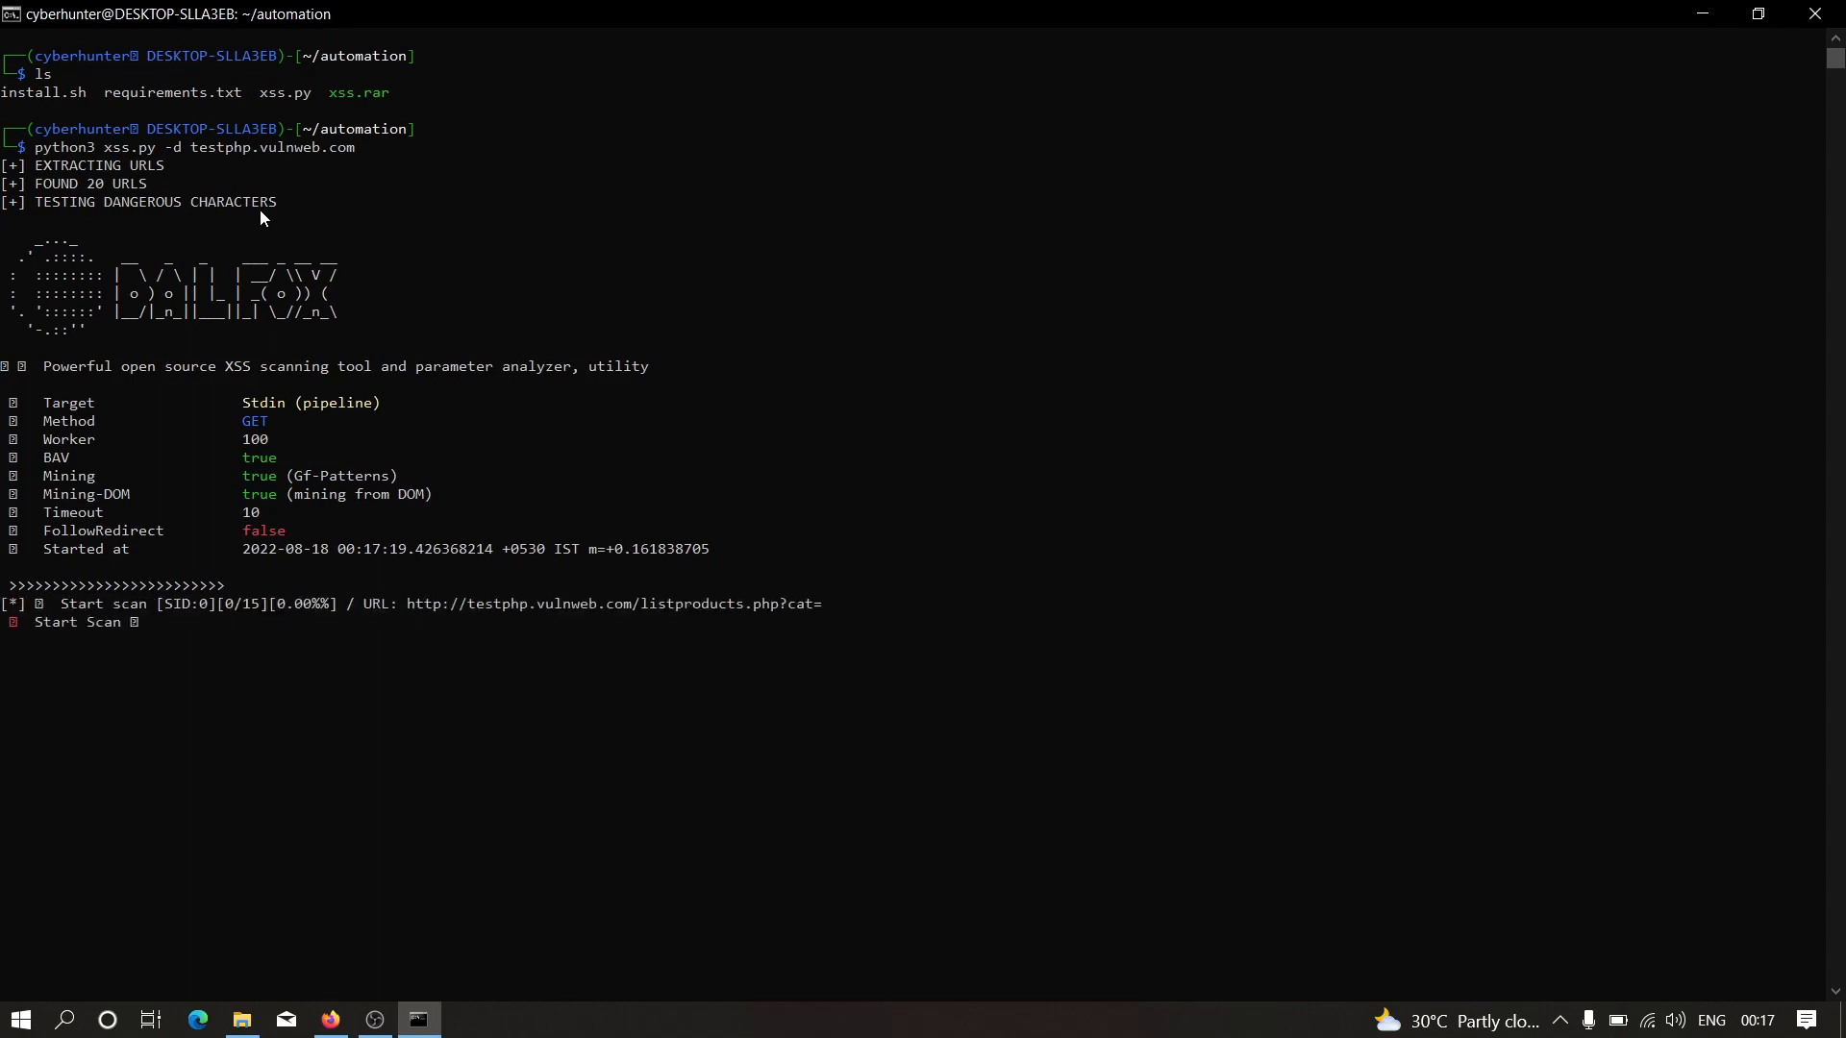
mouse_move(38, 192)
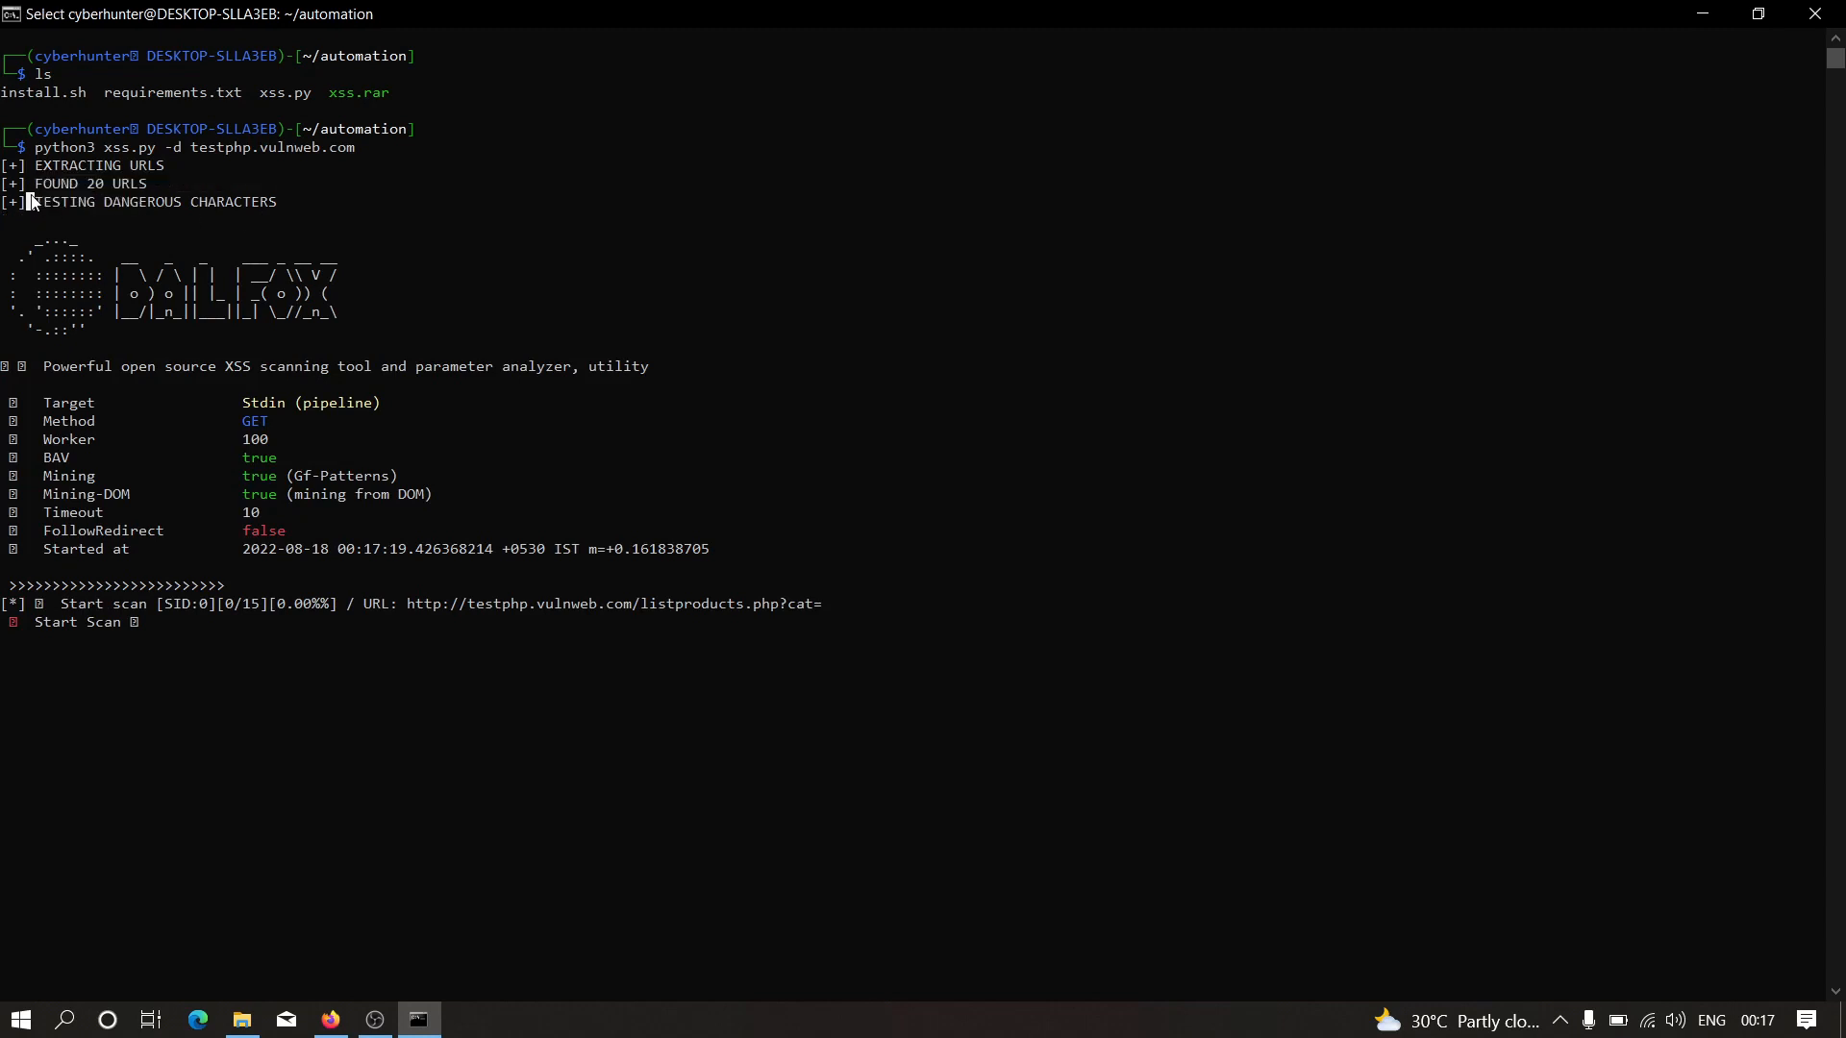
mouse_move(288, 318)
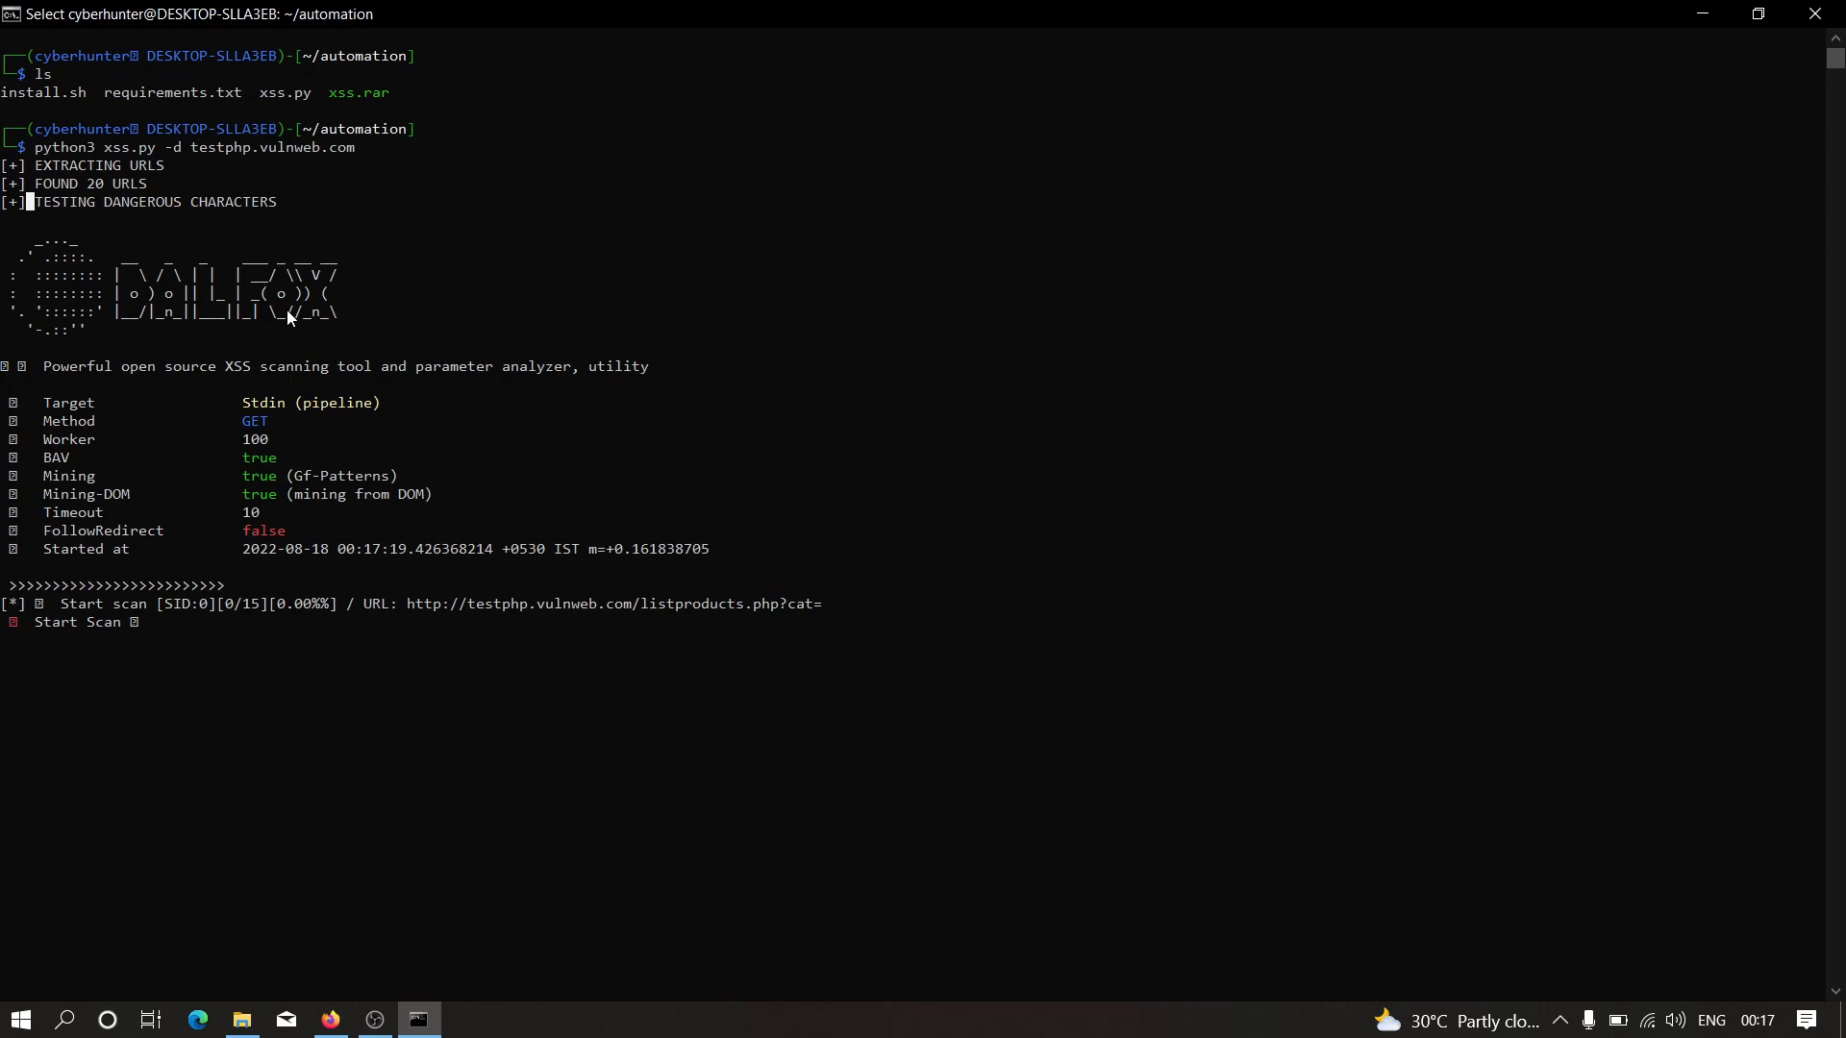
mouse_move(507, 571)
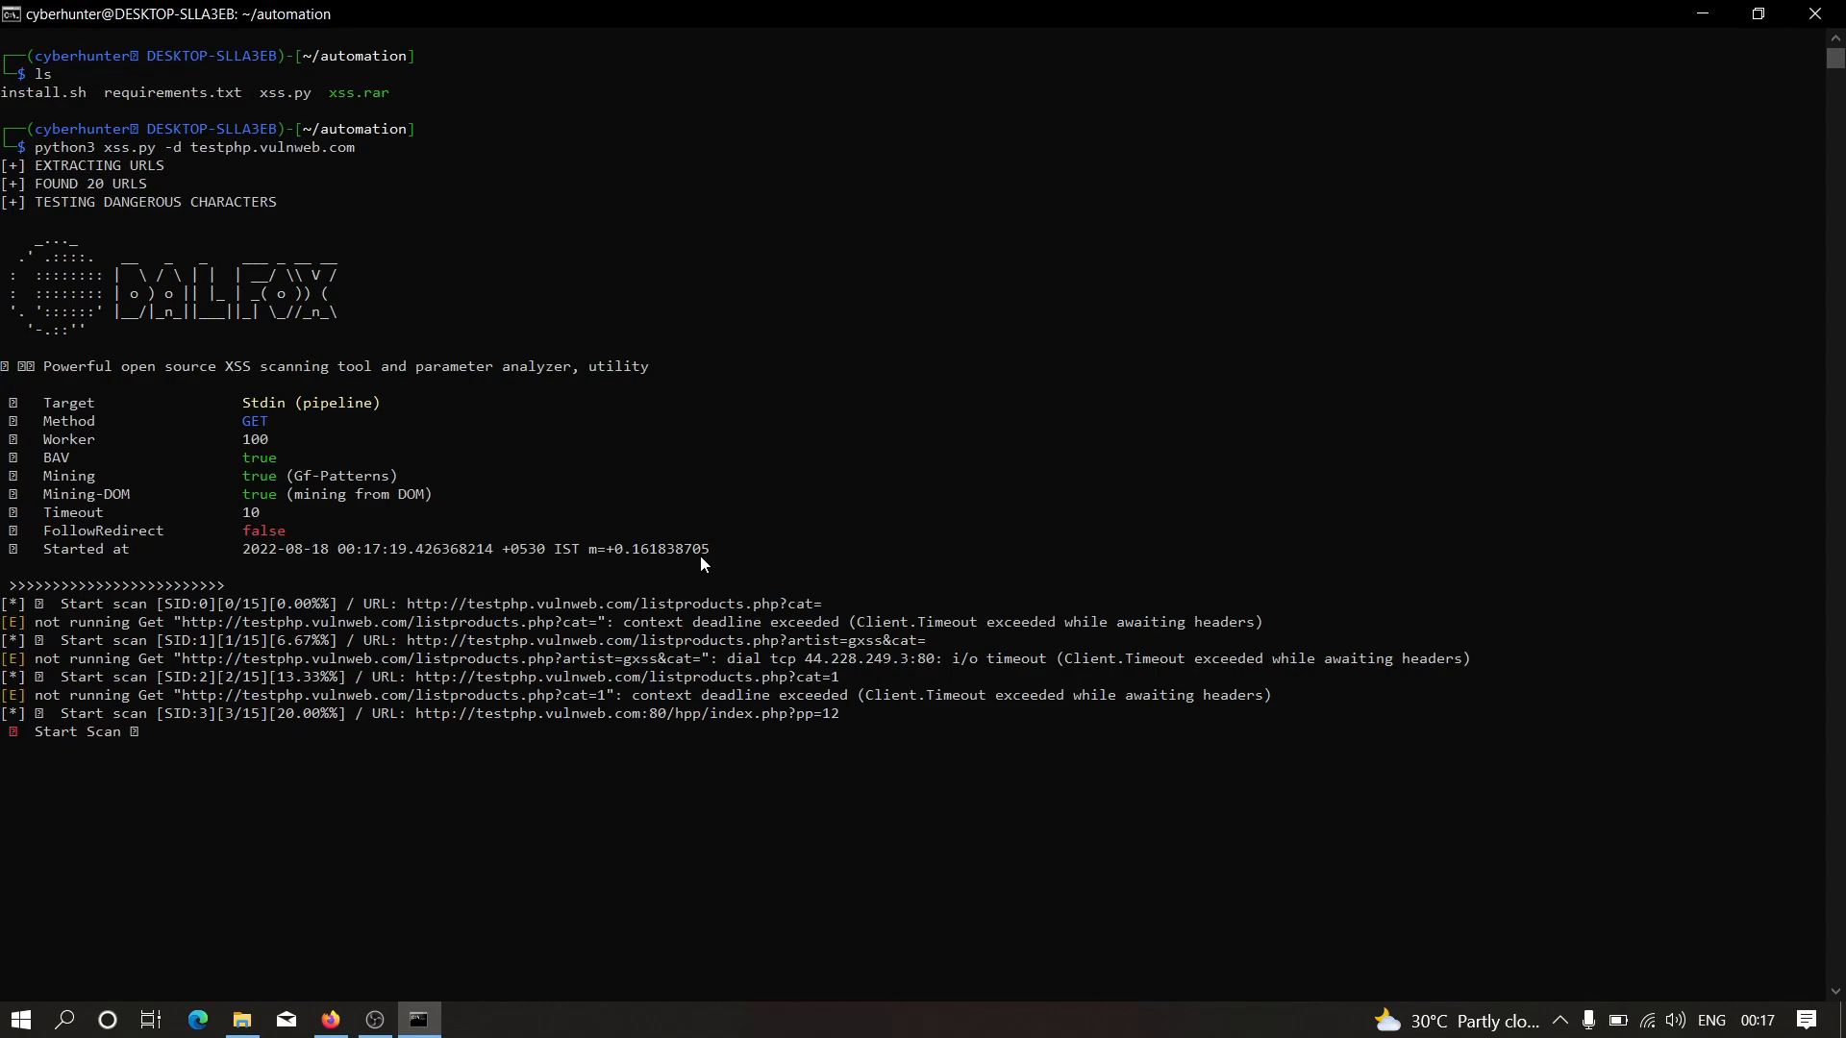
key("ctrl+c")
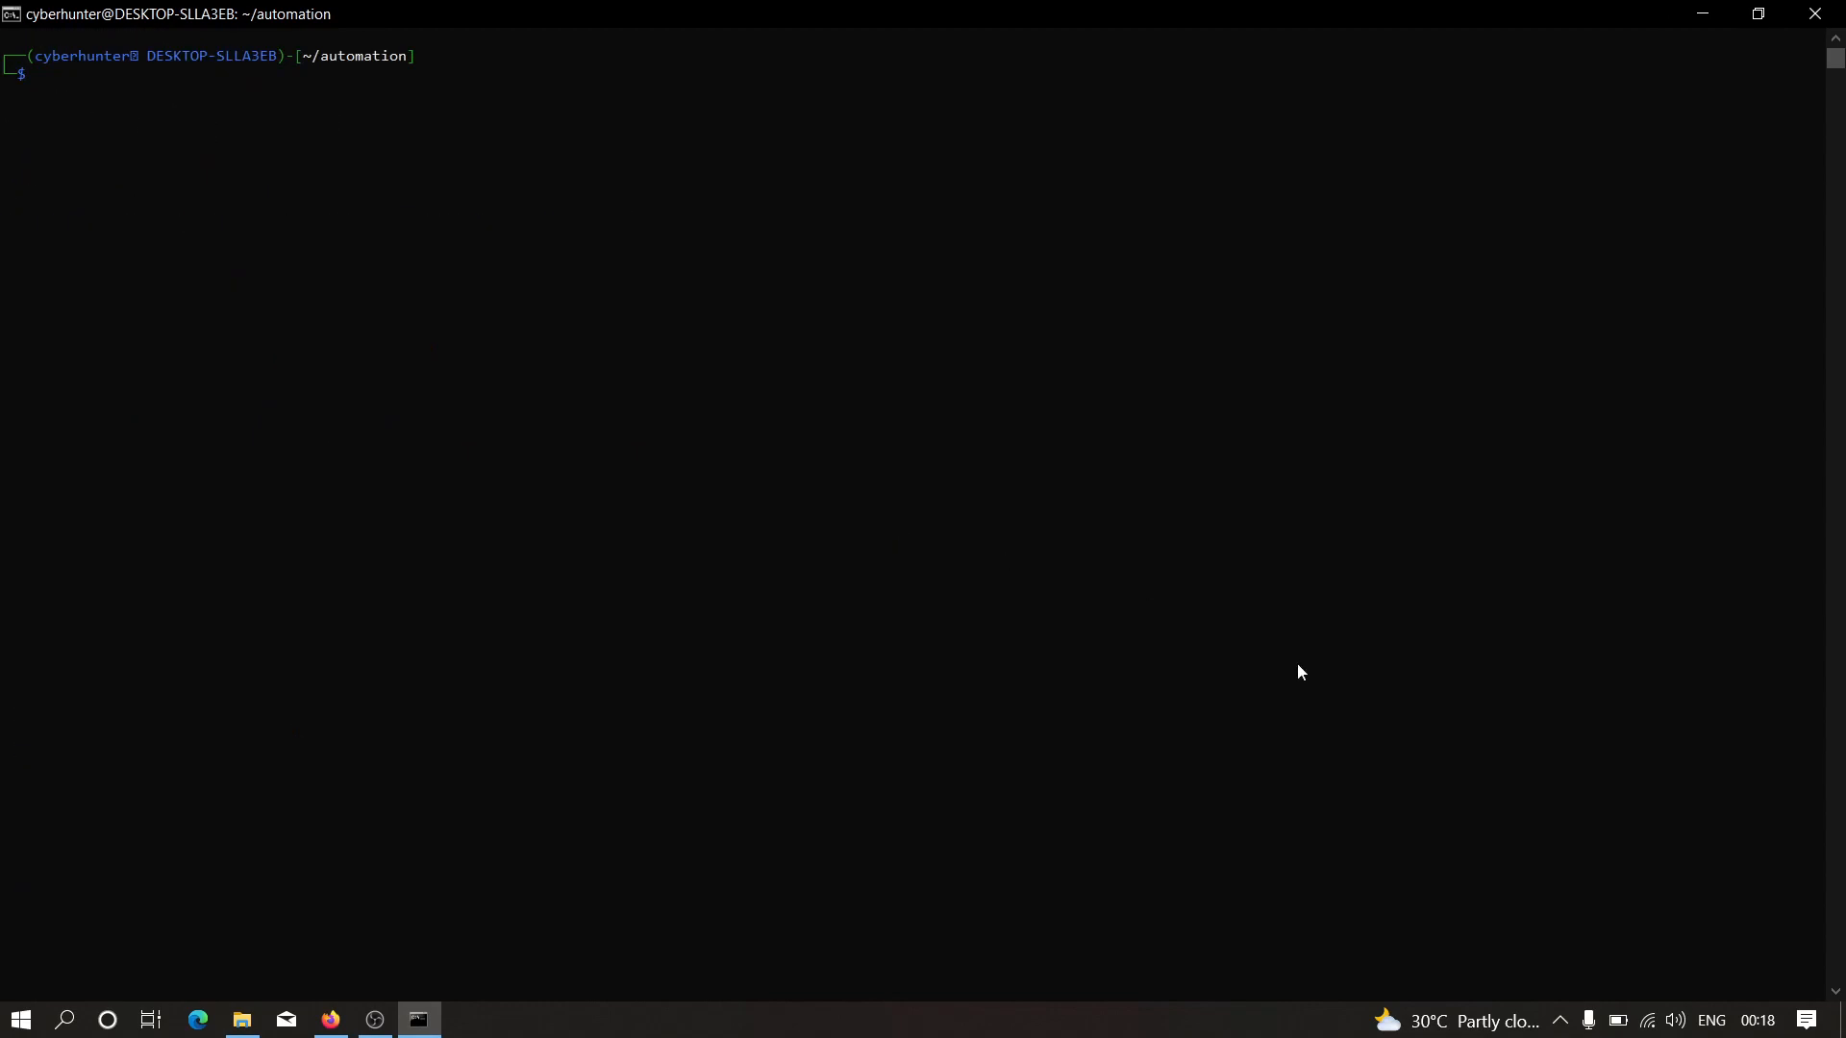
mouse_move(1169, 773)
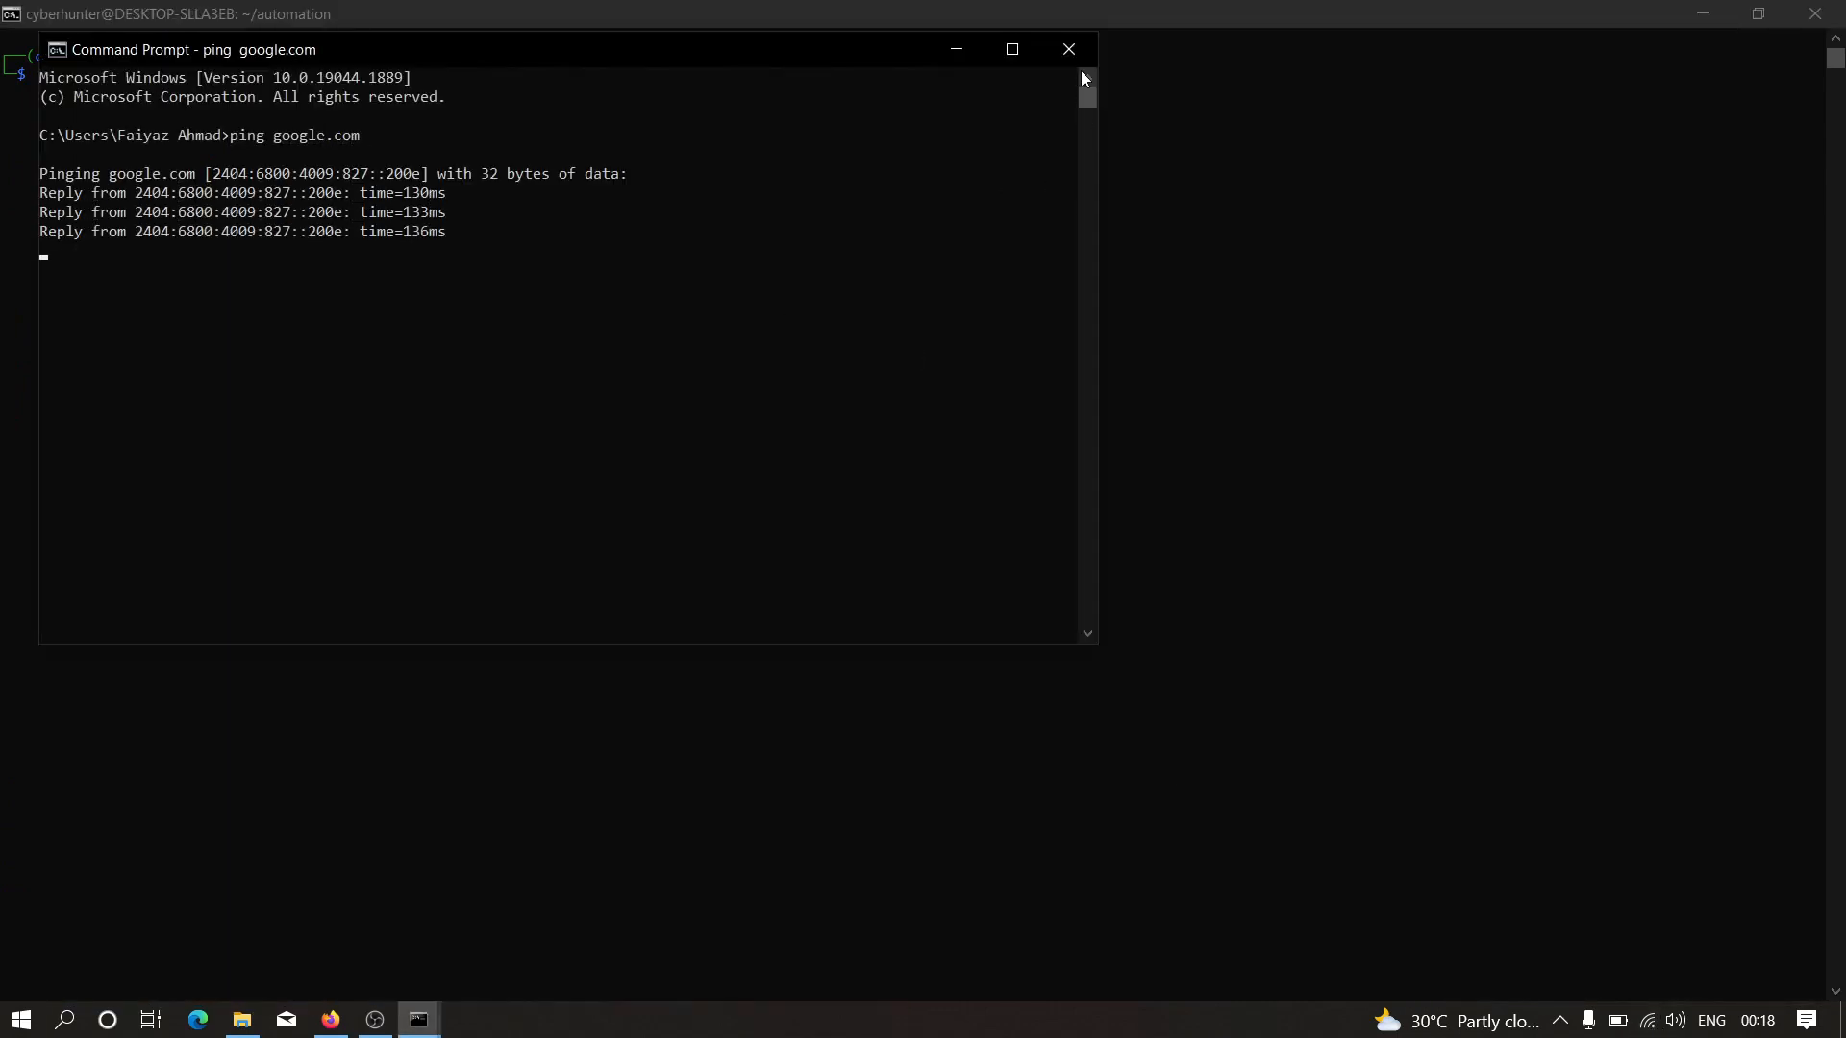
Close the Command Prompt window after the google.com ping replies.
left_click(1066, 49)
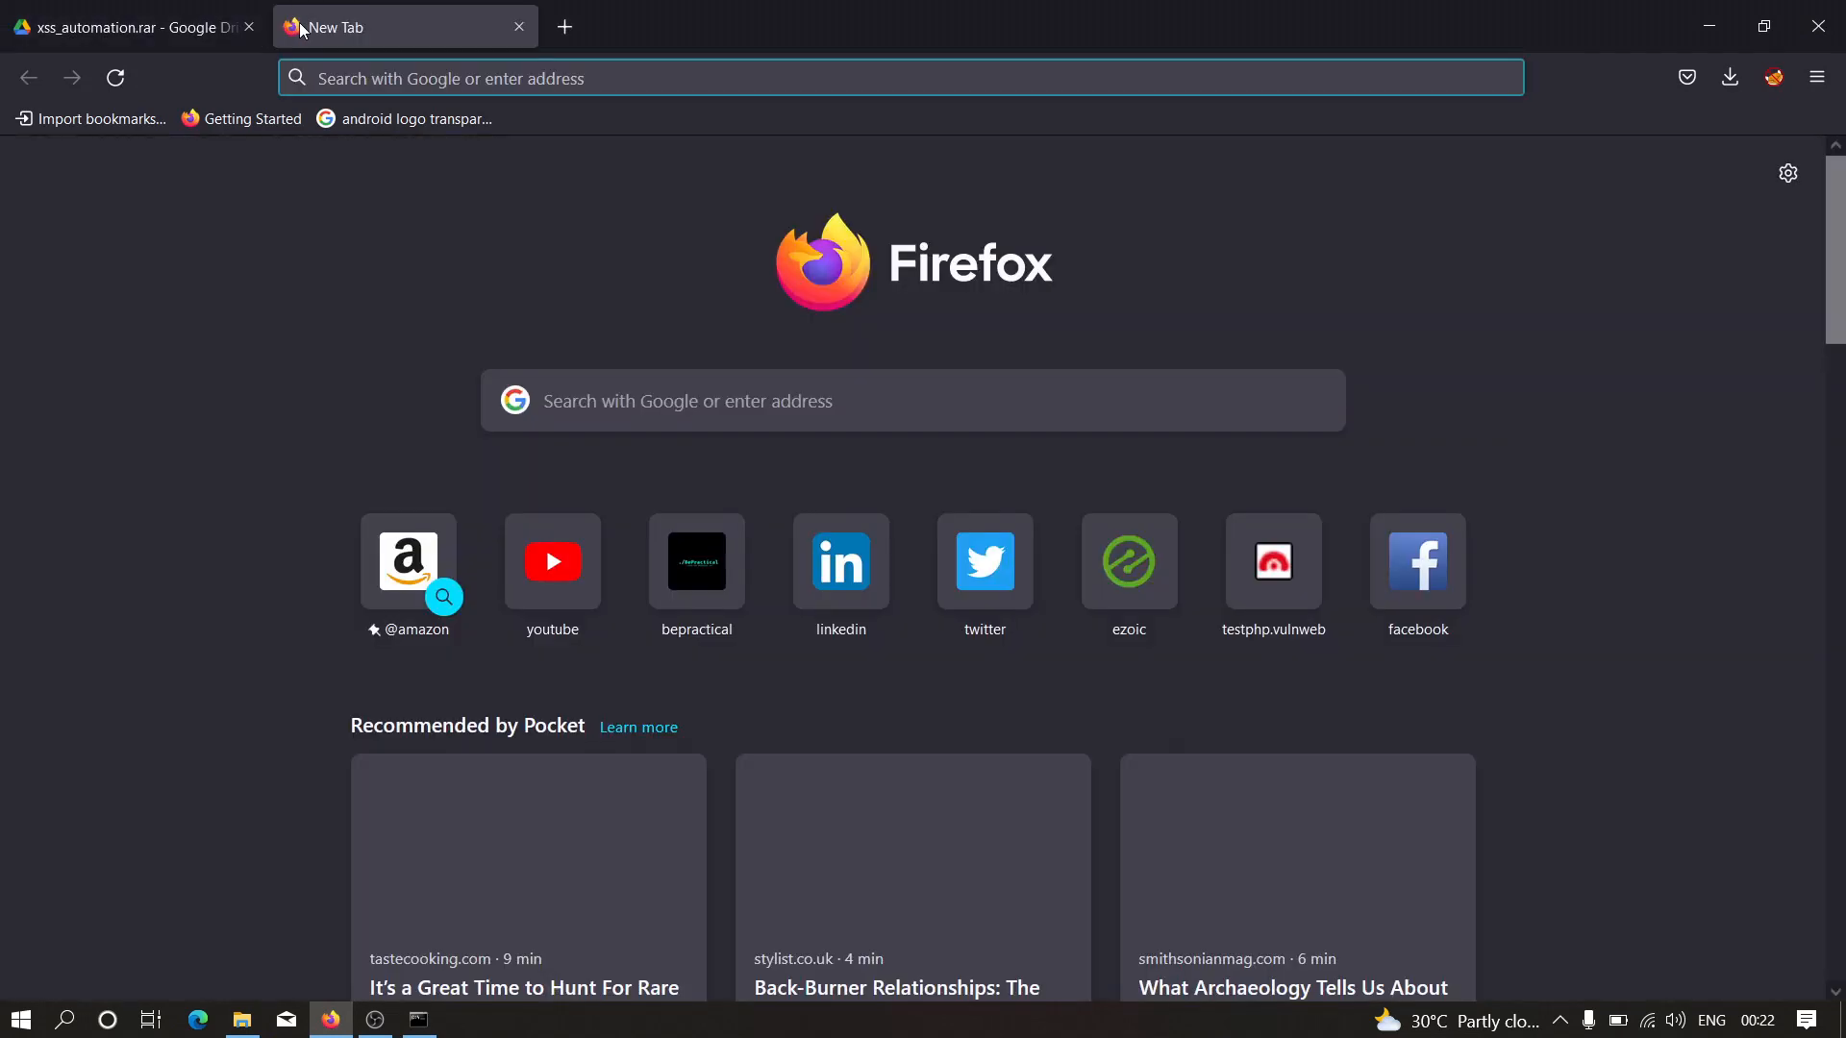
mouse_move(643, 219)
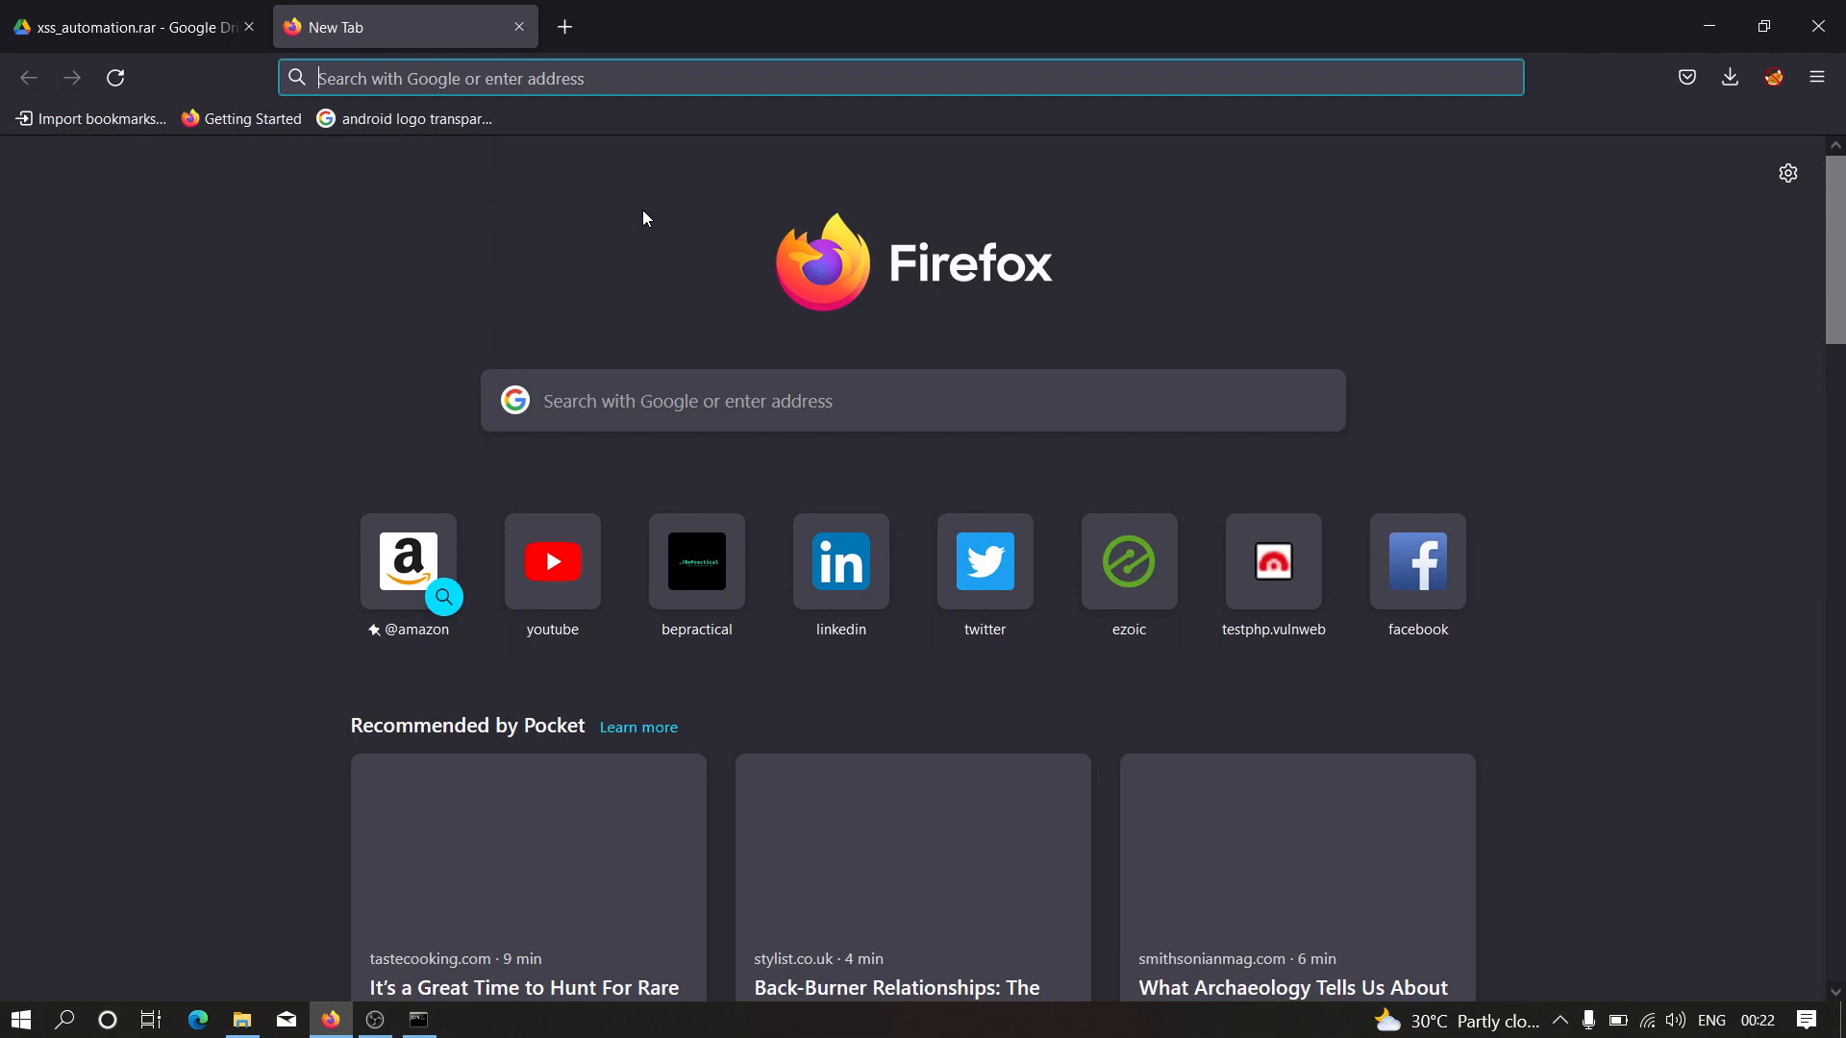
Load testphp.vulnweb.com/listproducts.php with the <sVg/onload=alert(1)> payload in cat.
type("testphp.vulnweb.com/listproducts.php?artist=gxss&cat=%3CsVg%2Fonload%3Dalert%281%29%3E")
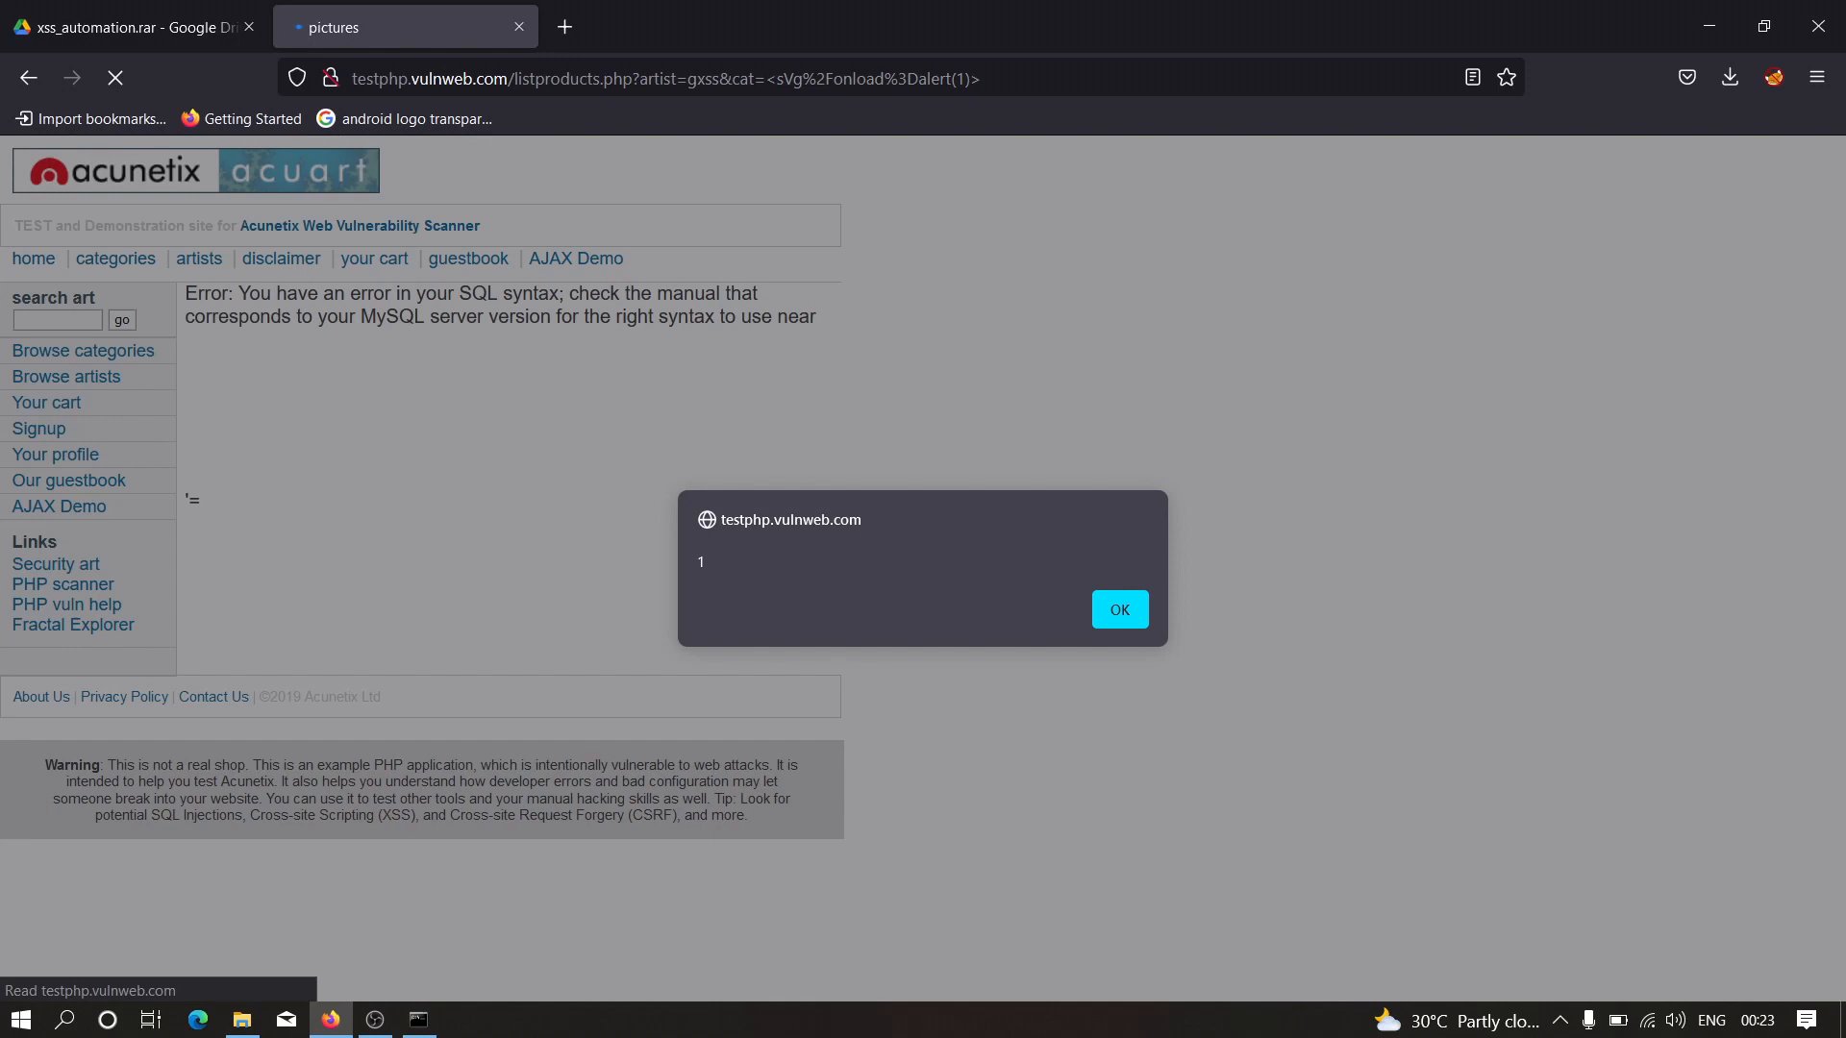
mouse_move(1247, 878)
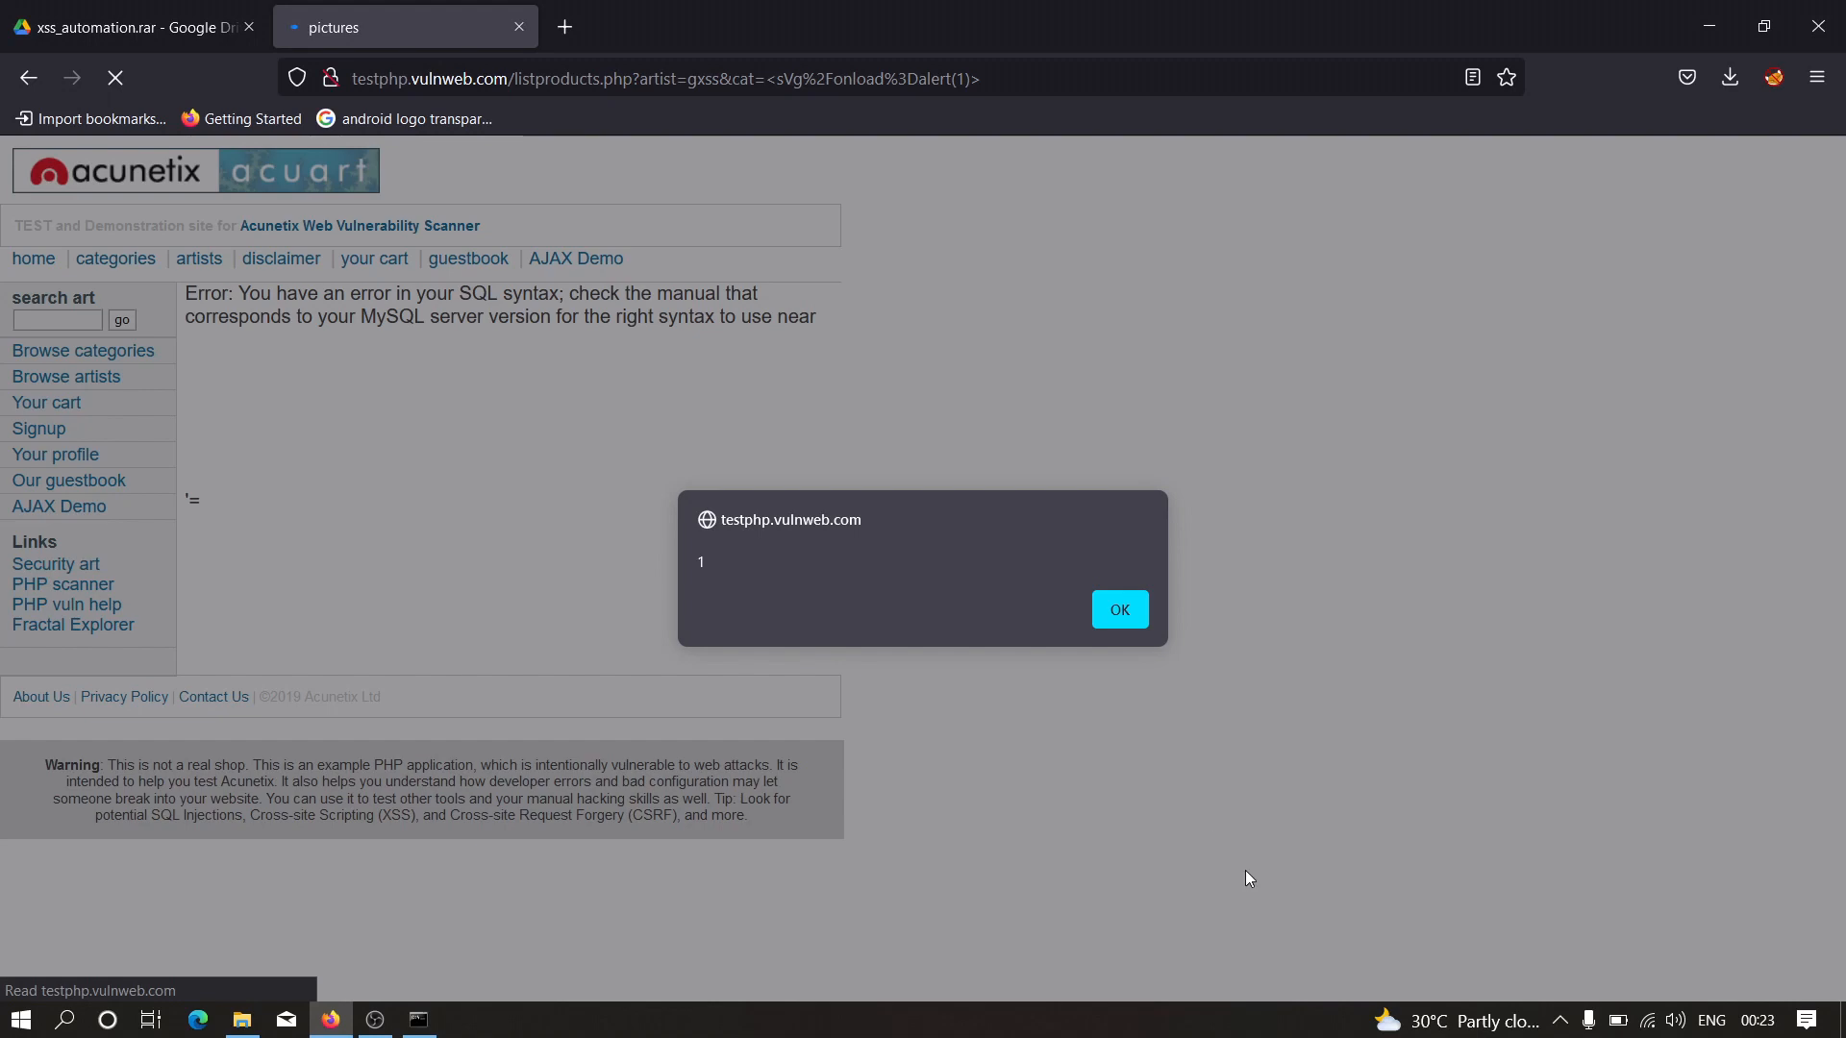